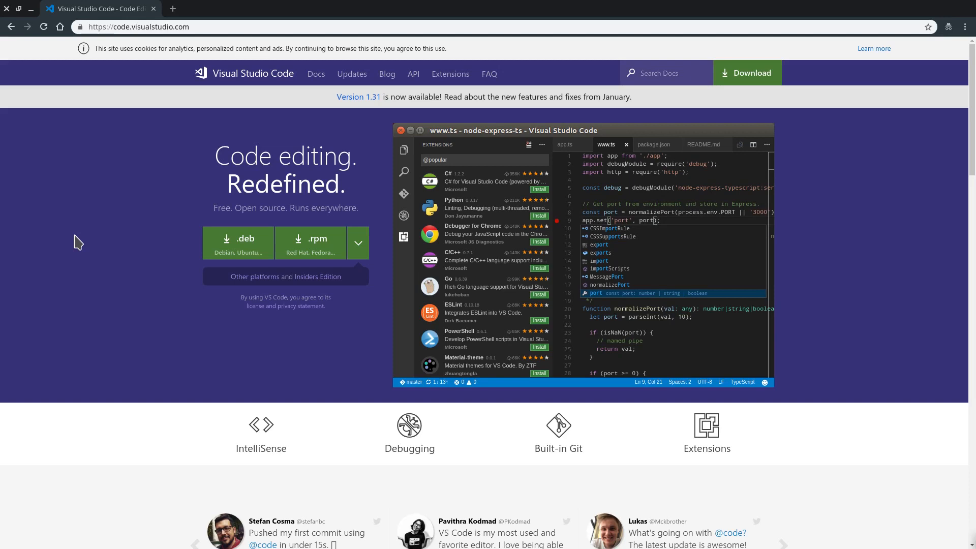
{"action": "mouse_move", "coordinate": [138, 233]}
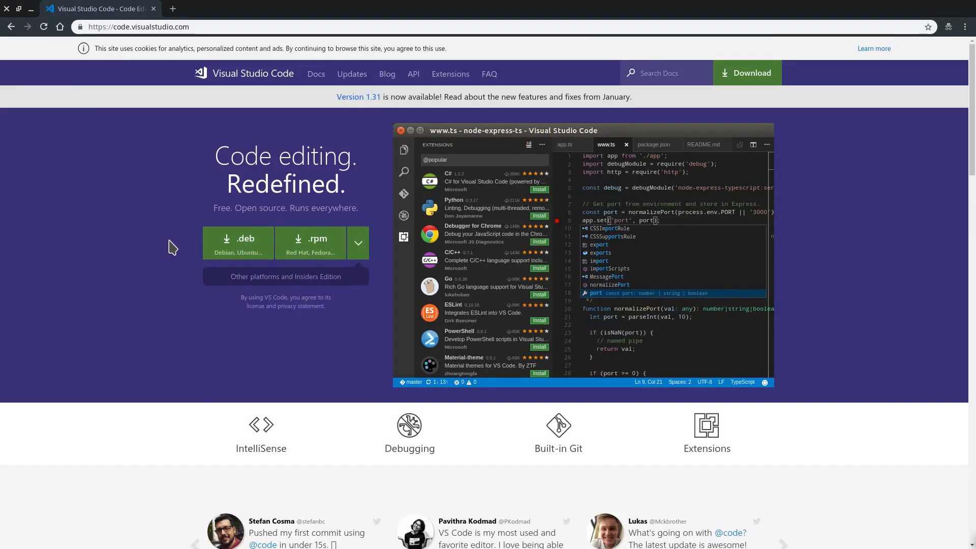
{"action": "mouse_move", "coordinate": [117, 243]}
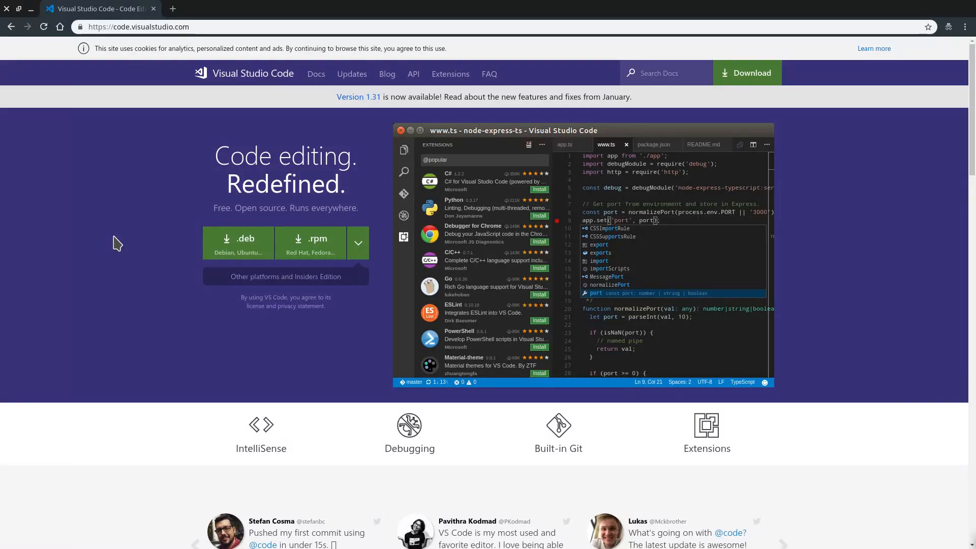
{"action": "mouse_move", "coordinate": [208, 323]}
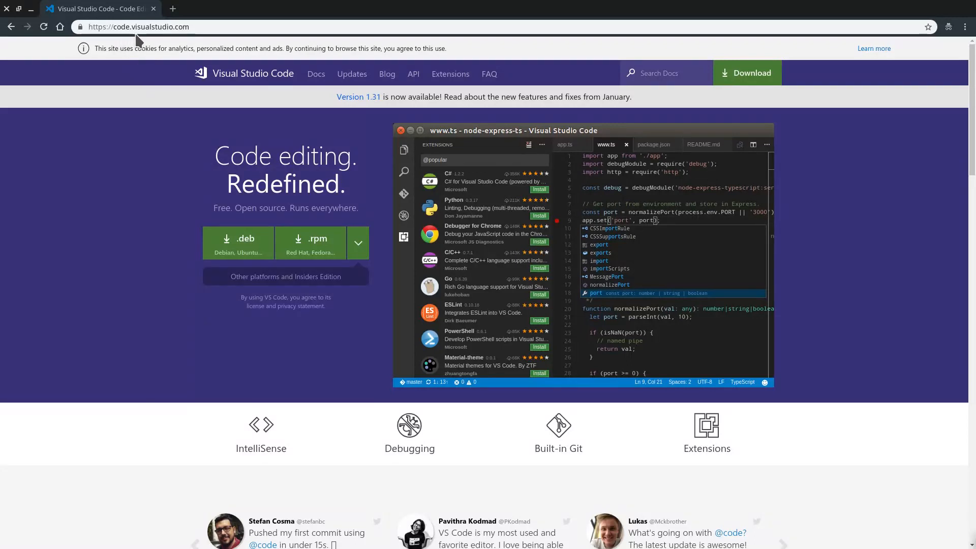
{"action": "mouse_move", "coordinate": [206, 181]}
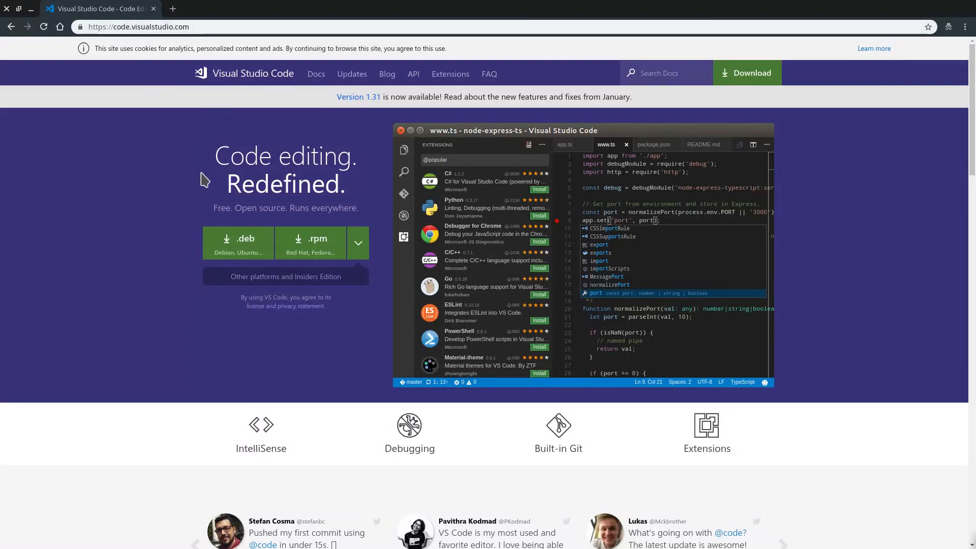
{"action": "mouse_move", "coordinate": [386, 208]}
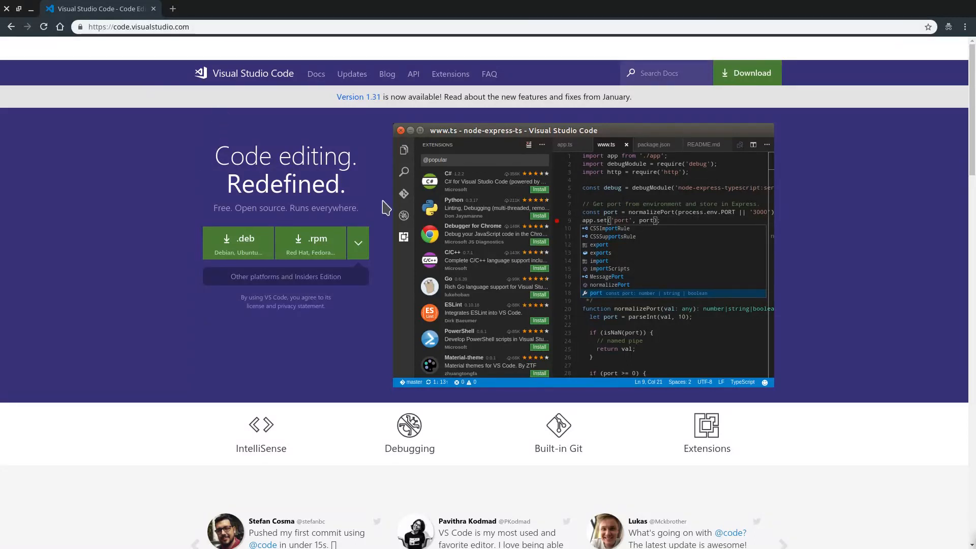
{"action": "mouse_move", "coordinate": [379, 205]}
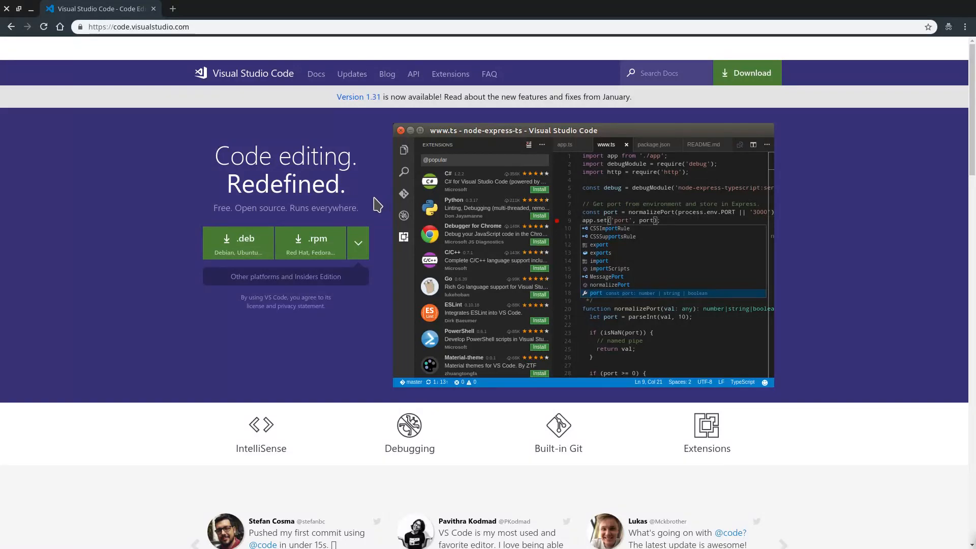
{"action": "mouse_move", "coordinate": [366, 327]}
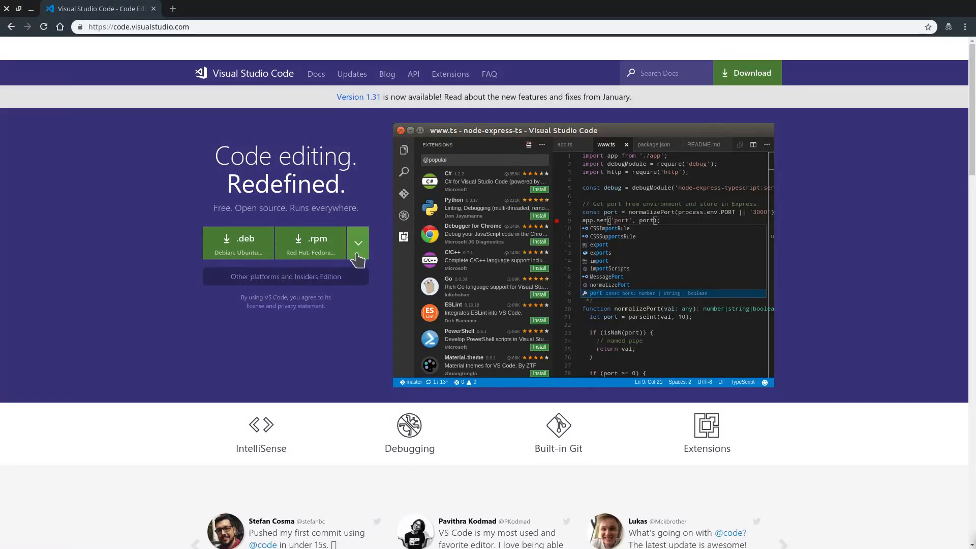
Step: Expand the download dropdown to list macOS, Windows x64 and Linux x64 builds
{"action": "left_click", "coordinate": [357, 242]}
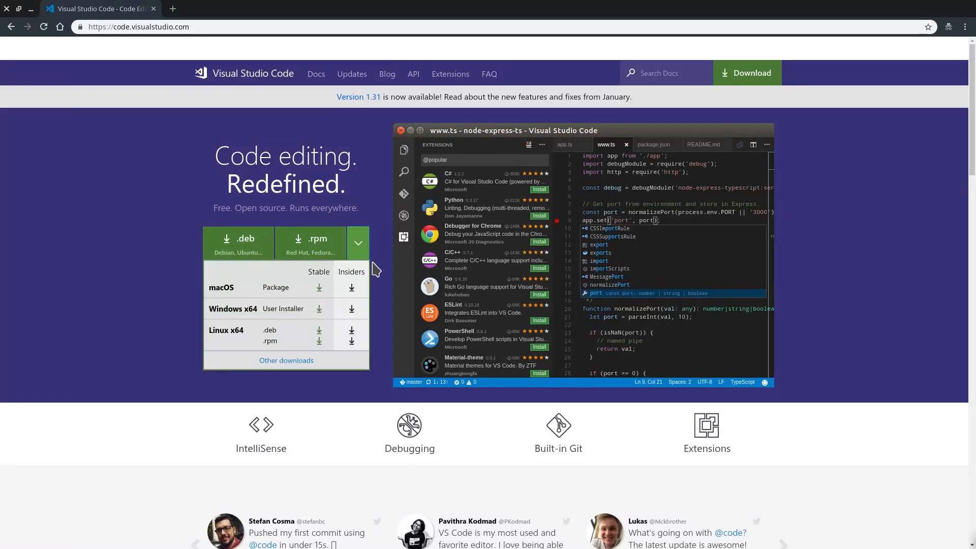
{"action": "mouse_move", "coordinate": [383, 329]}
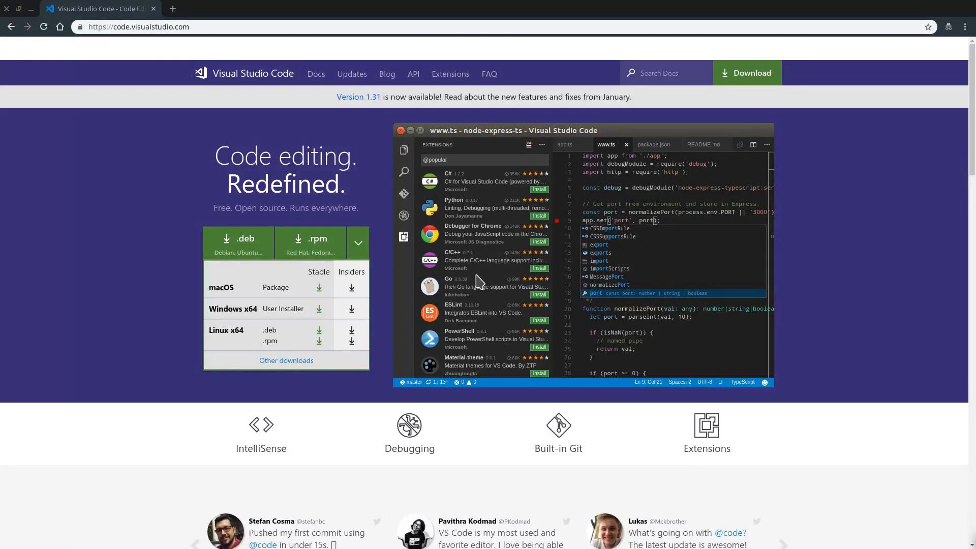
{"action": "mouse_move", "coordinate": [478, 281]}
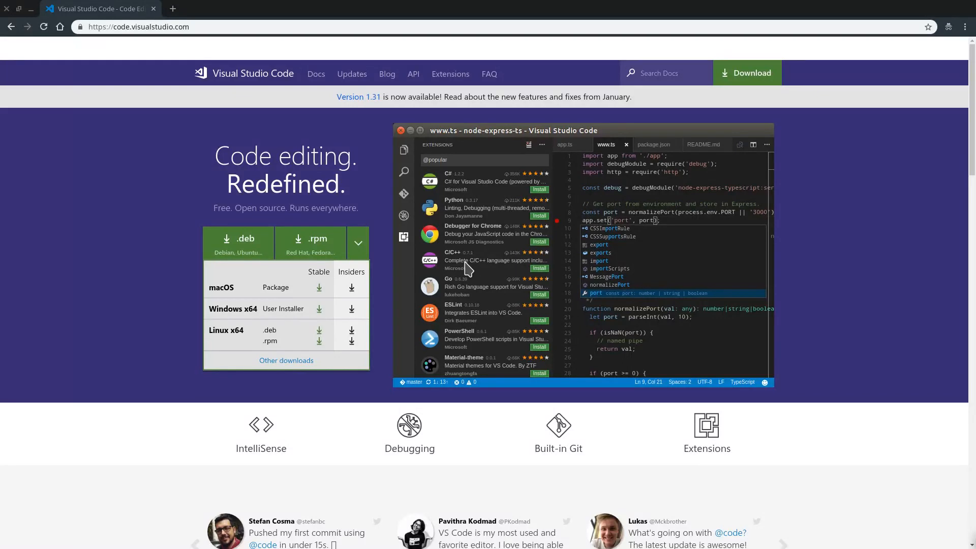
{"action": "mouse_move", "coordinate": [468, 268]}
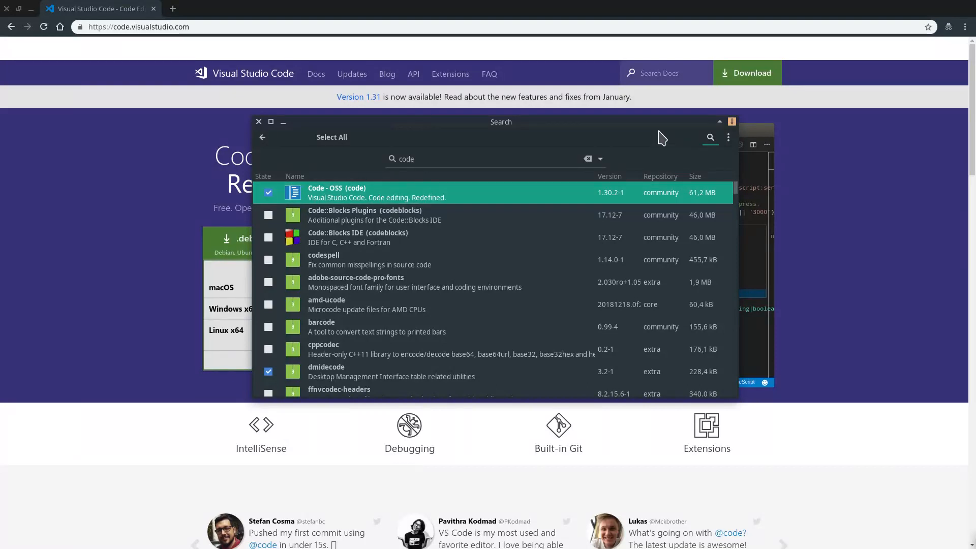
Step: Show the details of the installed Code - OSS 1.30.2-1 package in Pamac's results
{"action": "left_click", "coordinate": [376, 192]}
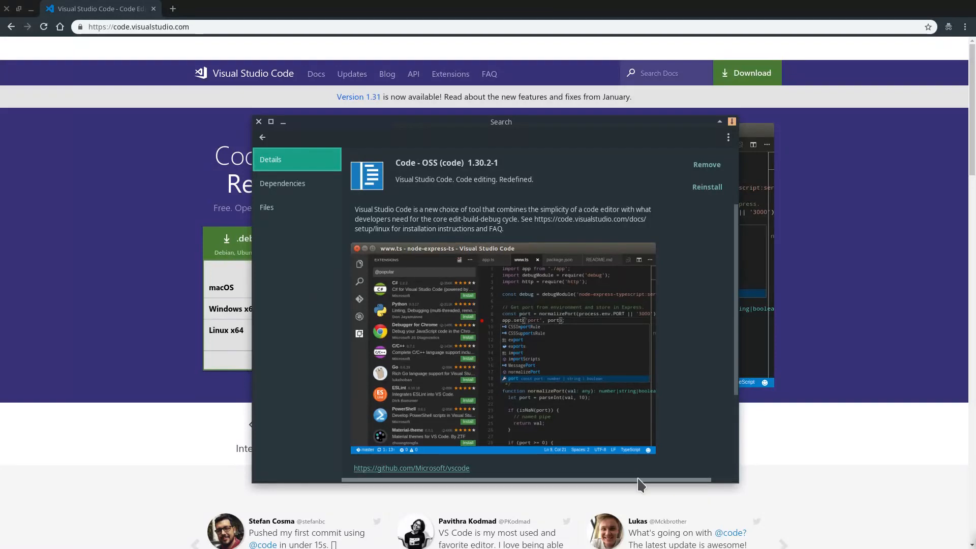
{"action": "mouse_move", "coordinate": [688, 319]}
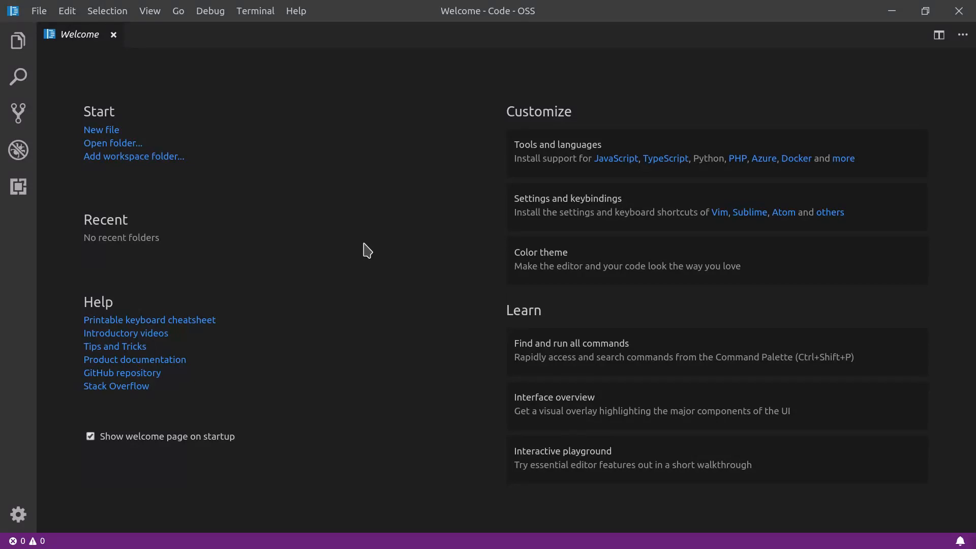
{"action": "mouse_move", "coordinate": [149, 135]}
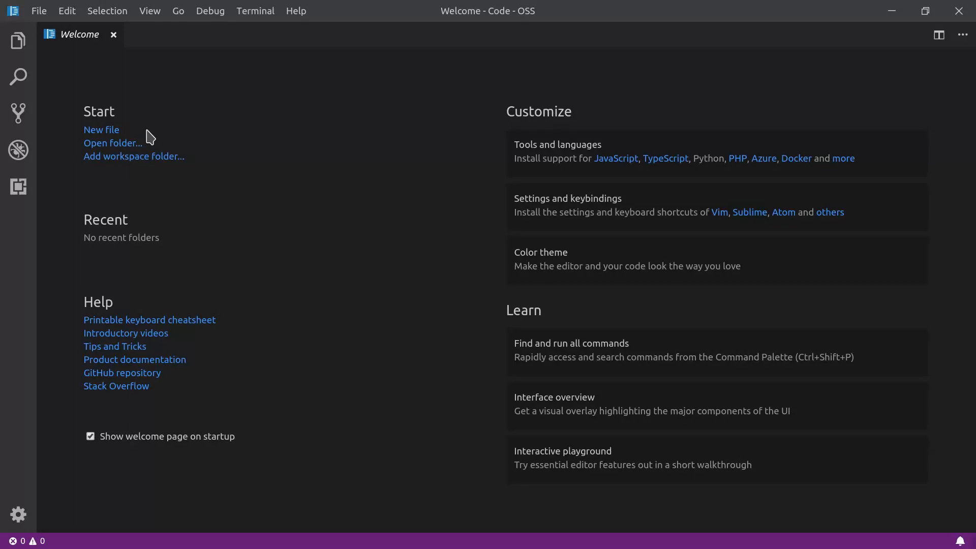
{"action": "mouse_move", "coordinate": [440, 343]}
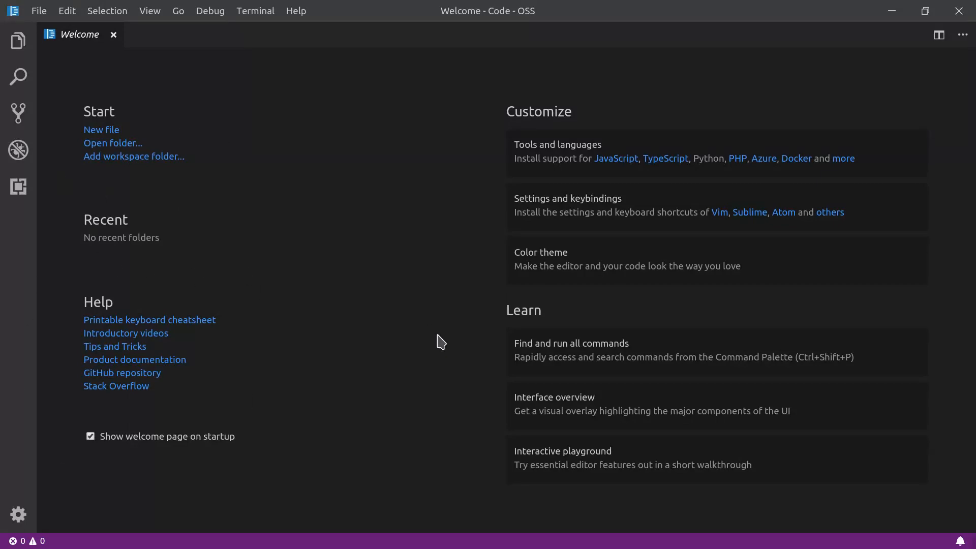
{"action": "mouse_move", "coordinate": [179, 92]}
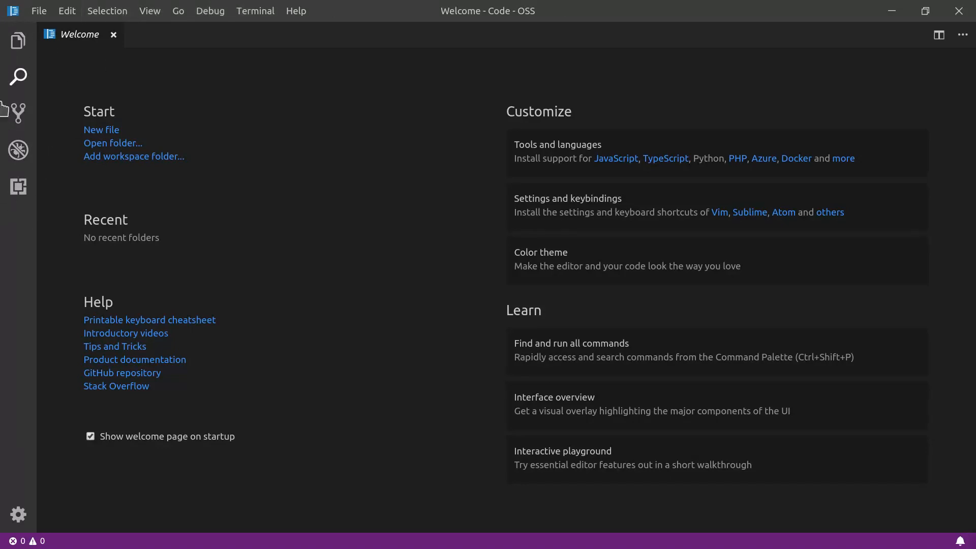
{"action": "mouse_move", "coordinate": [367, 270]}
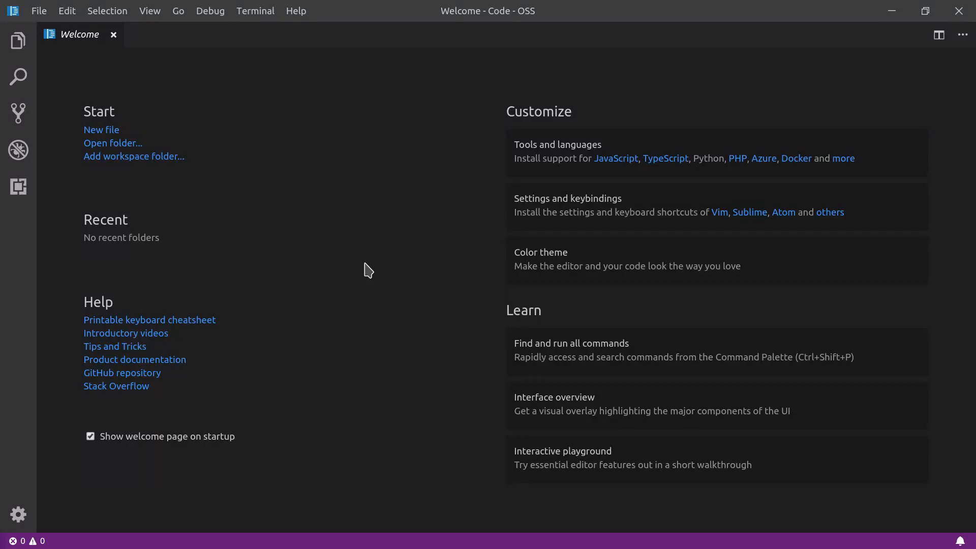
{"action": "mouse_move", "coordinate": [438, 267]}
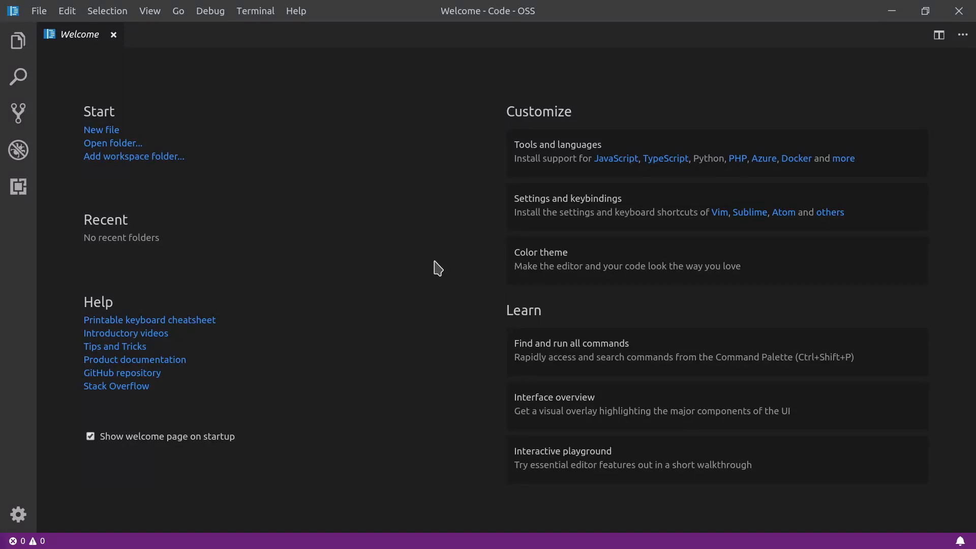
{"action": "mouse_move", "coordinate": [369, 288]}
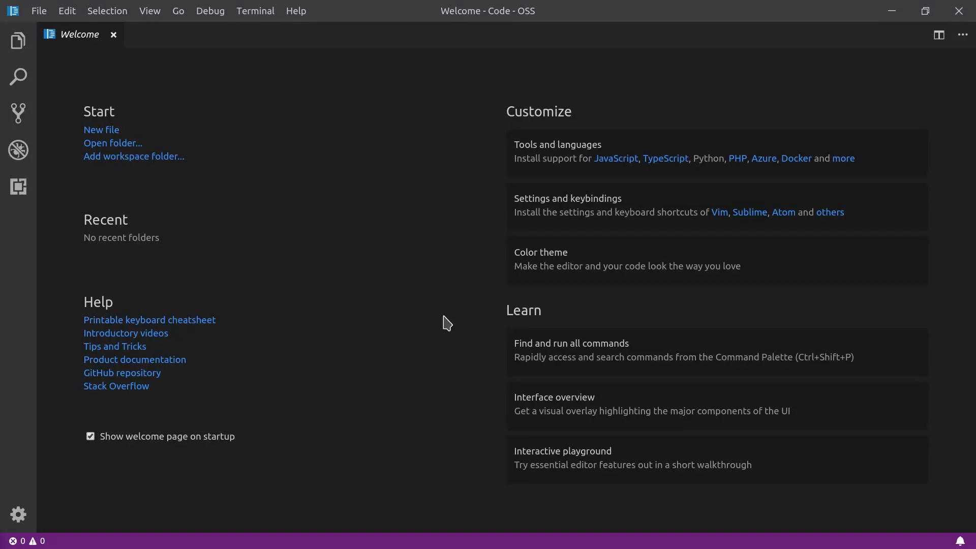
{"action": "mouse_move", "coordinate": [361, 284]}
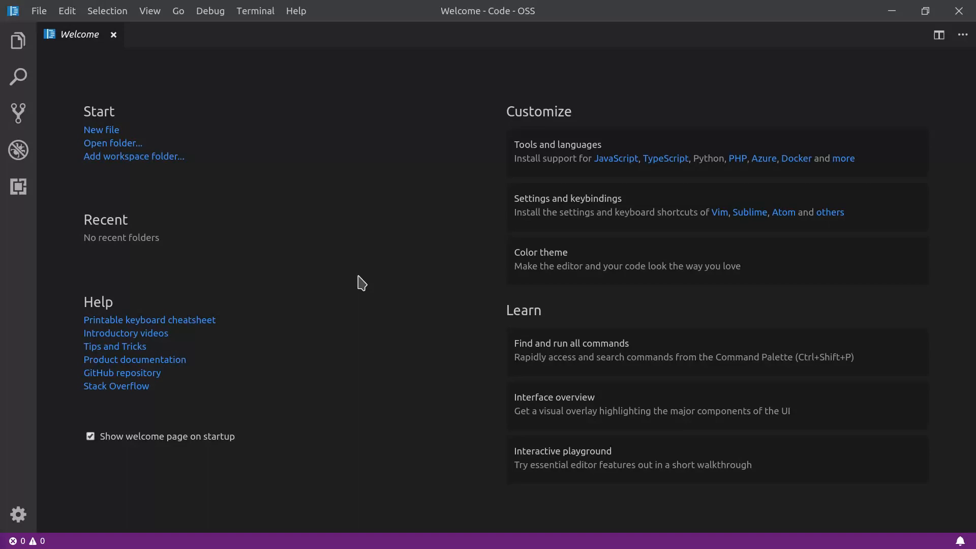
{"action": "mouse_move", "coordinate": [469, 328]}
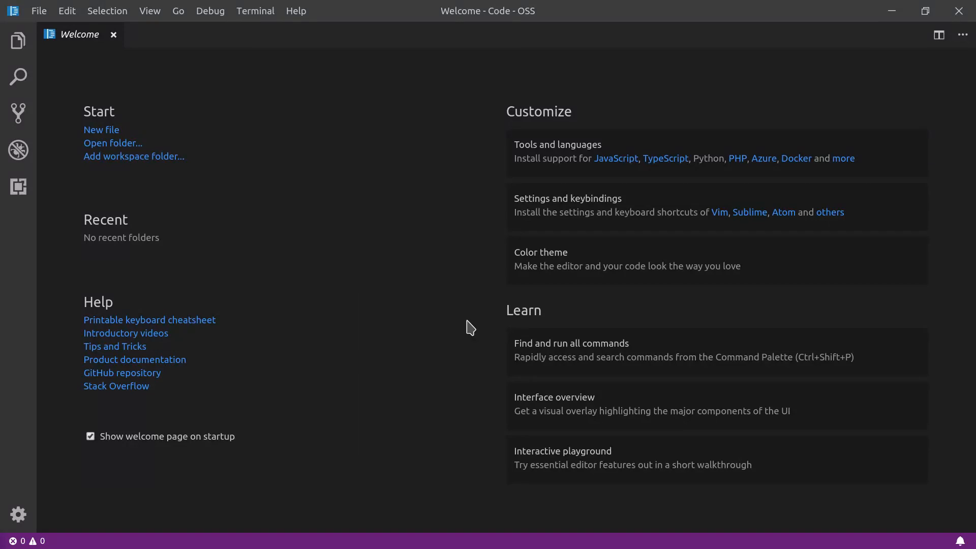
{"action": "mouse_move", "coordinate": [529, 405]}
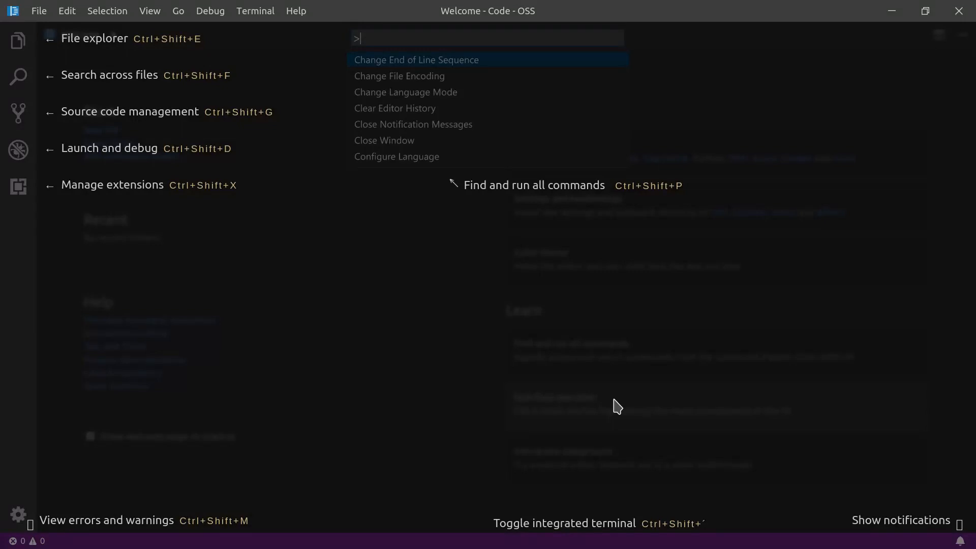
{"action": "mouse_move", "coordinate": [362, 357]}
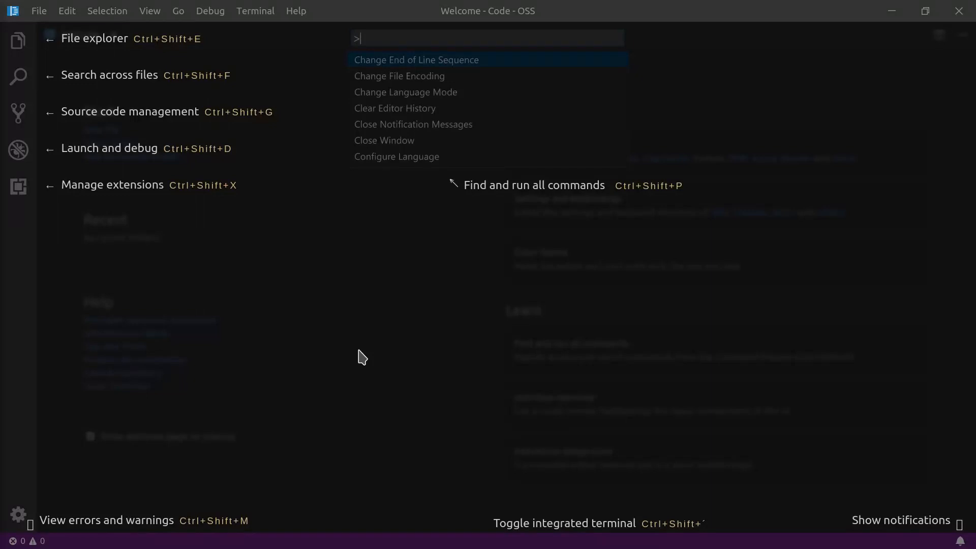
{"action": "mouse_move", "coordinate": [405, 383]}
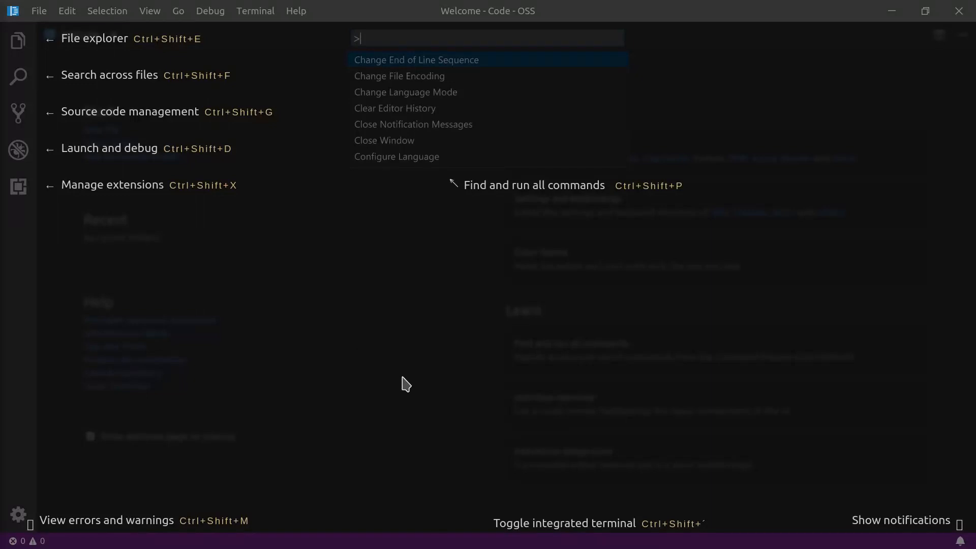
{"action": "mouse_move", "coordinate": [307, 146]}
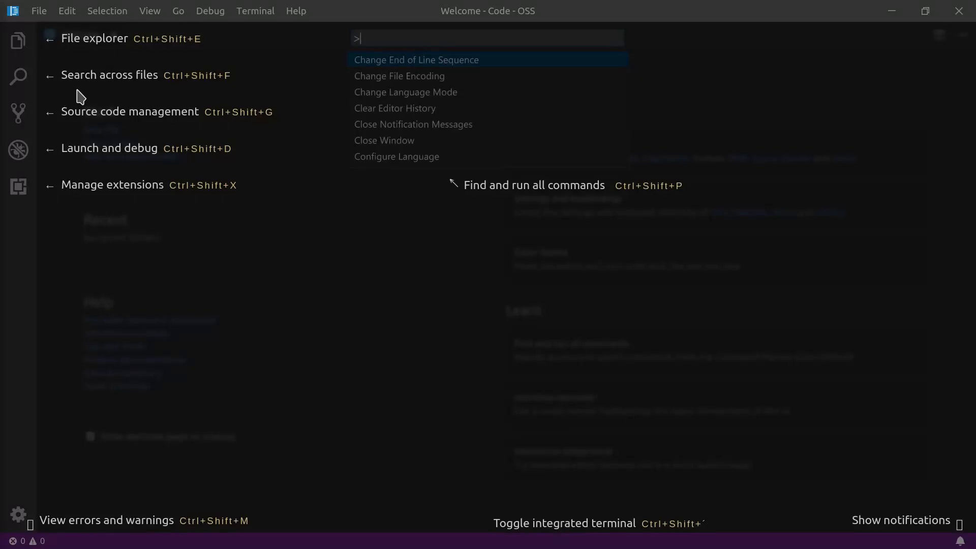
{"action": "mouse_move", "coordinate": [284, 199]}
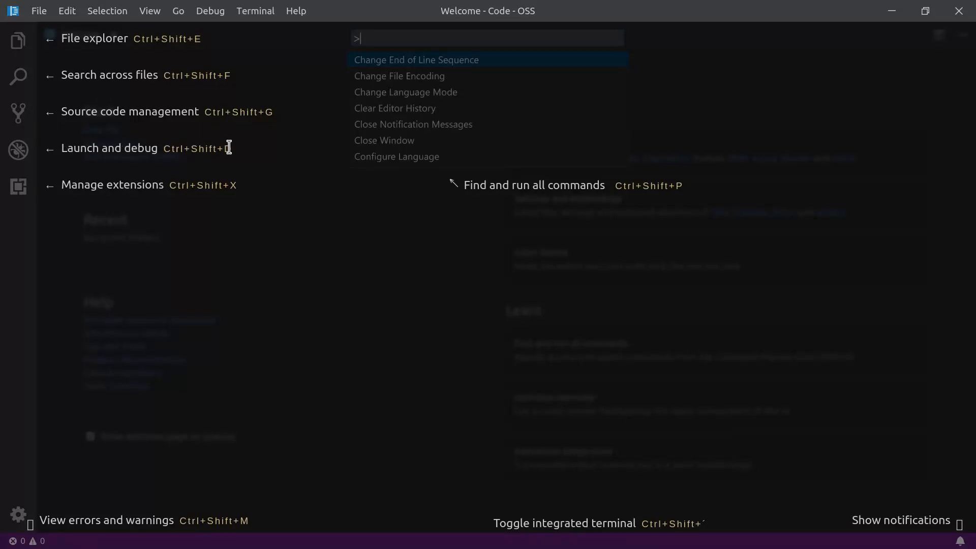
{"action": "mouse_move", "coordinate": [218, 154]}
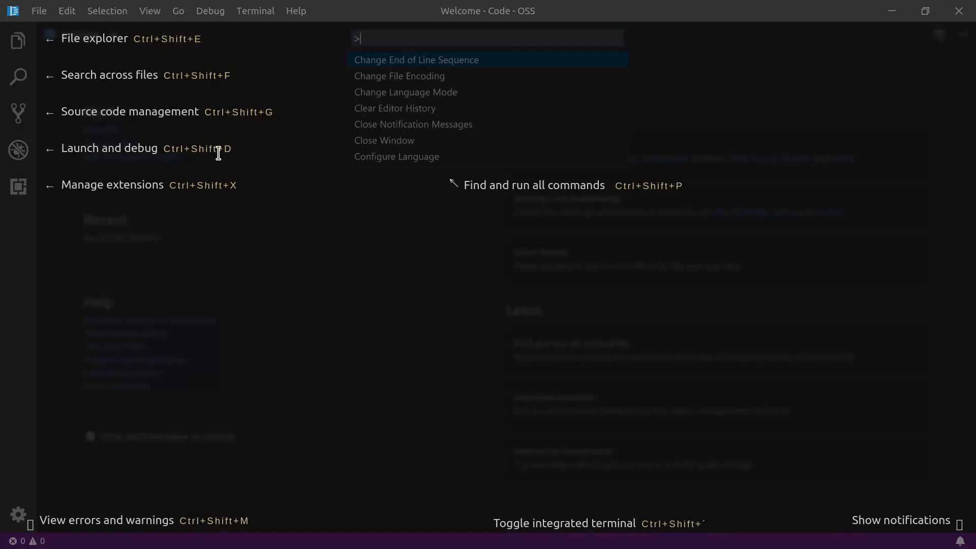
{"action": "mouse_move", "coordinate": [144, 173]}
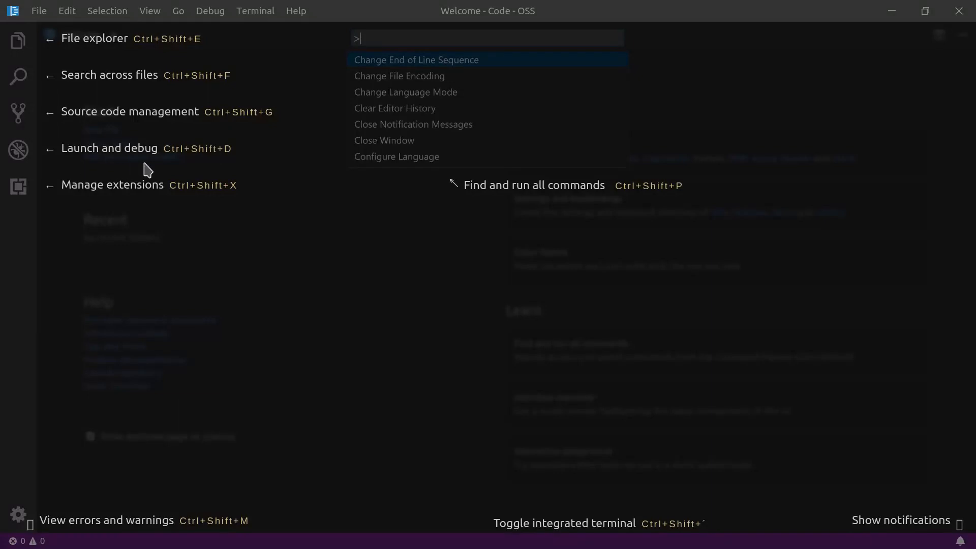
{"action": "mouse_move", "coordinate": [143, 170]}
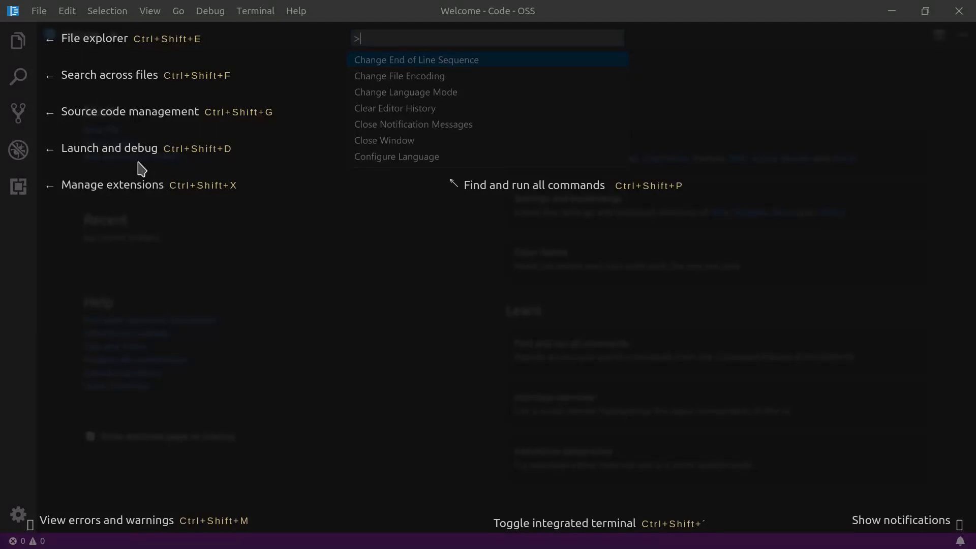
{"action": "mouse_move", "coordinate": [165, 207]}
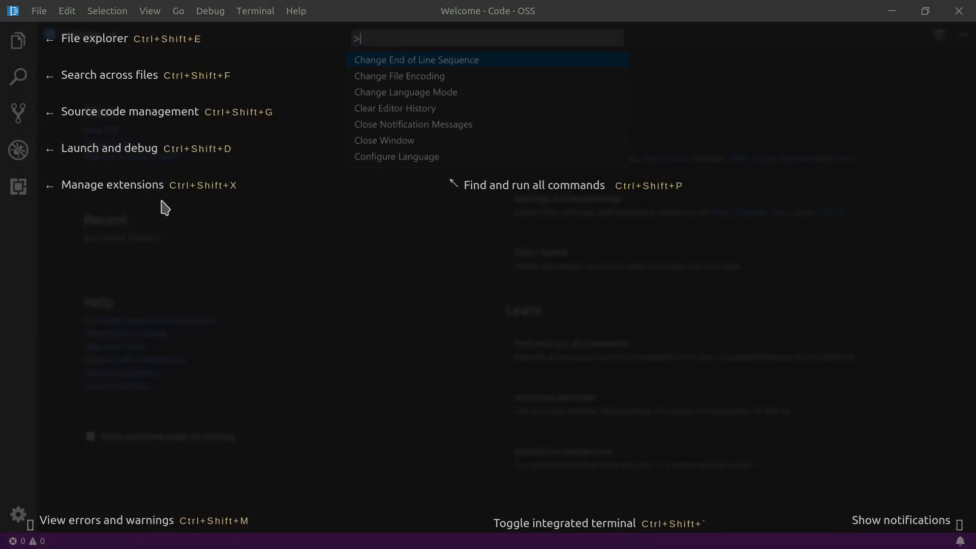
{"action": "mouse_move", "coordinate": [139, 213]}
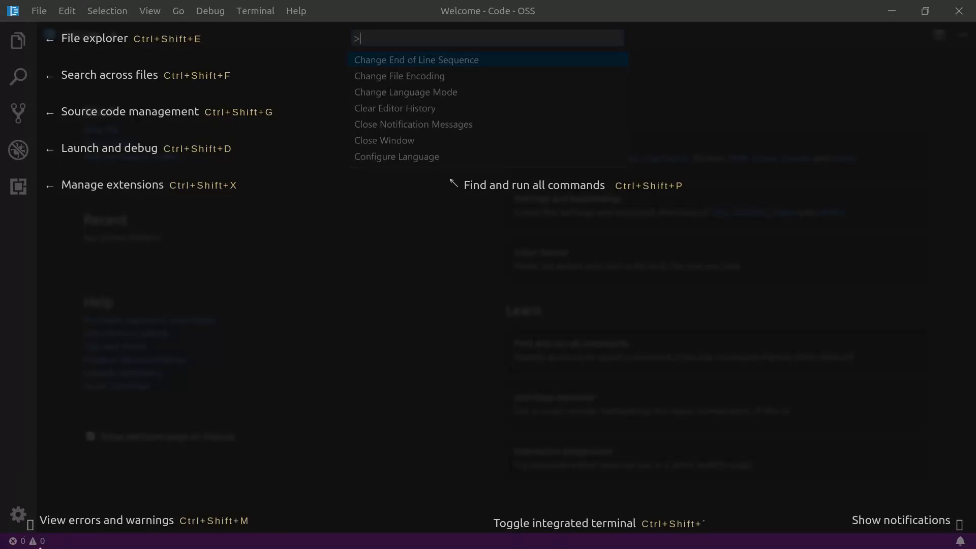
{"action": "mouse_move", "coordinate": [68, 537]}
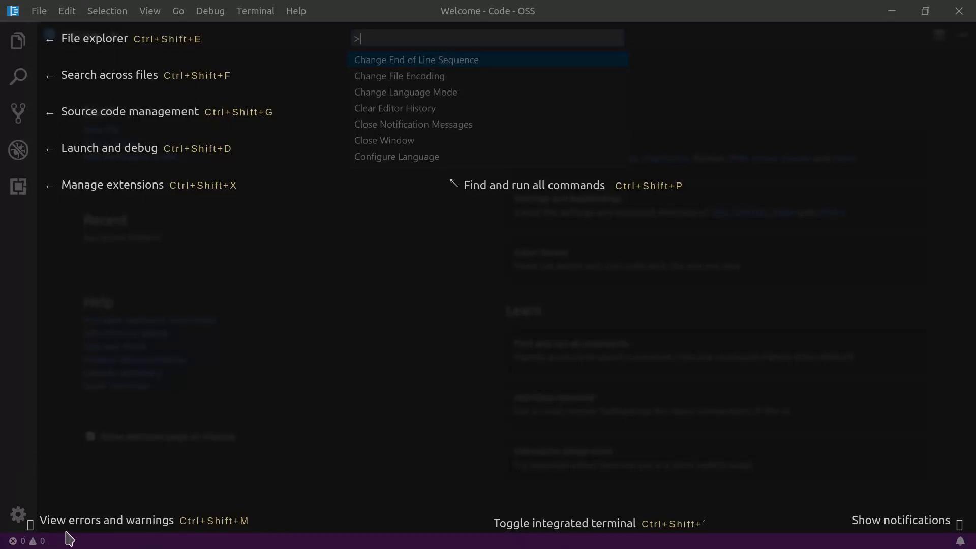
{"action": "mouse_move", "coordinate": [611, 445]}
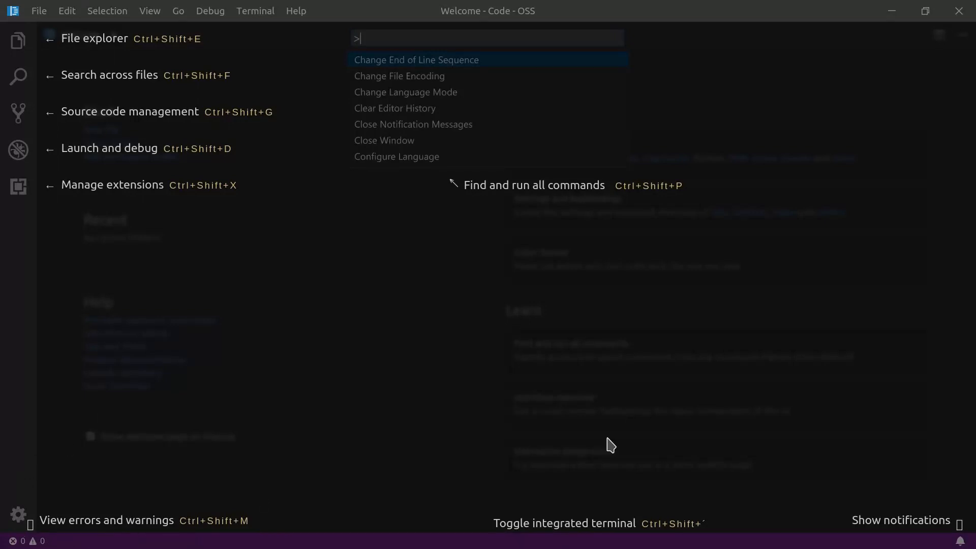
{"action": "mouse_move", "coordinate": [928, 537]}
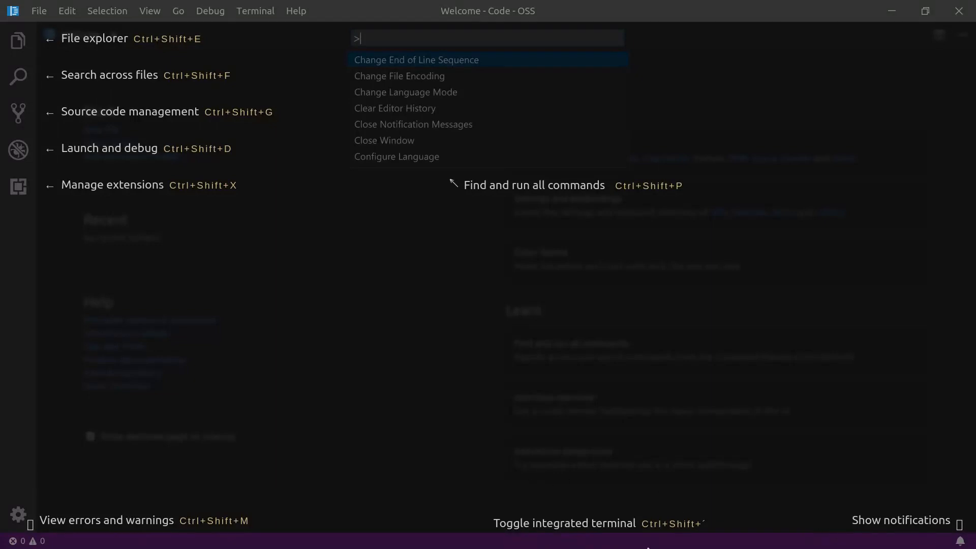
{"action": "mouse_move", "coordinate": [728, 514]}
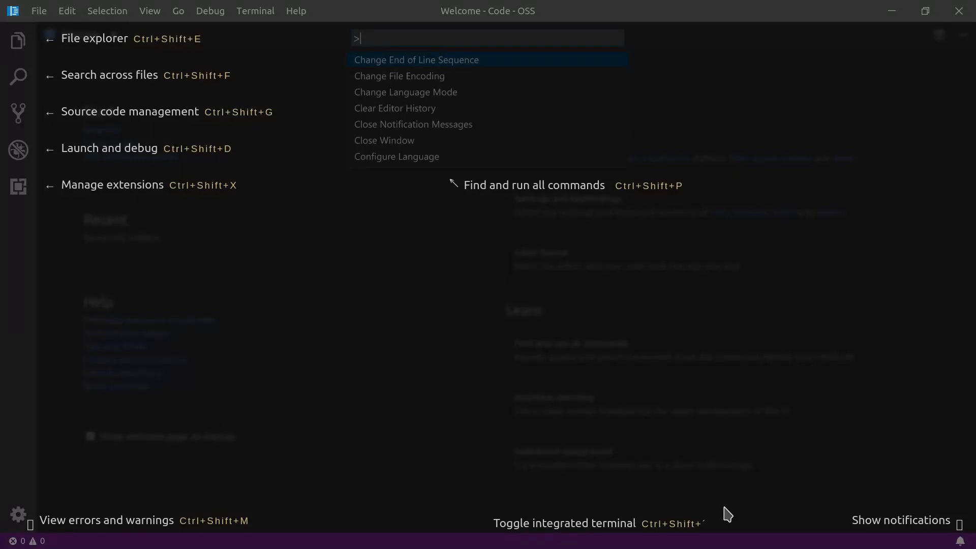
{"action": "mouse_move", "coordinate": [719, 542]}
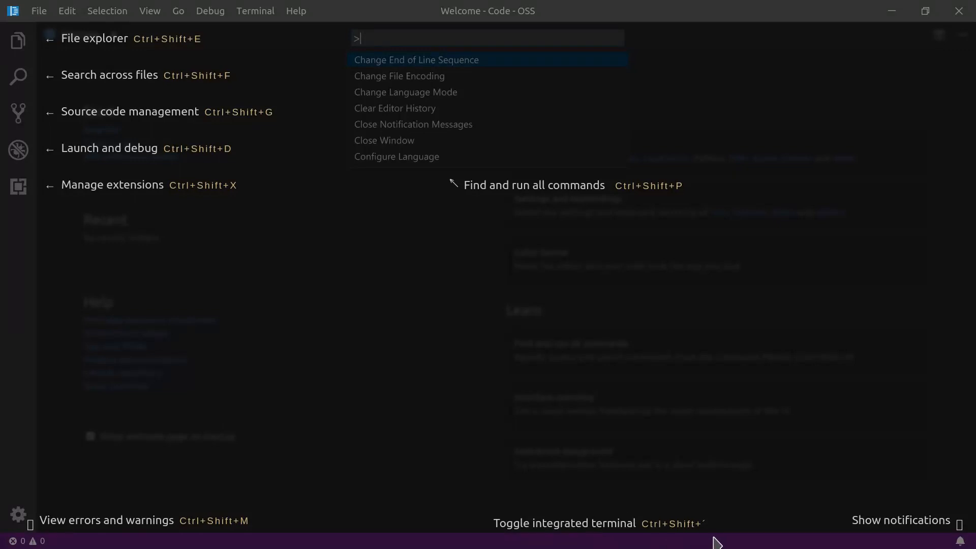
{"action": "mouse_move", "coordinate": [615, 269]}
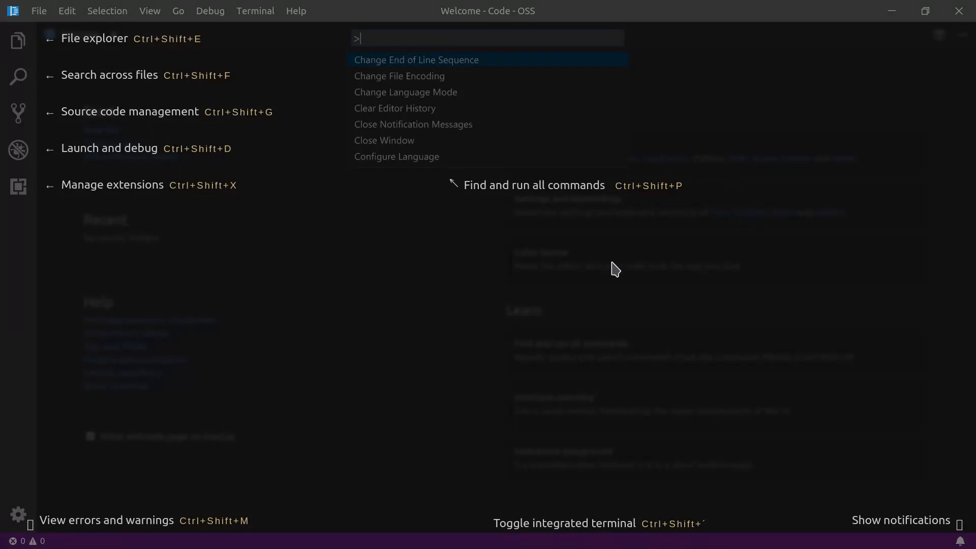
{"action": "mouse_move", "coordinate": [625, 207]}
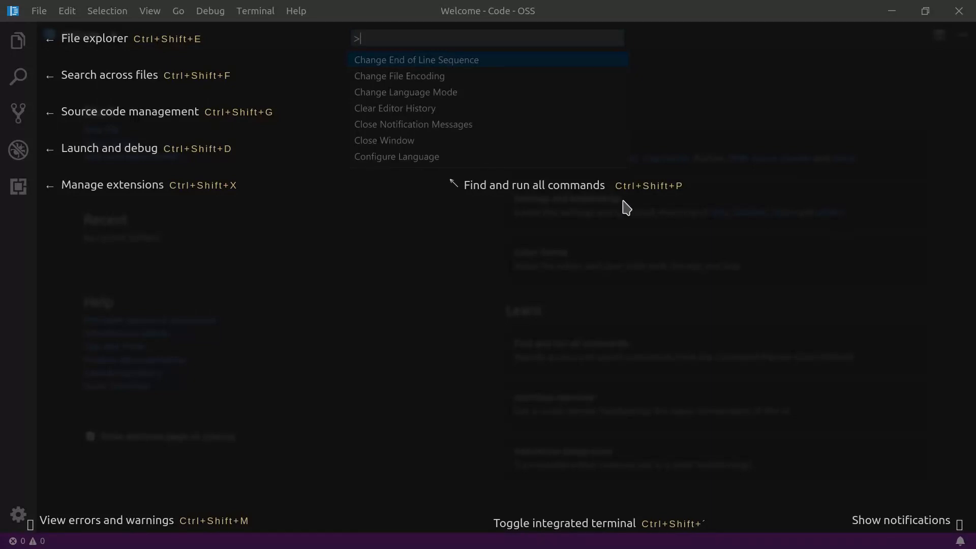
{"action": "mouse_move", "coordinate": [677, 203]}
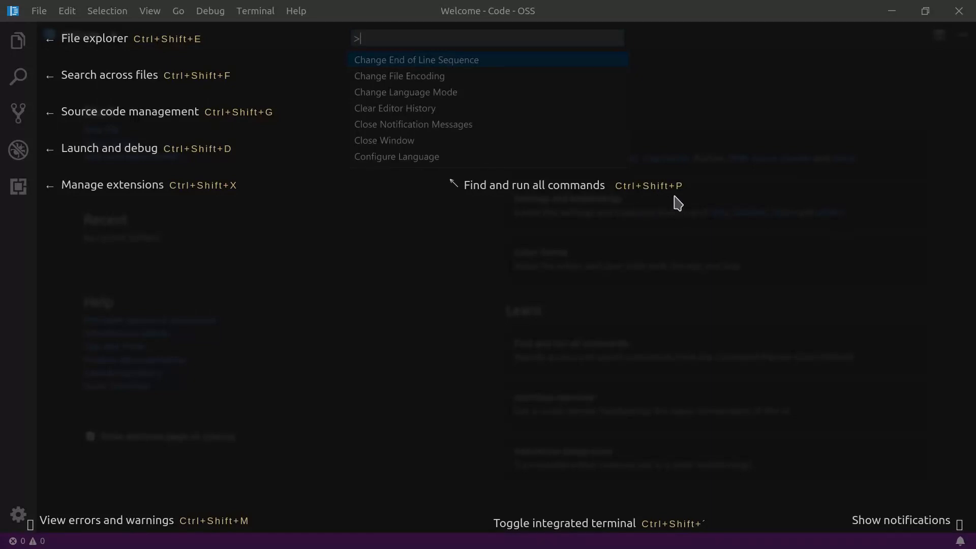
{"action": "mouse_move", "coordinate": [490, 248]}
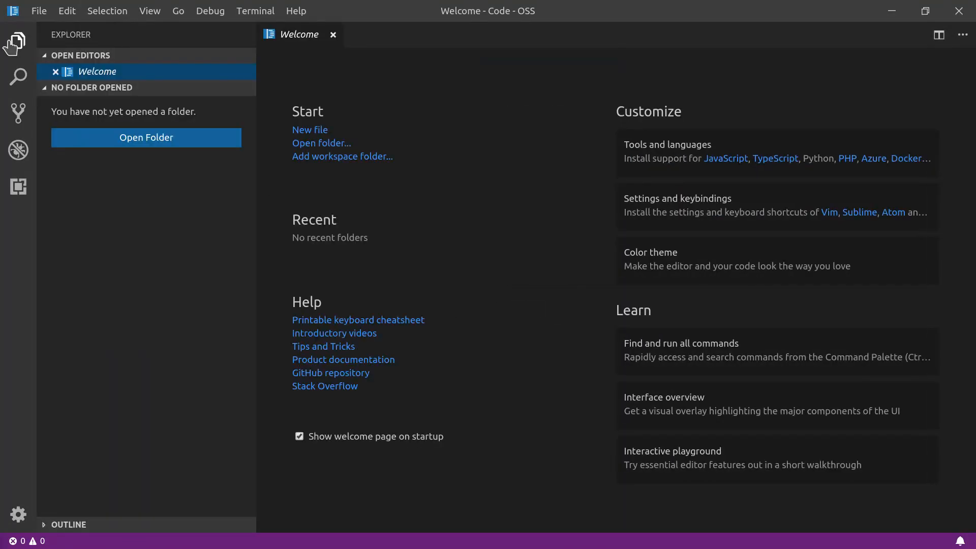
Step: Visit the Source Control view, then list the installed extensions in the sidebar
{"action": "left_click", "coordinate": [18, 76]}
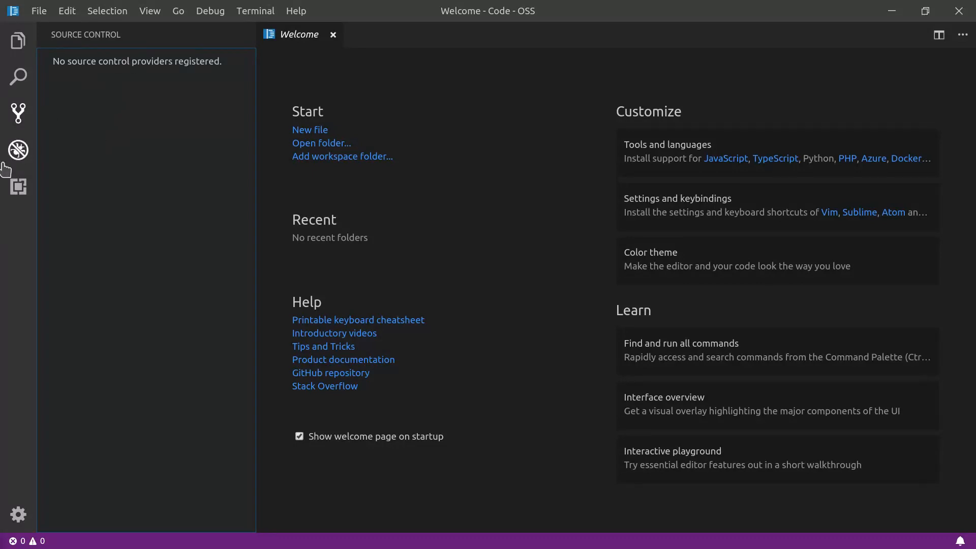
{"action": "left_click", "coordinate": [19, 150]}
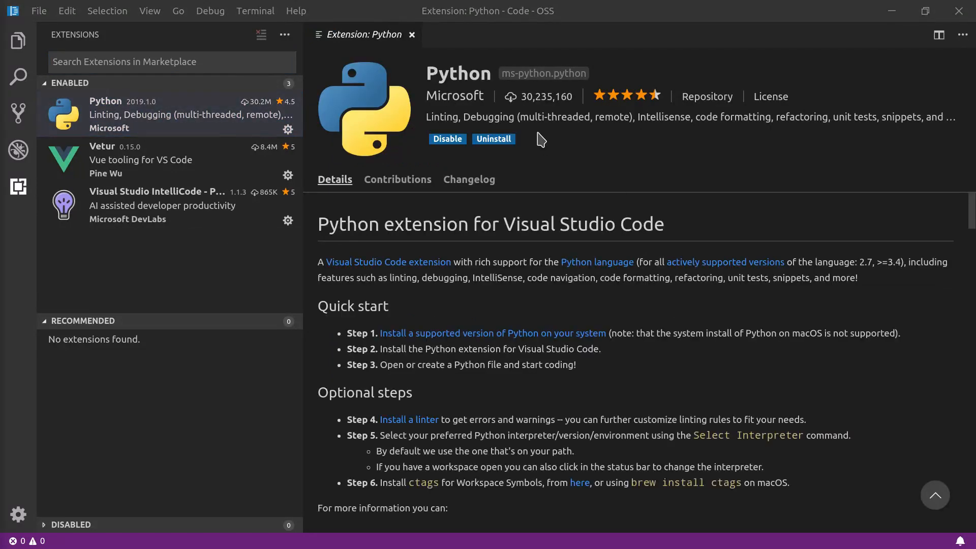
{"action": "mouse_move", "coordinate": [473, 360]}
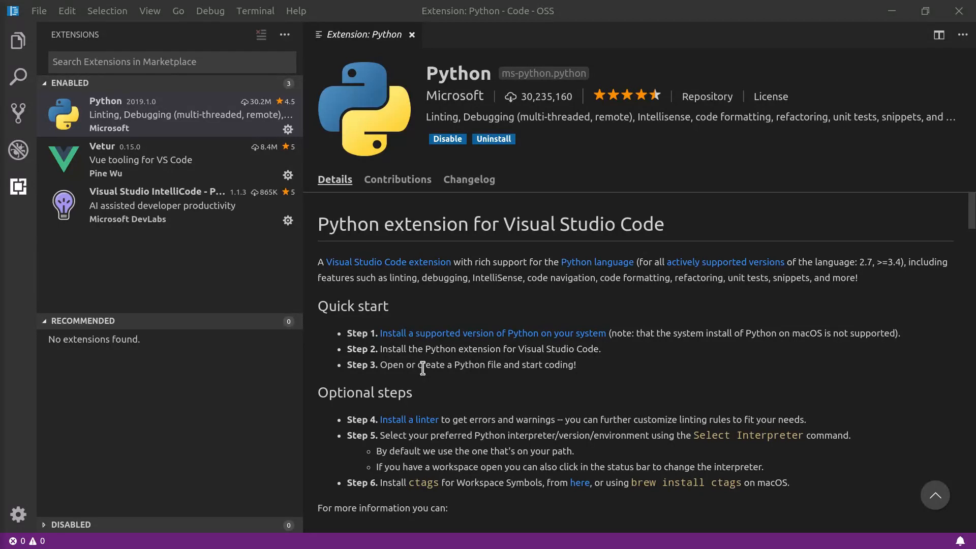
{"action": "scroll", "scroll_direction": "down", "scroll_amount": 3}
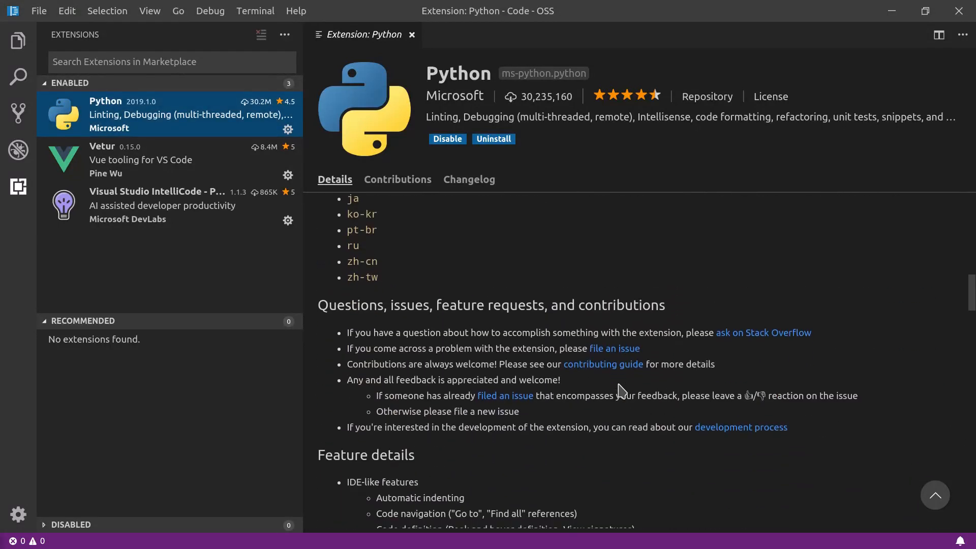
{"action": "scroll", "scroll_direction": "down", "scroll_amount": 3}
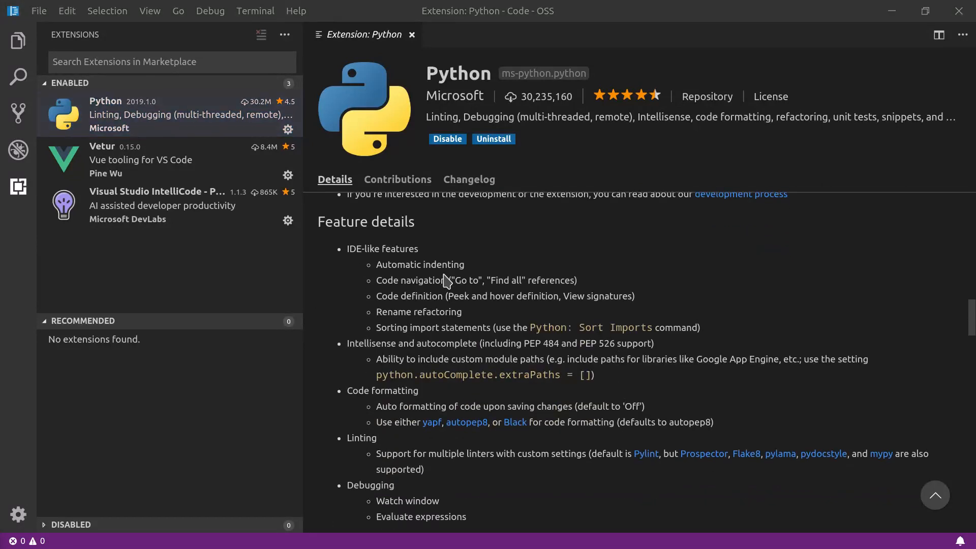
{"action": "mouse_move", "coordinate": [461, 308]}
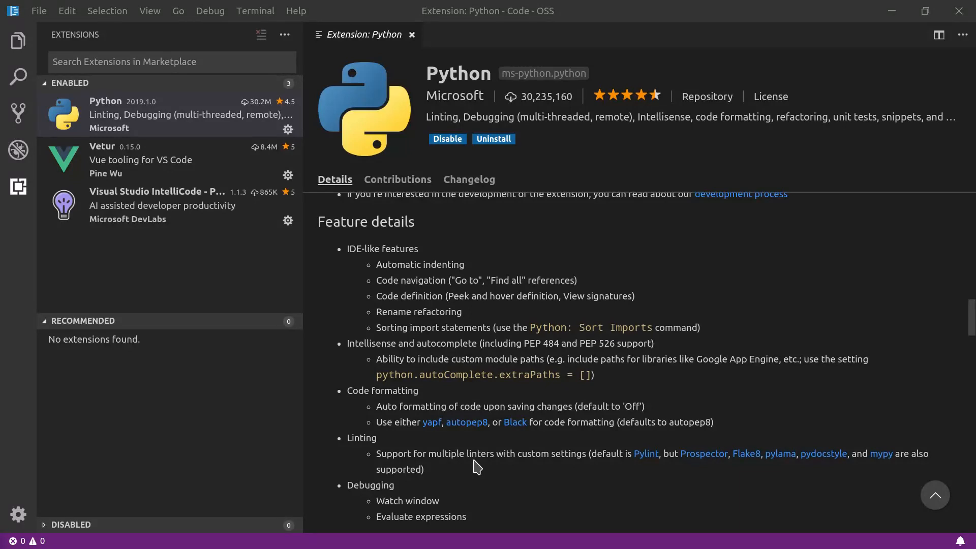
{"action": "mouse_move", "coordinate": [450, 346]}
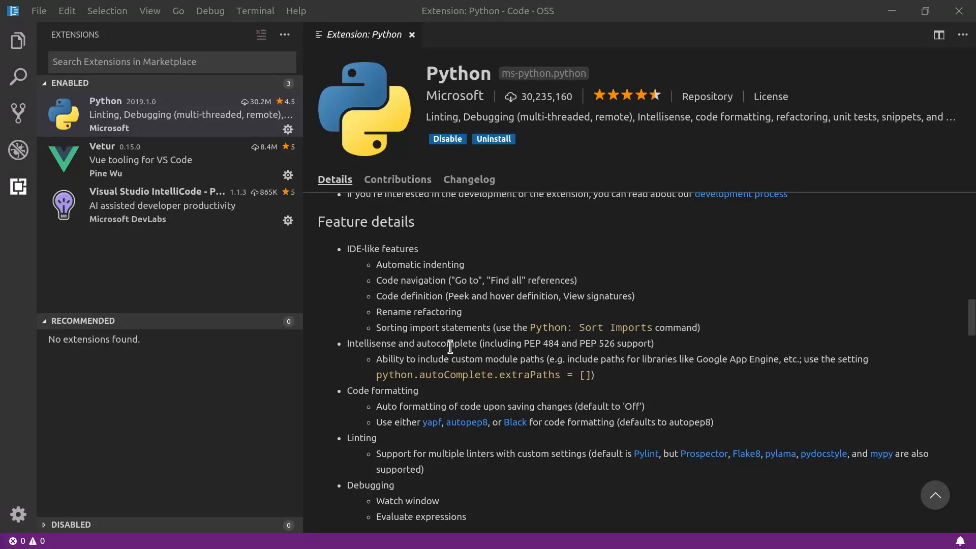
{"action": "scroll", "scroll_direction": "down", "scroll_amount": 3}
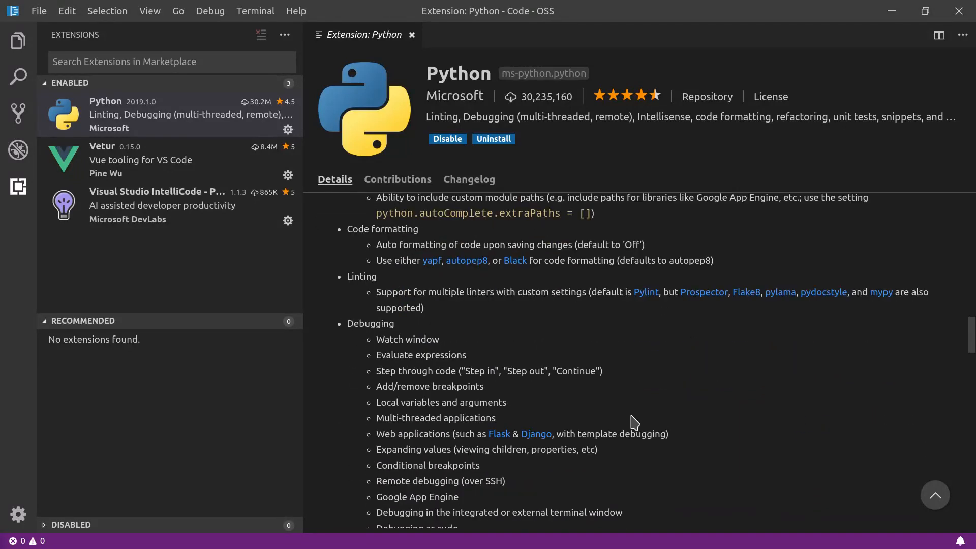
{"action": "scroll", "scroll_direction": "down", "scroll_amount": 3}
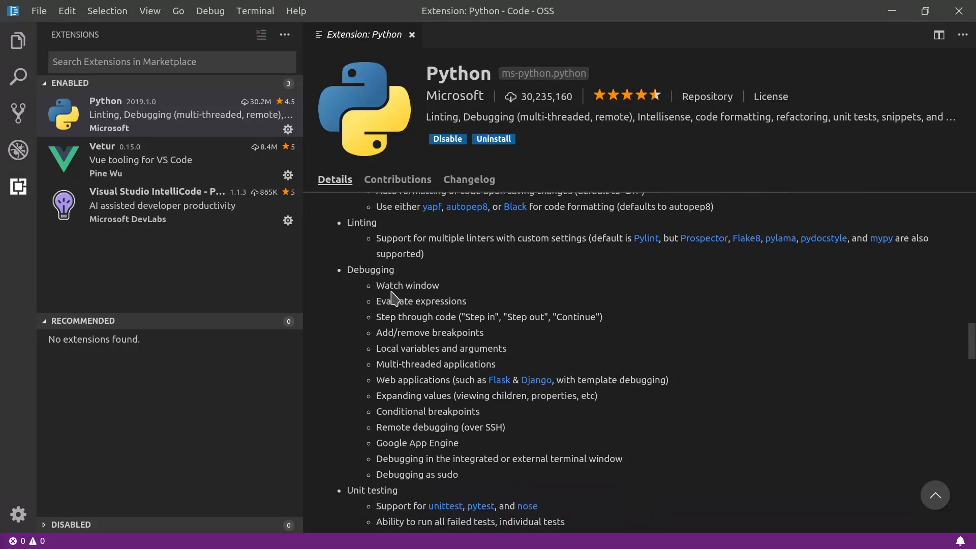
{"action": "mouse_move", "coordinate": [478, 293]}
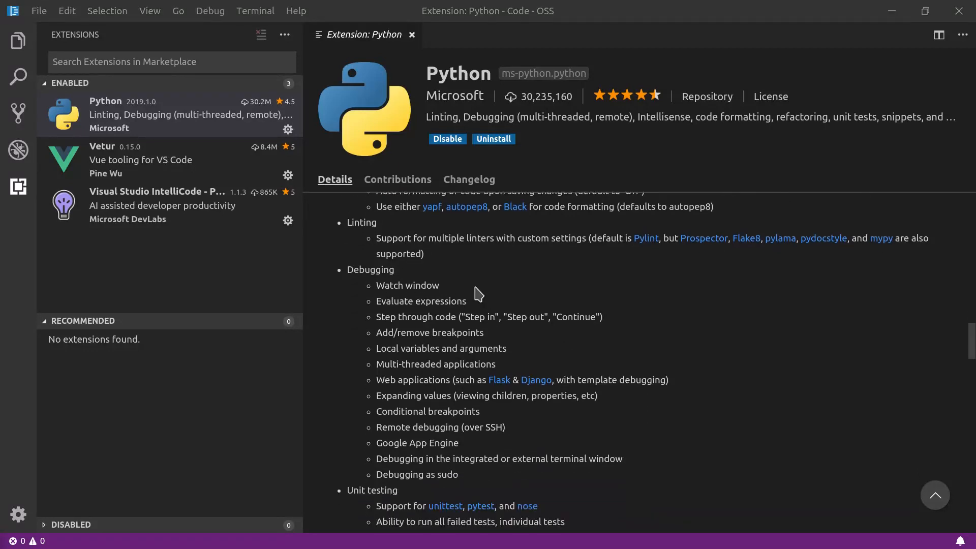
{"action": "mouse_move", "coordinate": [572, 354]}
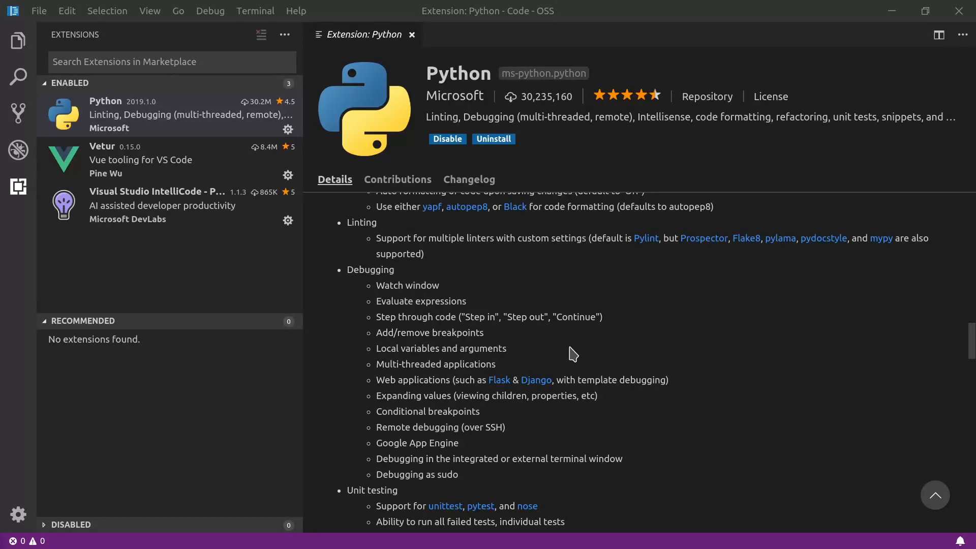
{"action": "mouse_move", "coordinate": [499, 340]}
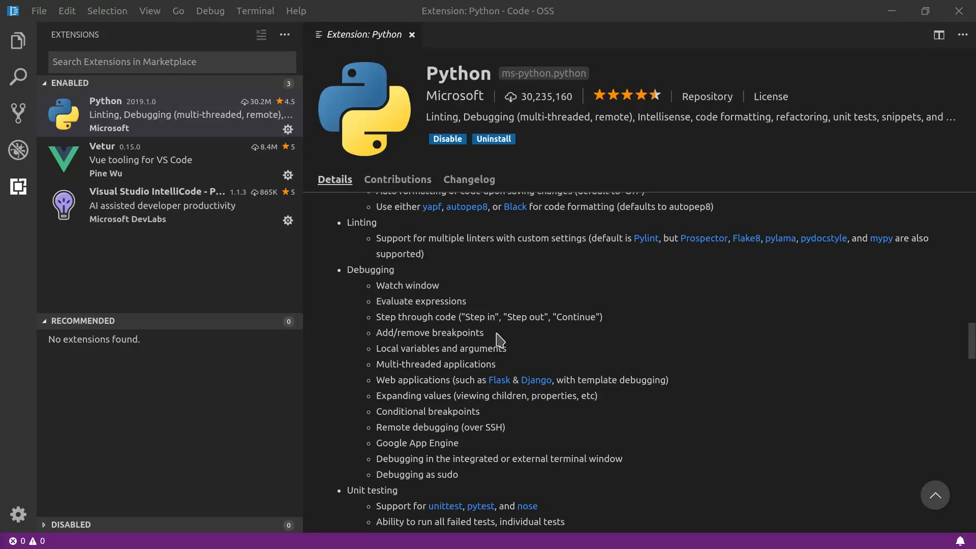
{"action": "mouse_move", "coordinate": [404, 384]}
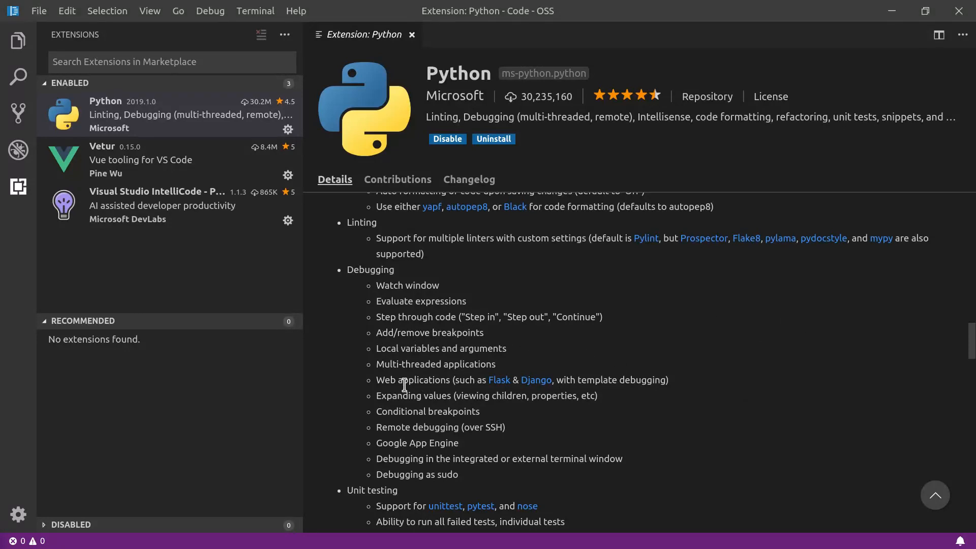
{"action": "left_click_drag", "start_coordinate": [377, 379], "coordinate": [524, 380]}
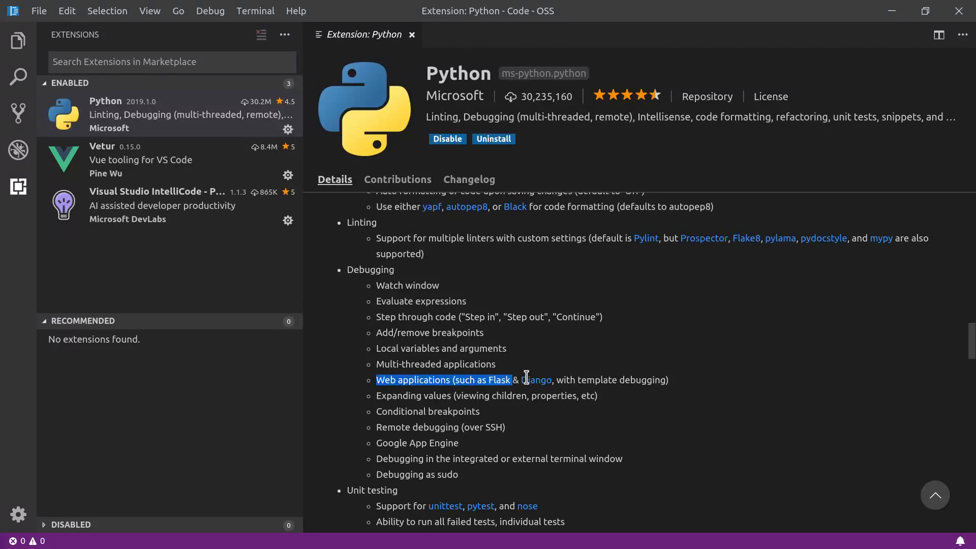
{"action": "scroll", "scroll_direction": "down", "scroll_amount": 3}
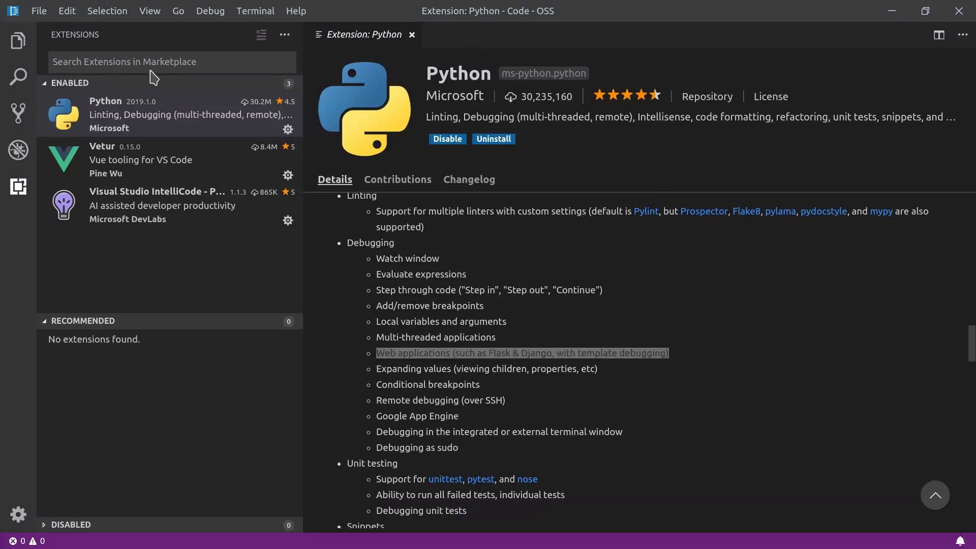
Step: Search the Extensions marketplace for 'python' and scroll through the matching results
{"action": "type", "text": "python"}
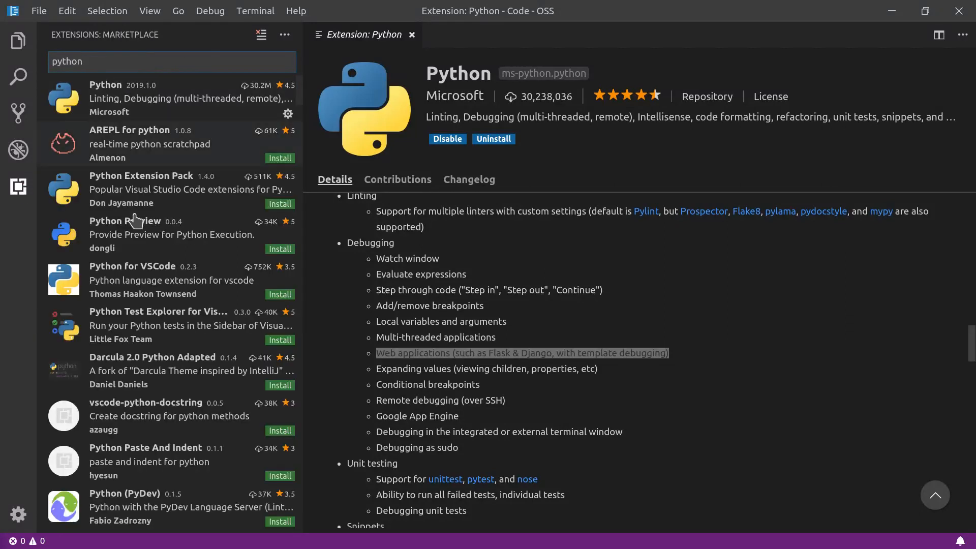
{"action": "scroll", "scroll_direction": "down", "scroll_amount": 3}
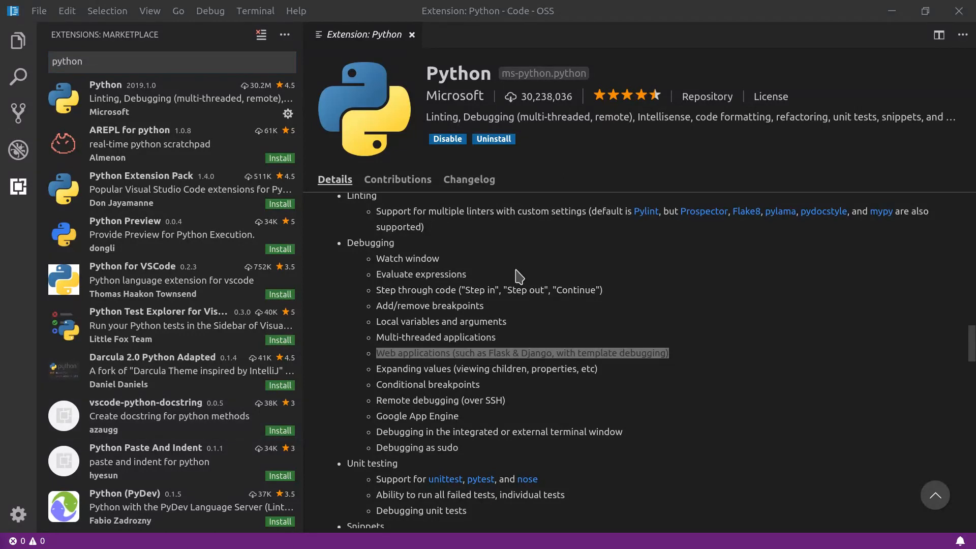
{"action": "mouse_move", "coordinate": [451, 112]}
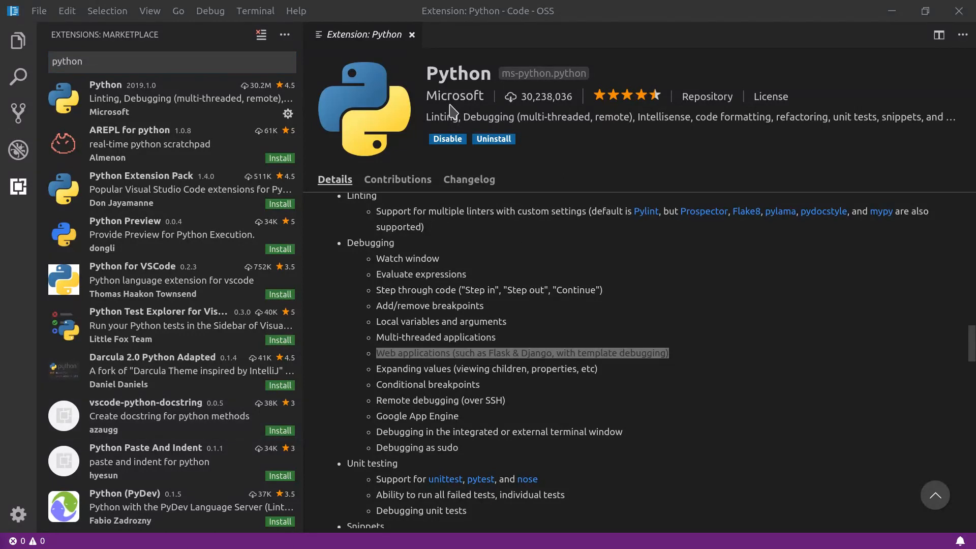
{"action": "mouse_move", "coordinate": [471, 111]}
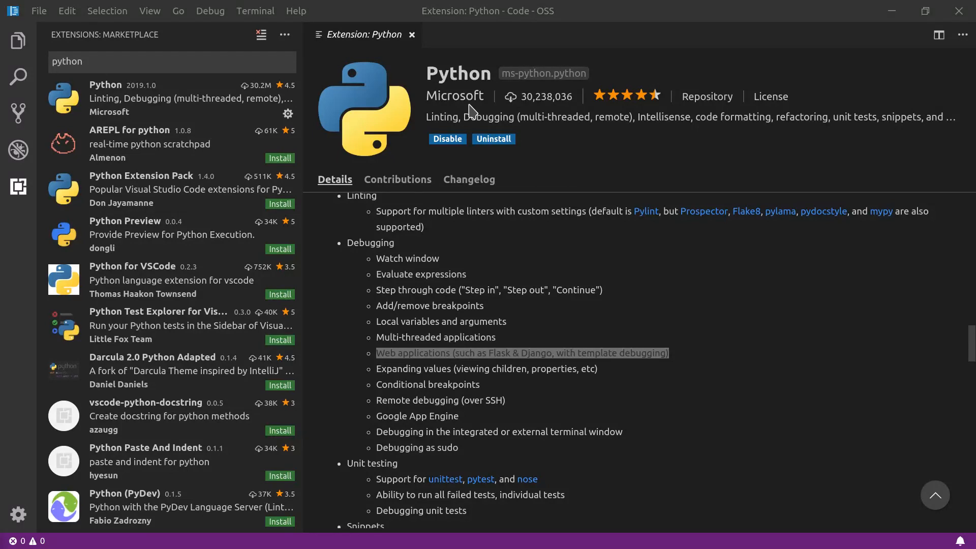
{"action": "mouse_move", "coordinate": [398, 382]}
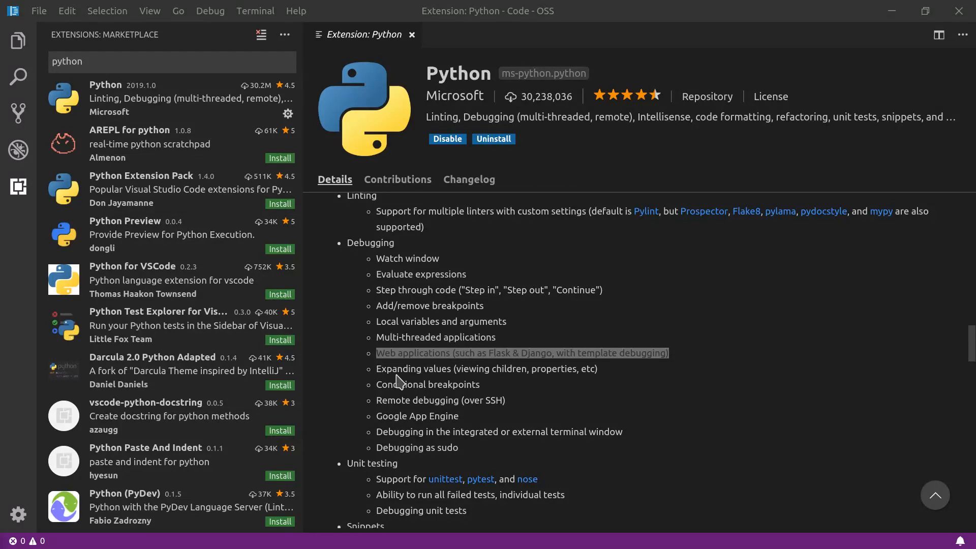
{"action": "mouse_move", "coordinate": [716, 354]}
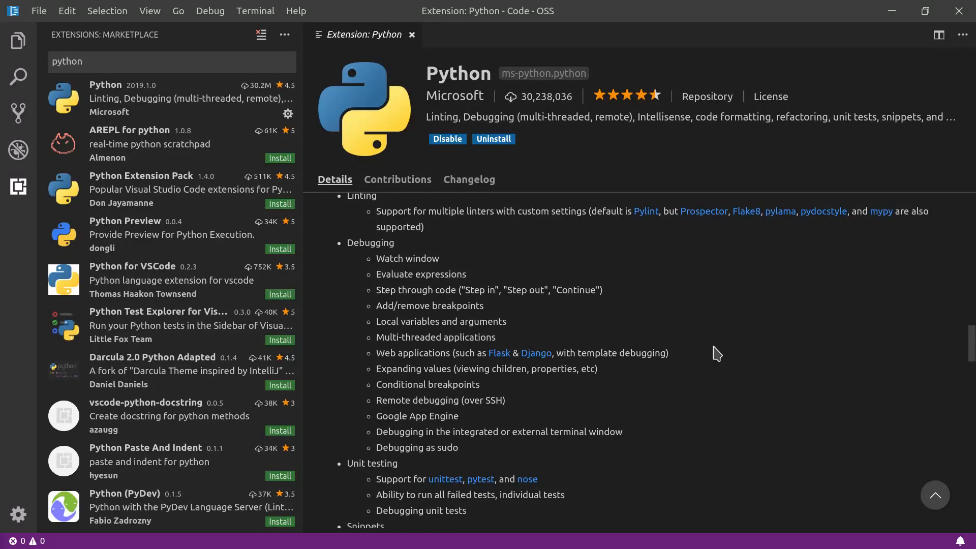
{"action": "mouse_move", "coordinate": [137, 73]}
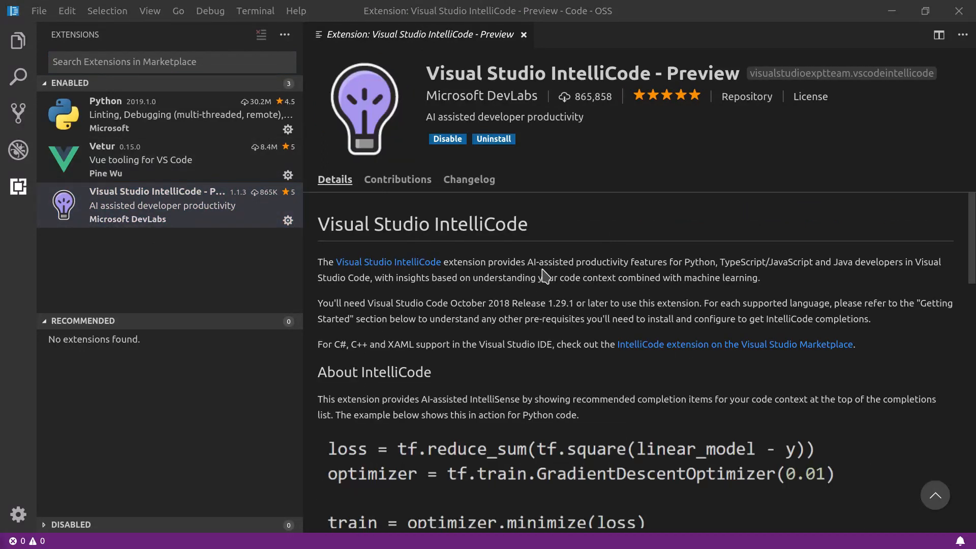
{"action": "mouse_move", "coordinate": [654, 267]}
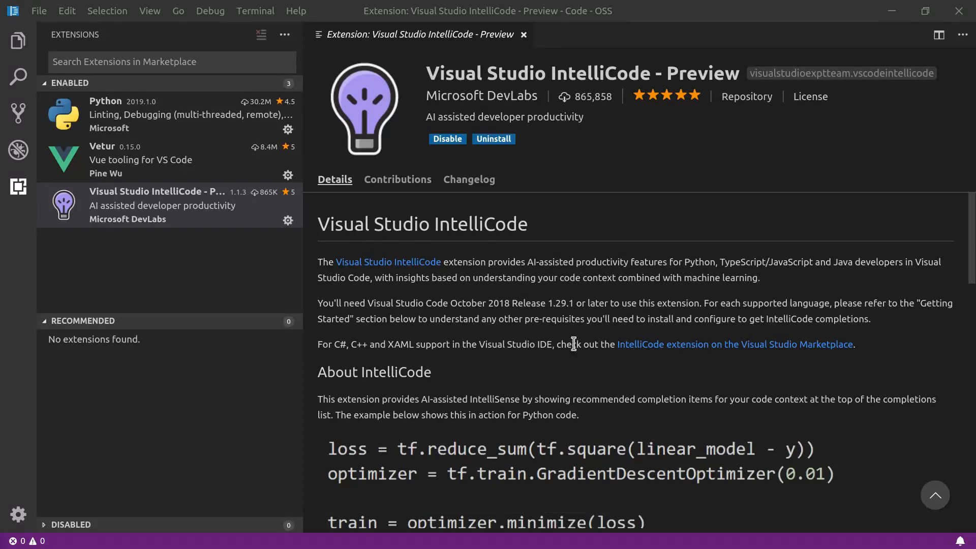
Step: Highlight part of the IntelliCode - Preview description and read further down its details
{"action": "double_click", "coordinate": [391, 277]}
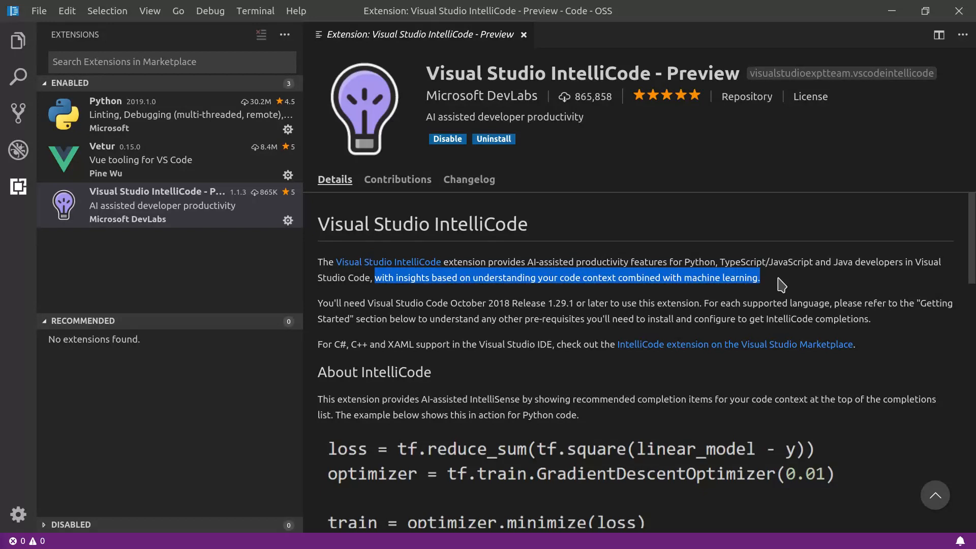
{"action": "scroll", "scroll_direction": "down", "scroll_amount": 3}
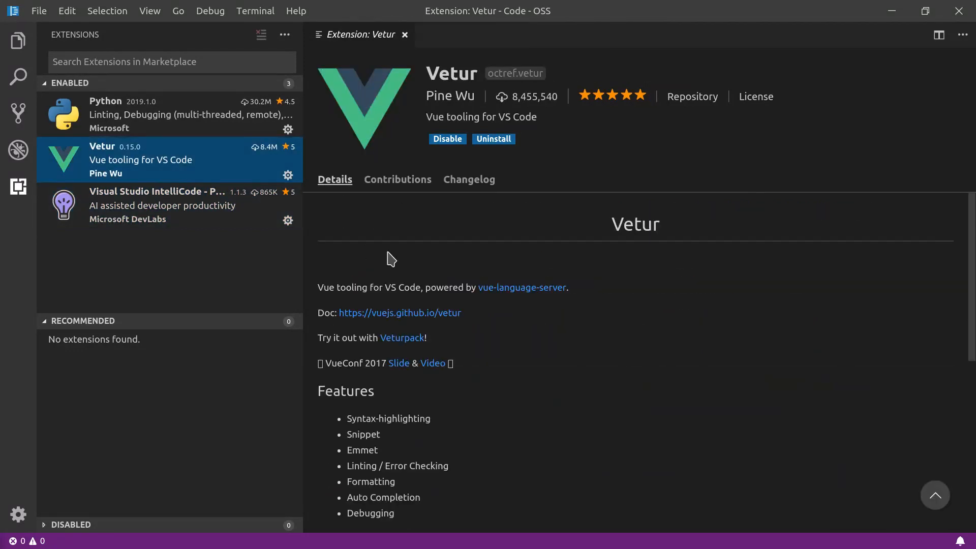
Step: Read through Vetur's Features and Quick Start, then return to the Explorer view
{"action": "scroll", "scroll_direction": "down", "scroll_amount": 3}
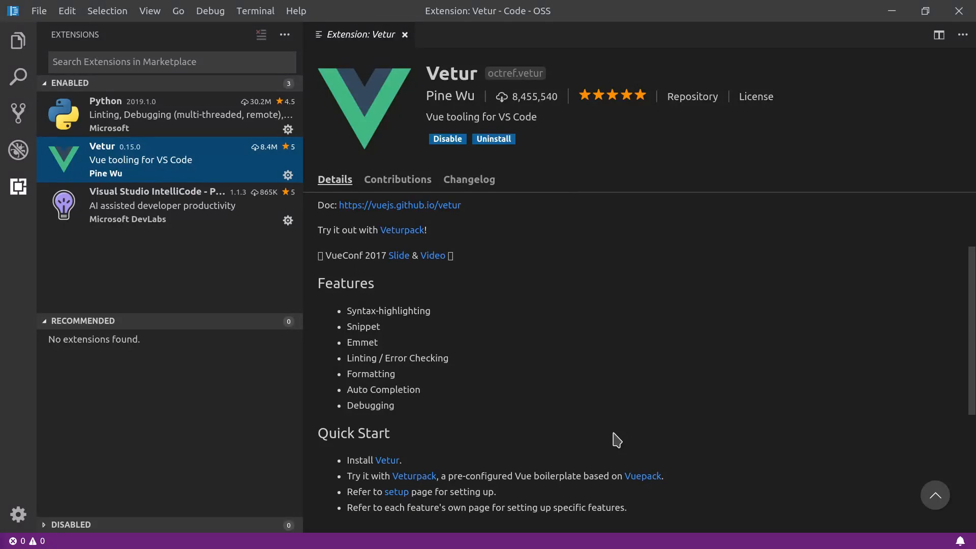
{"action": "scroll", "scroll_direction": "down", "scroll_amount": 3}
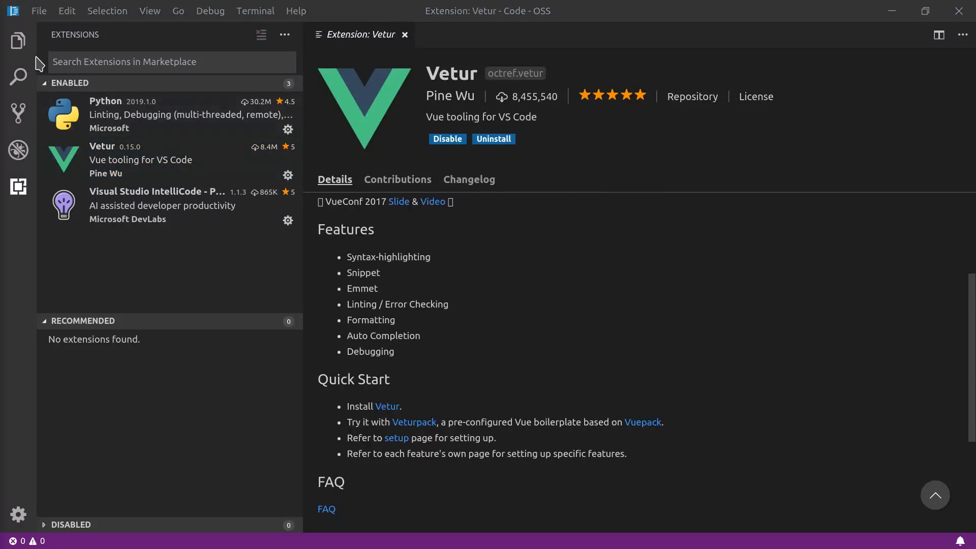
{"action": "left_click", "coordinate": [18, 39]}
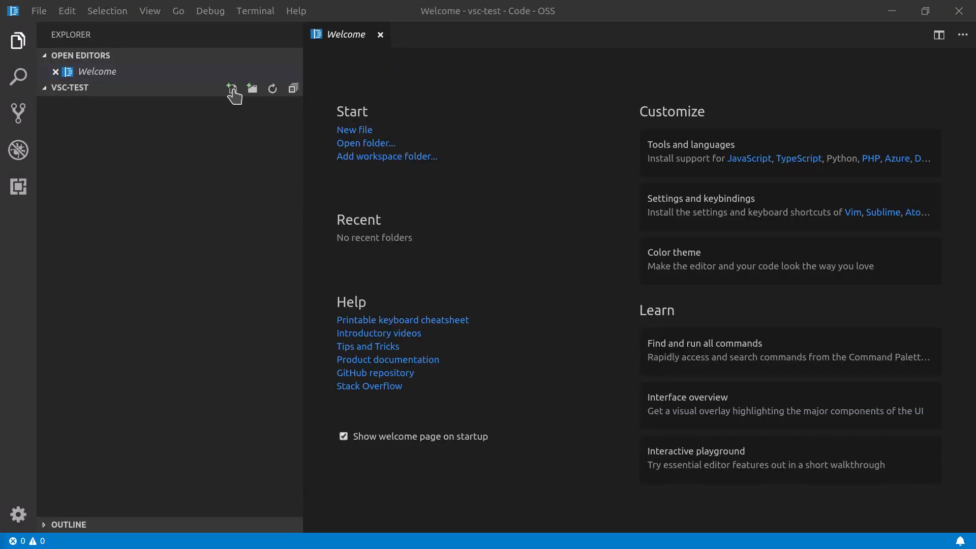
{"action": "mouse_move", "coordinate": [232, 88]}
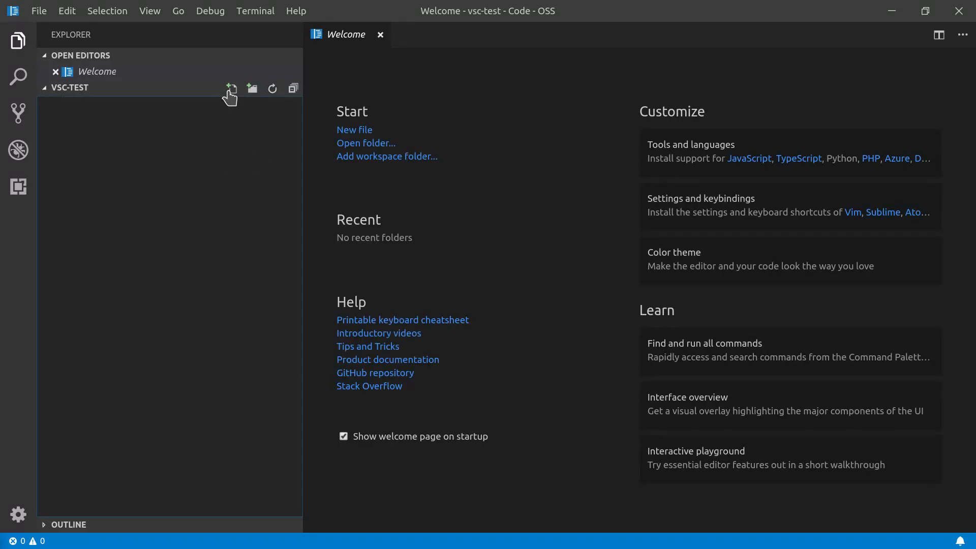
Step: Begin naming the new file in vsc-test, entering 'hell' toward hello-vs-code.py
{"action": "type", "text": "hell"}
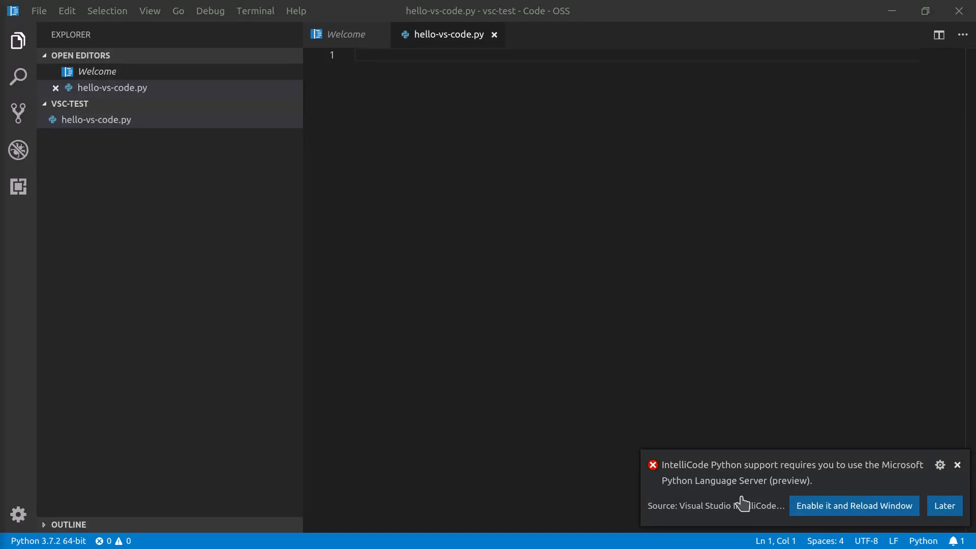
{"action": "mouse_move", "coordinate": [710, 499]}
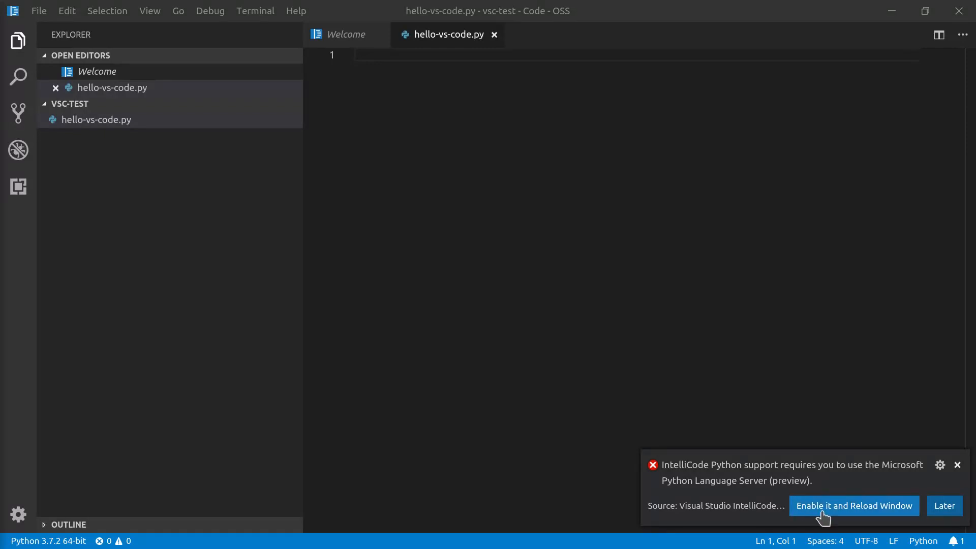
{"action": "mouse_move", "coordinate": [862, 510]}
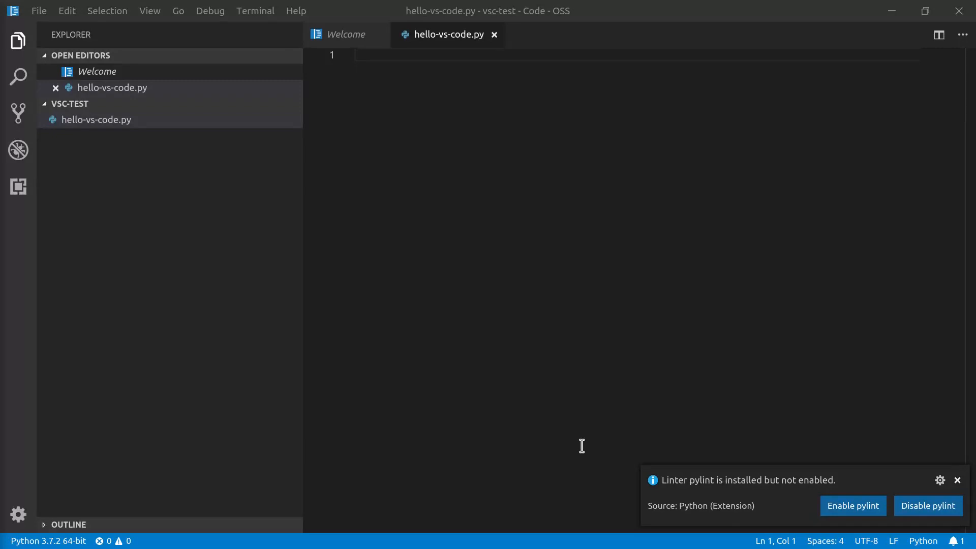
{"action": "mouse_move", "coordinate": [768, 519]}
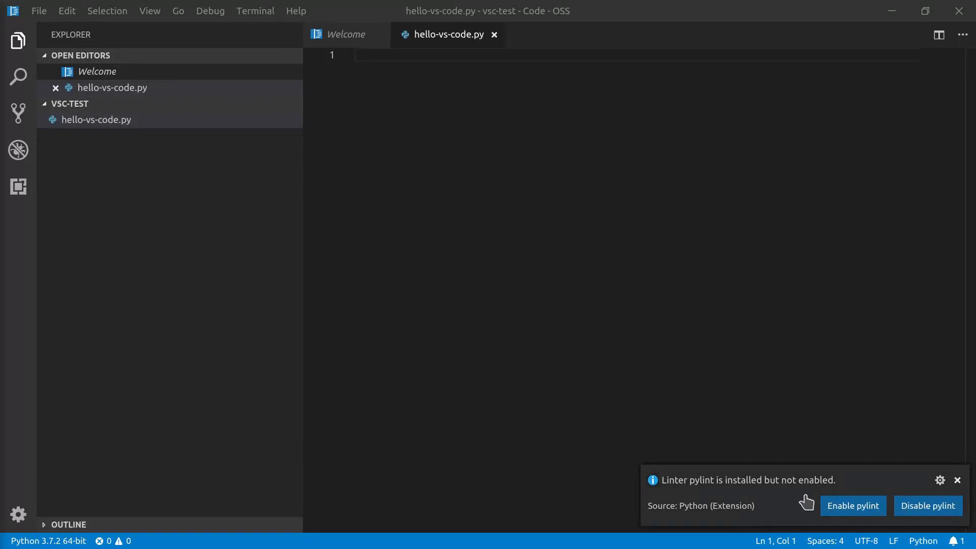
{"action": "mouse_move", "coordinate": [852, 506]}
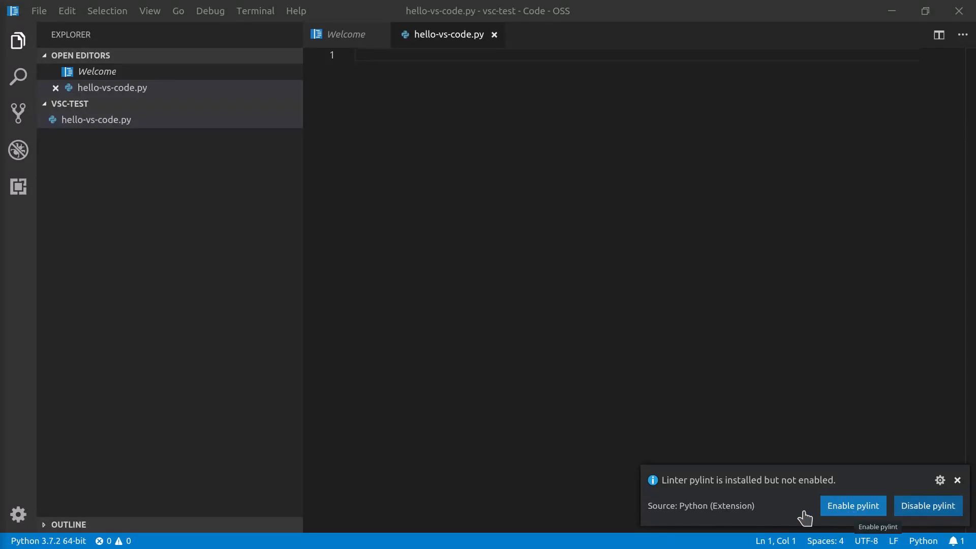
{"action": "mouse_move", "coordinate": [692, 498]}
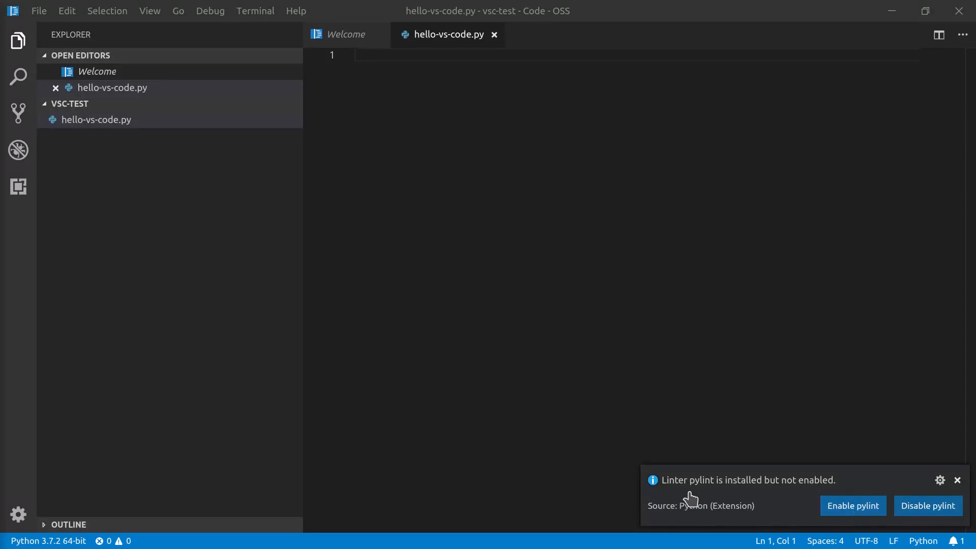
Step: Enable the pylint linter from the notification and show the installed extensions
{"action": "left_click", "coordinate": [852, 506]}
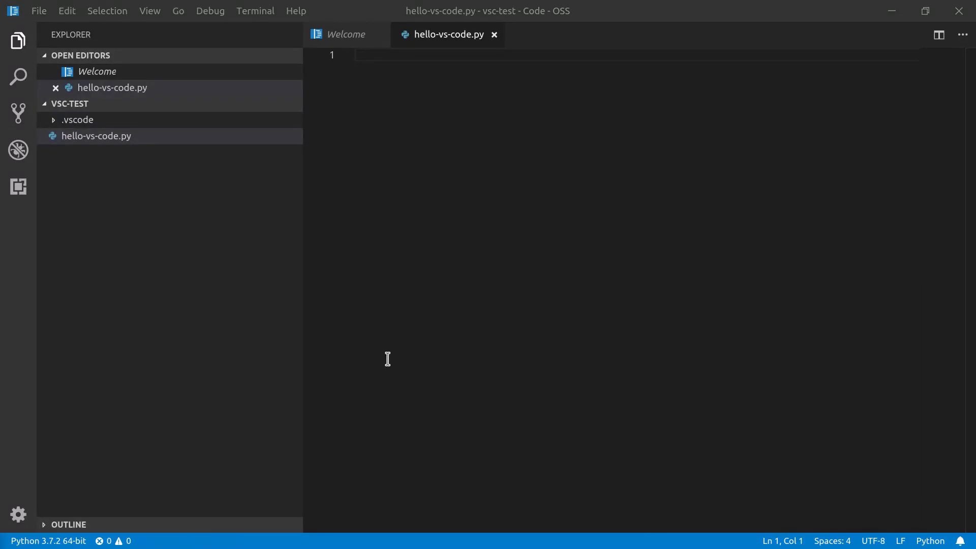
{"action": "mouse_move", "coordinate": [18, 187]}
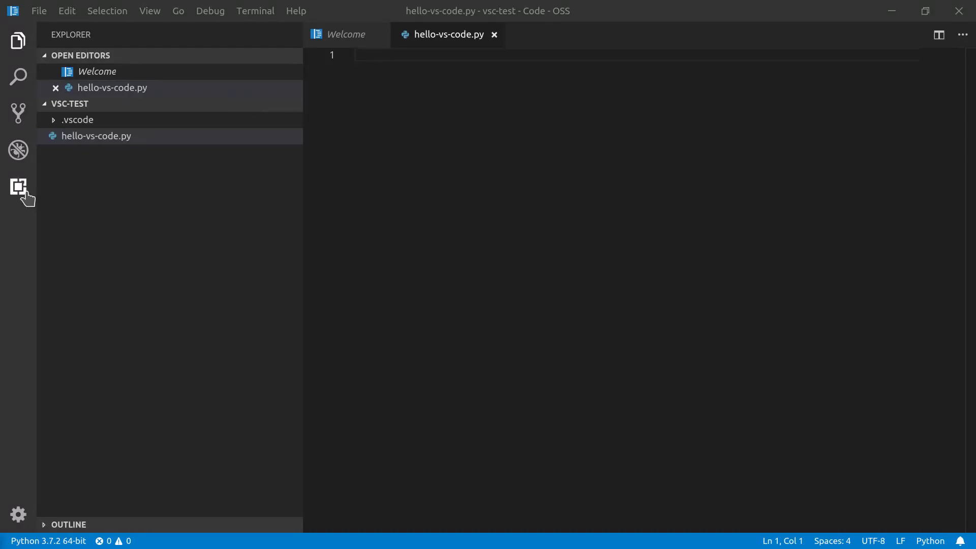
{"action": "left_click", "coordinate": [18, 187]}
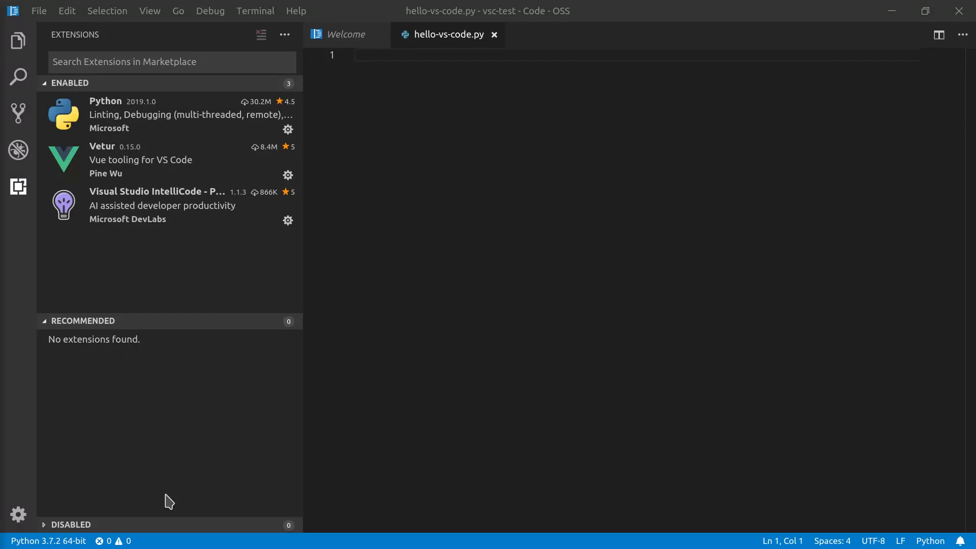
{"action": "mouse_move", "coordinate": [346, 431]}
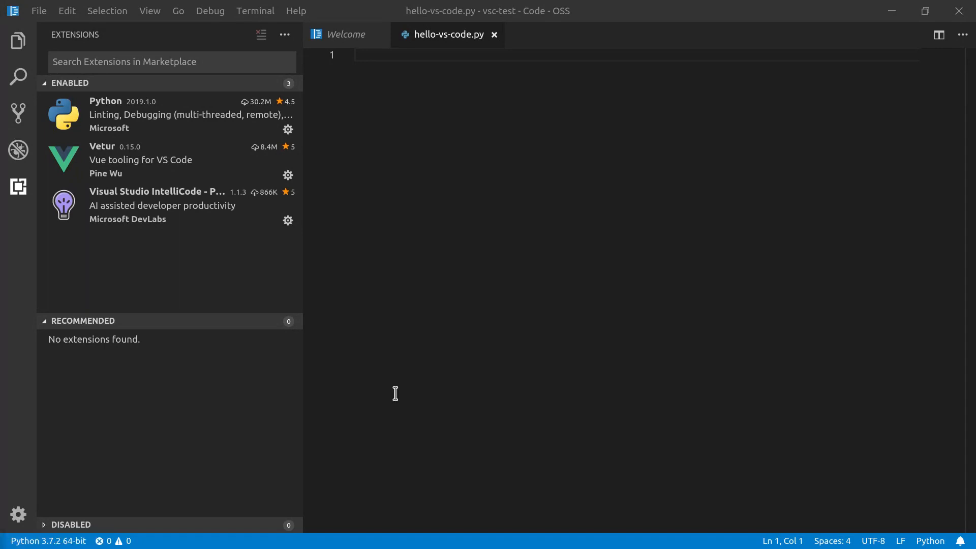
{"action": "mouse_move", "coordinate": [46, 540]}
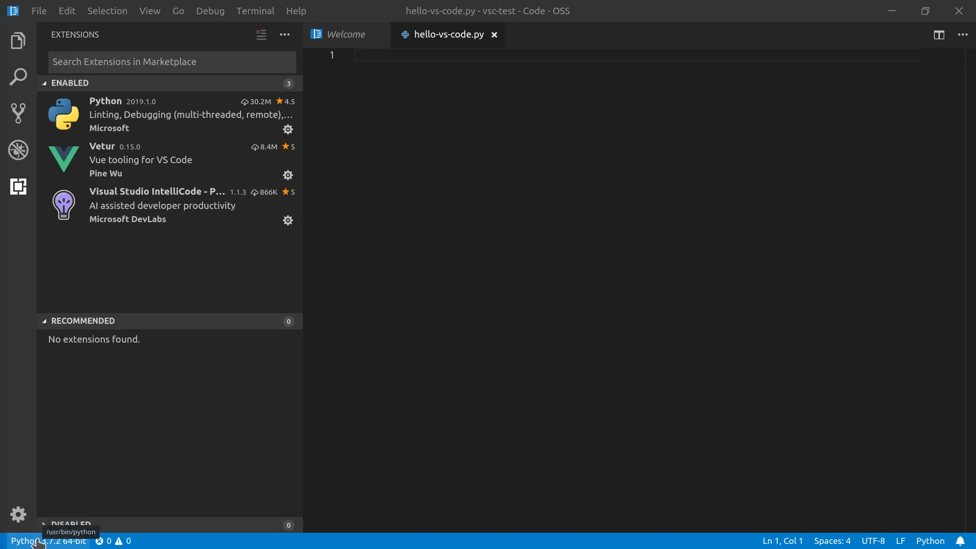
Step: Switch the interpreter from Python 3.7.2 to Python 3.7.1 64-bit ('base': conda)
{"action": "left_click", "coordinate": [47, 540]}
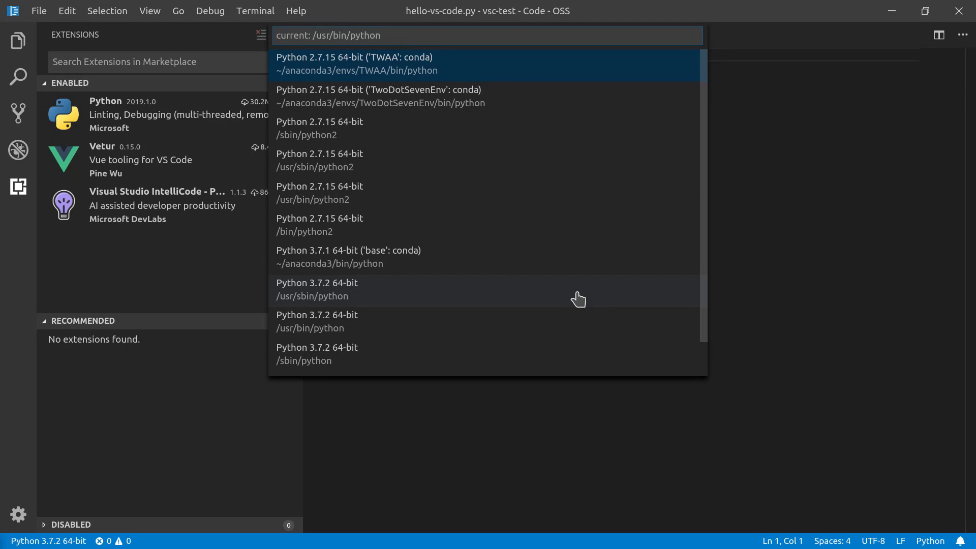
{"action": "mouse_move", "coordinate": [339, 267]}
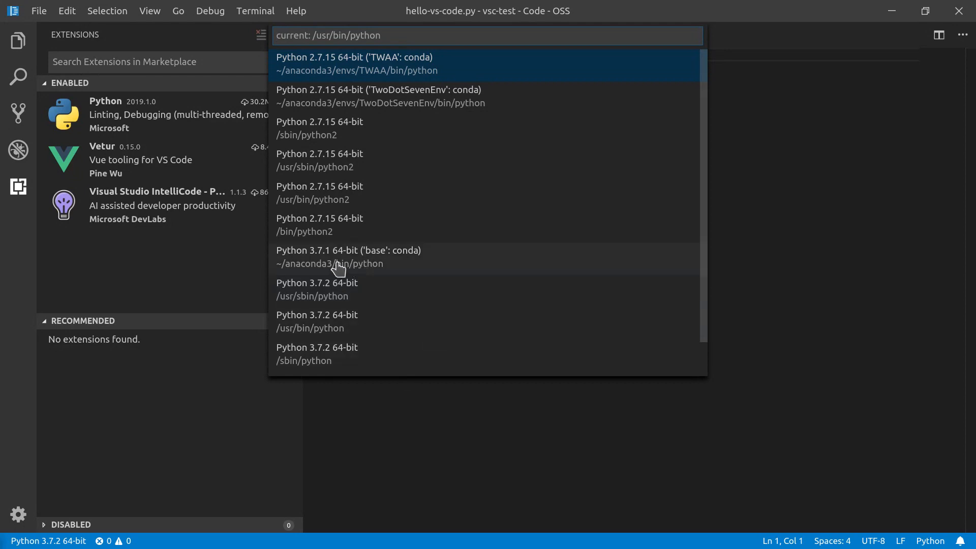
{"action": "mouse_move", "coordinate": [366, 271]}
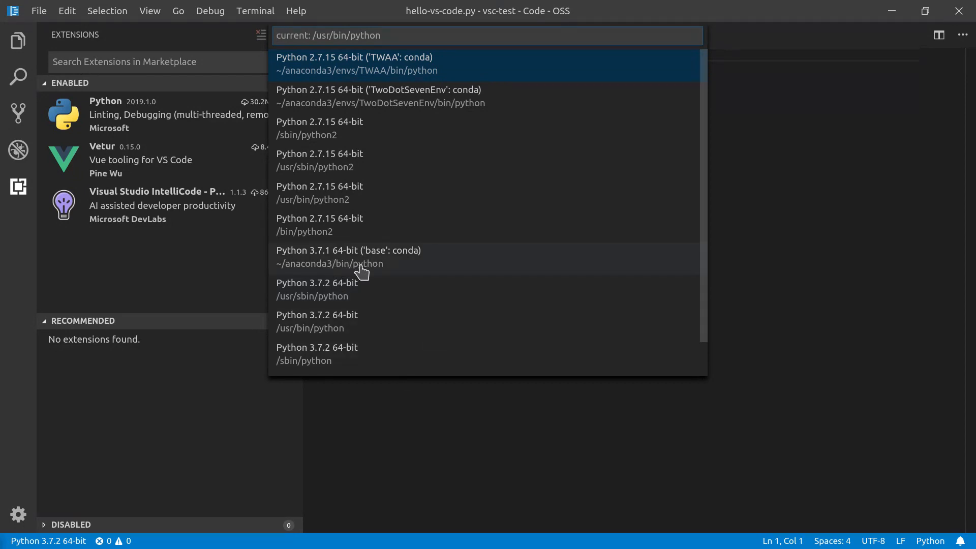
{"action": "left_click", "coordinate": [348, 256]}
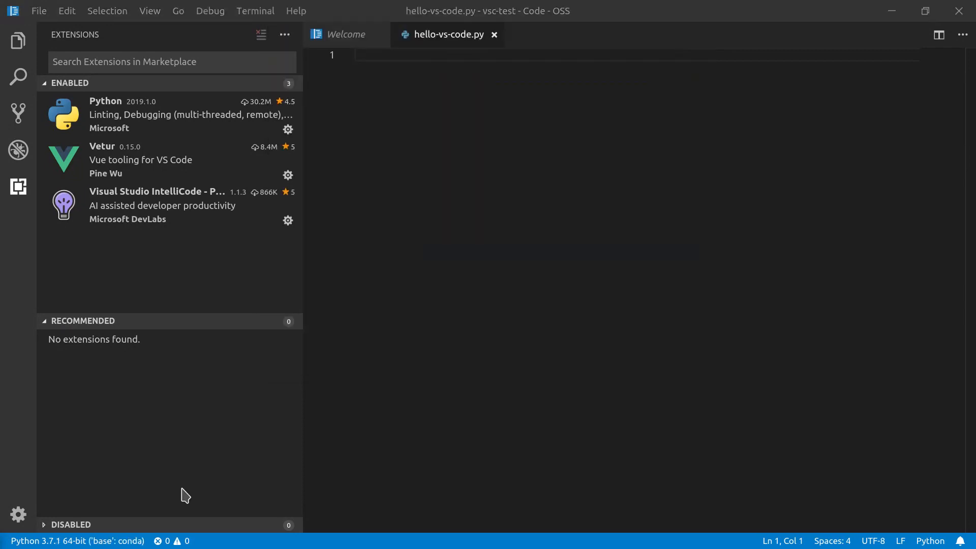
{"action": "mouse_move", "coordinate": [73, 506]}
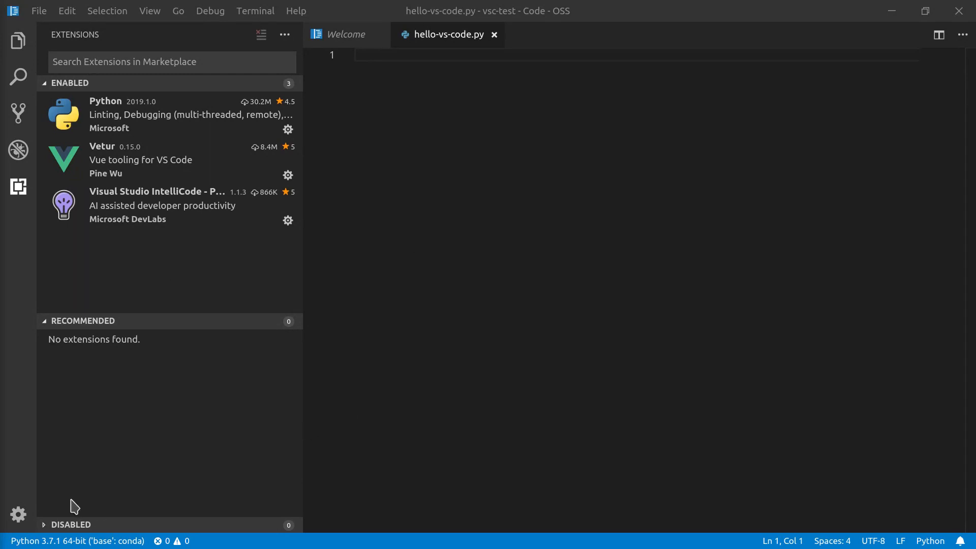
{"action": "mouse_move", "coordinate": [123, 508]}
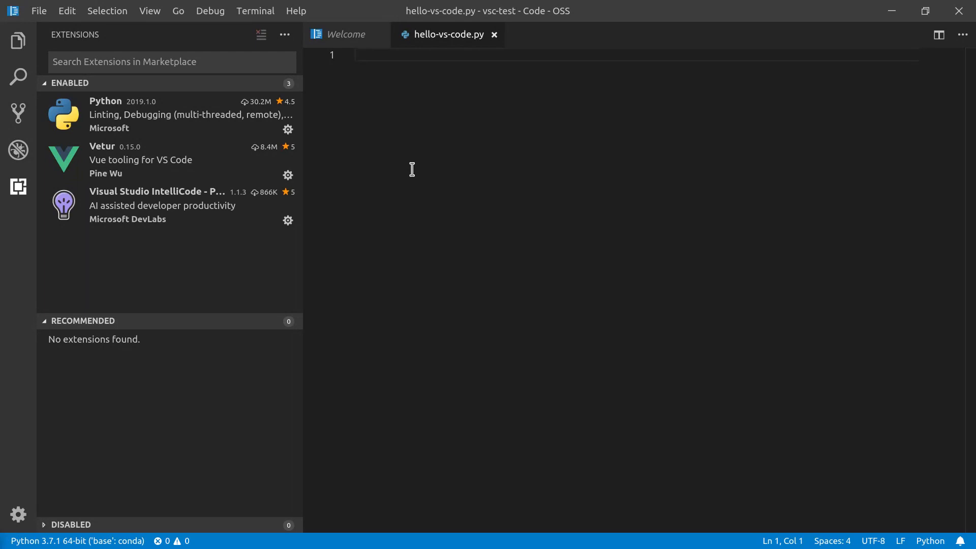
{"action": "mouse_move", "coordinate": [39, 10]}
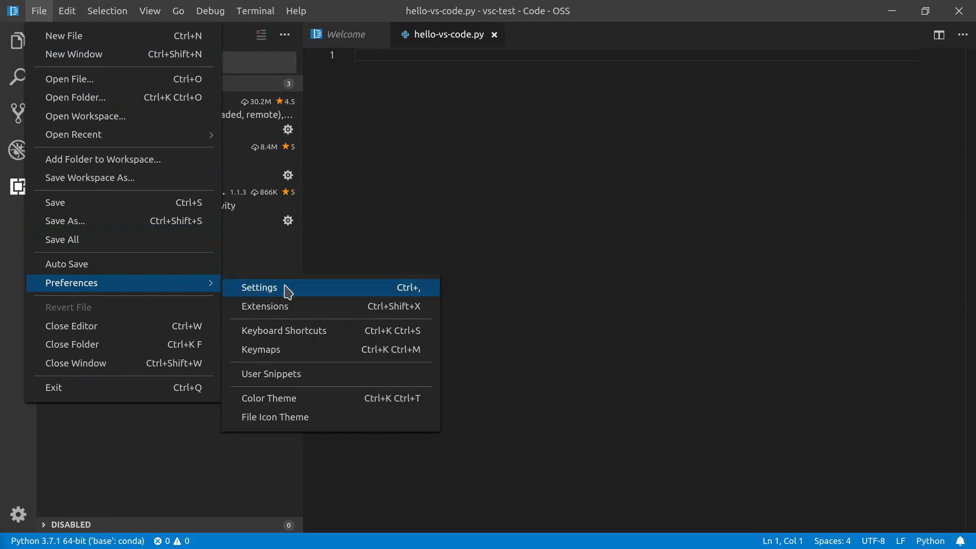
Step: In Settings, raise the editor font size to 18 and focus the Search settings box
{"action": "left_click", "coordinate": [258, 287]}
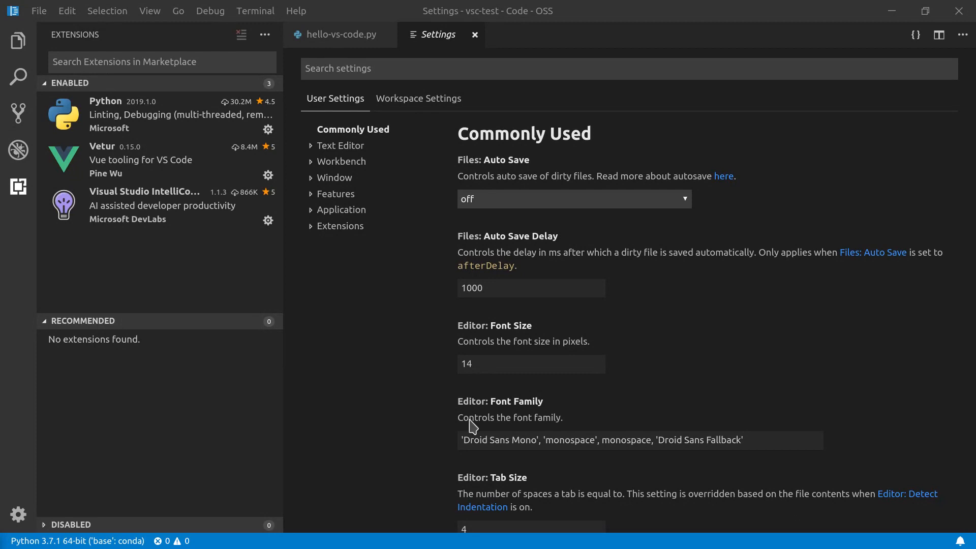
{"action": "left_click", "coordinate": [531, 364]}
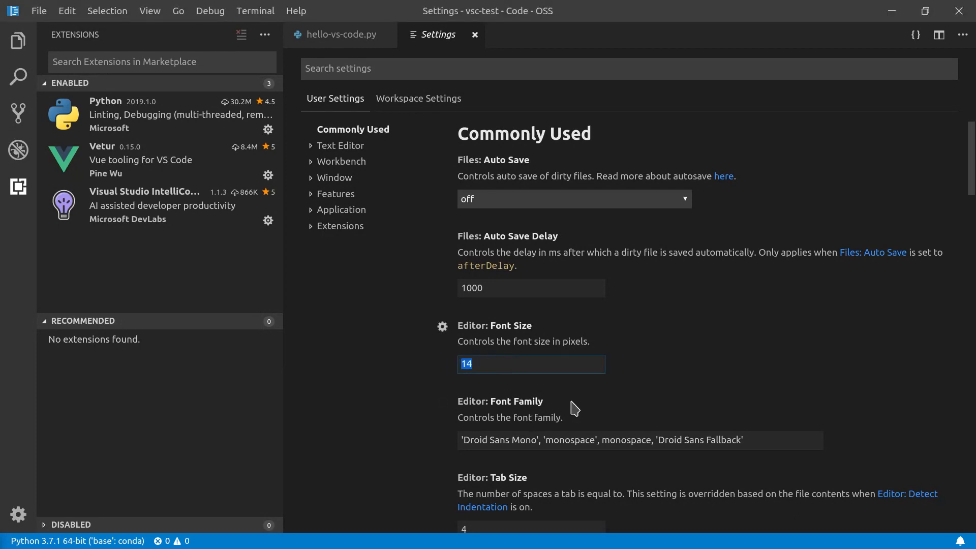
{"action": "type", "text": "18"}
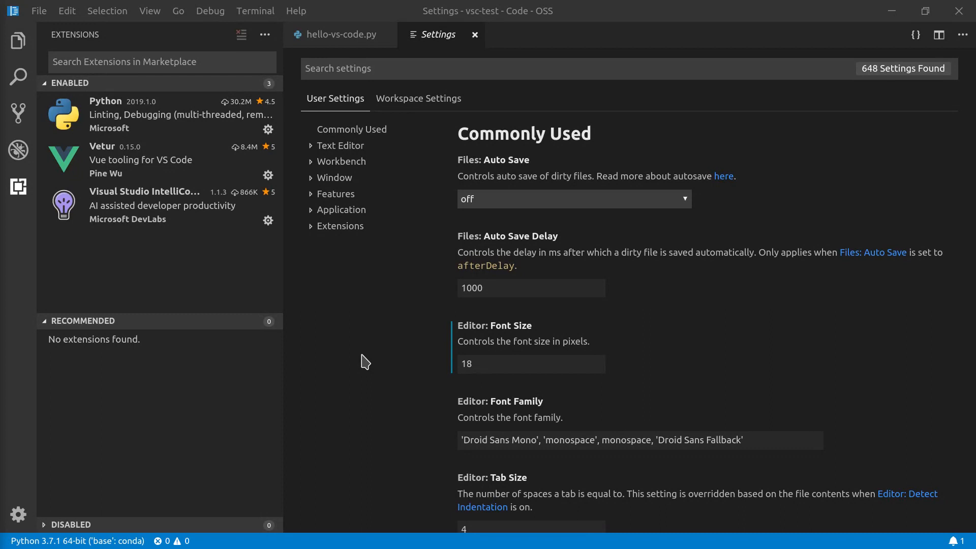
{"action": "left_click", "coordinate": [560, 68]}
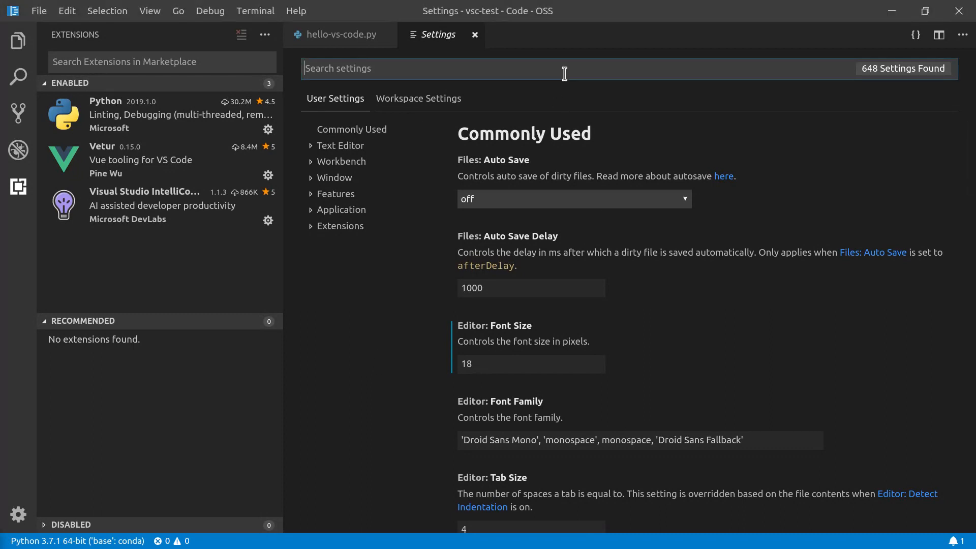
Step: Find the ruler settings and add "editor.rulers": [79] to settings.json, then save it
{"action": "type", "text": "rulers"}
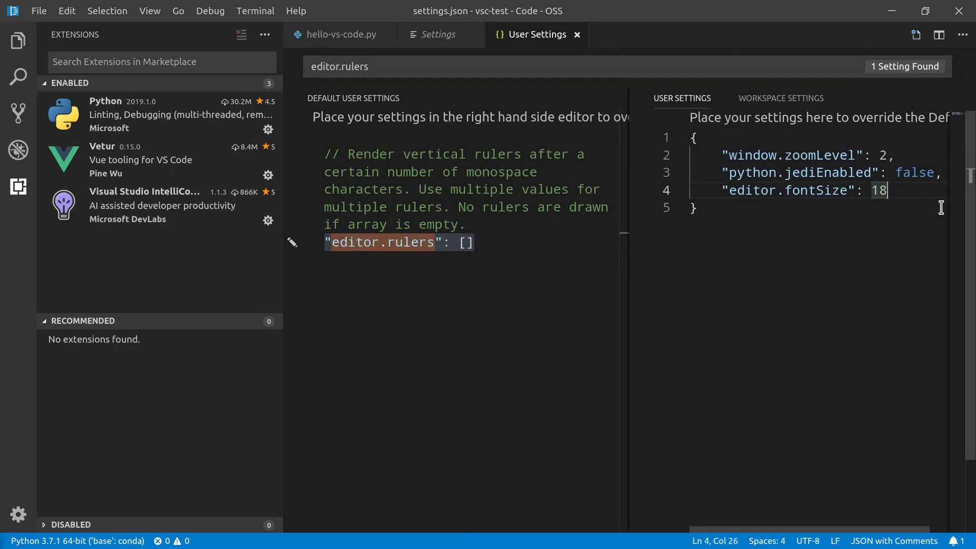
{"action": "type", "text": "\"editor.rulers\": []"}
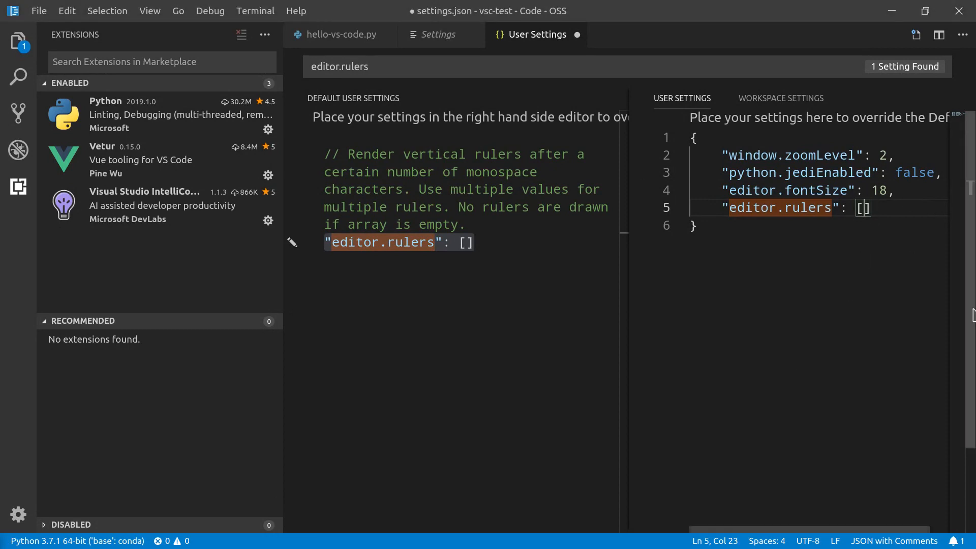
{"action": "type", "text": "79"}
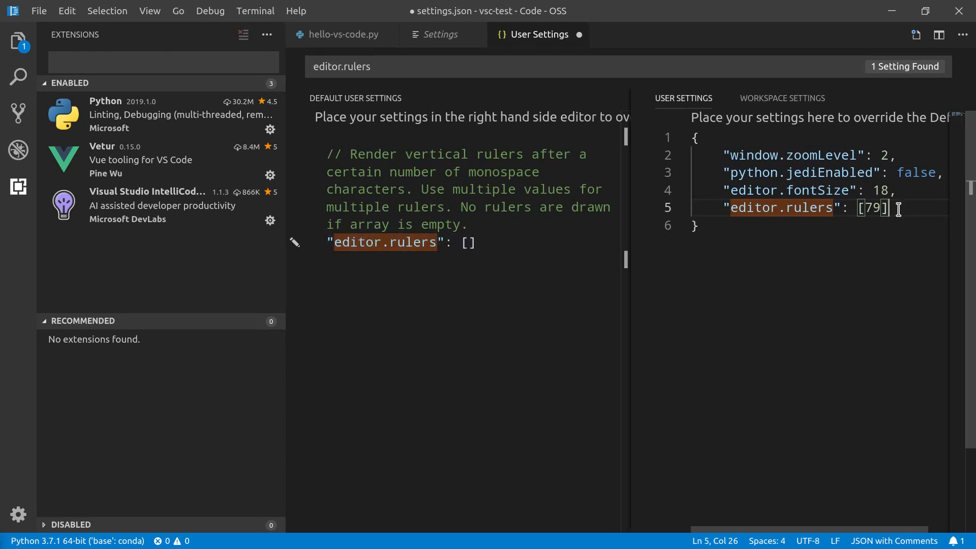
{"action": "key", "text": "ctrl+s"}
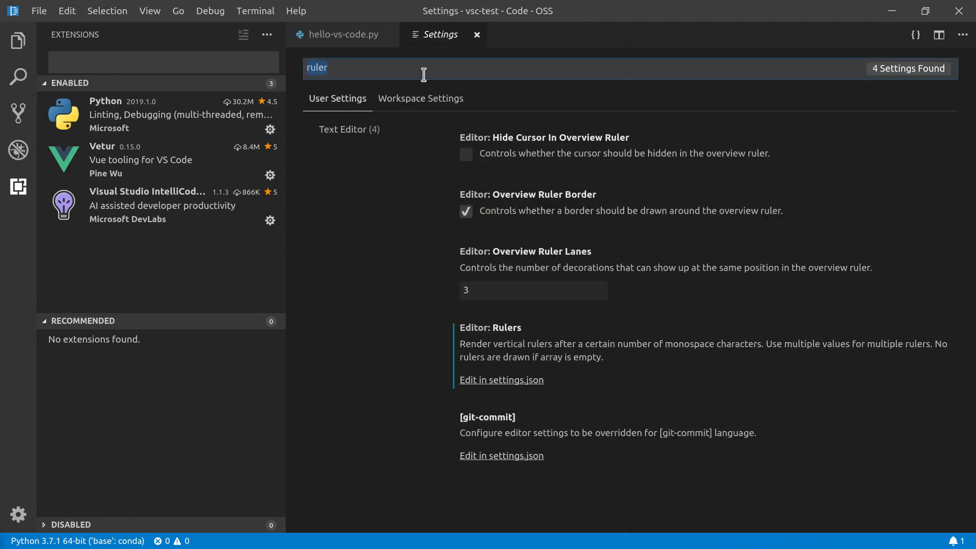
Step: Search 'theme' and change the color theme to Kimbie Dark, then to Monokai
{"action": "type", "text": "theme"}
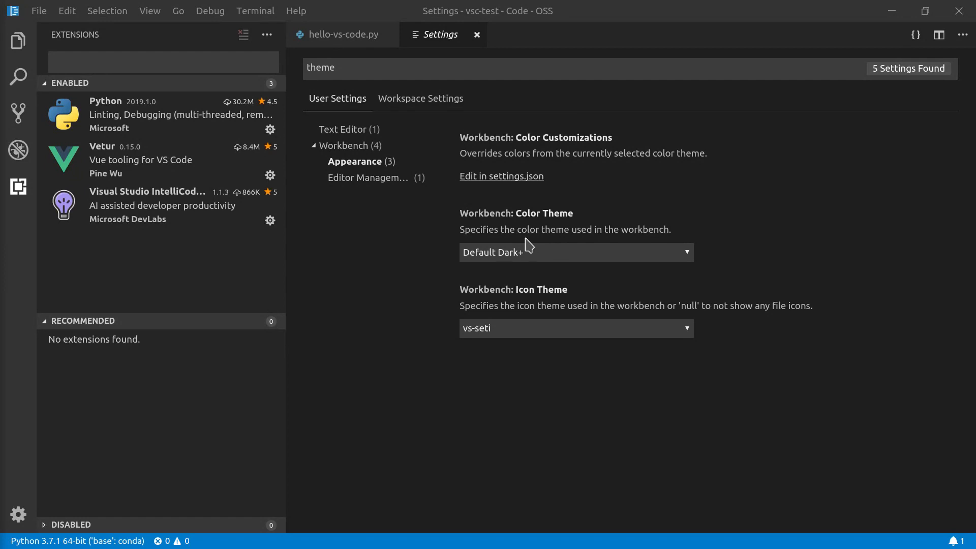
{"action": "mouse_move", "coordinate": [661, 249]}
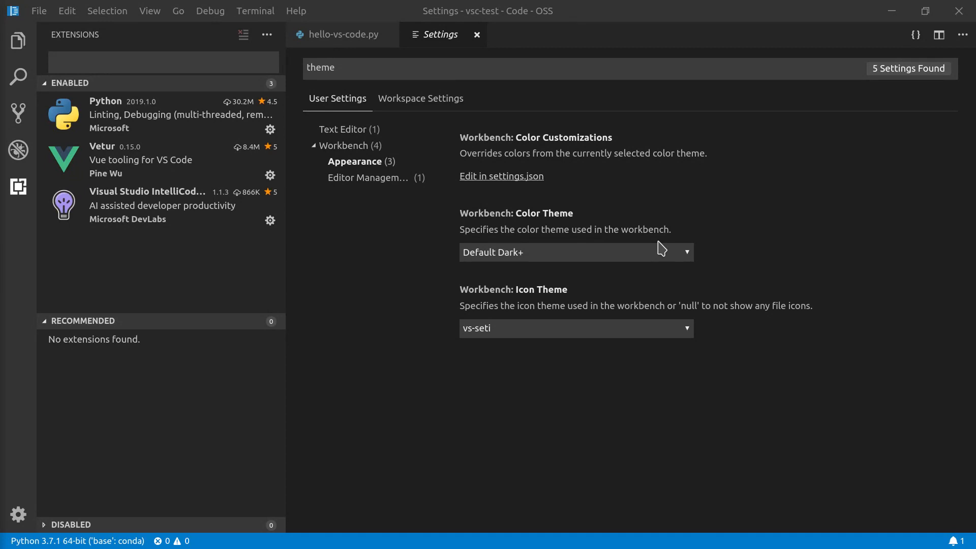
{"action": "mouse_move", "coordinate": [684, 263]}
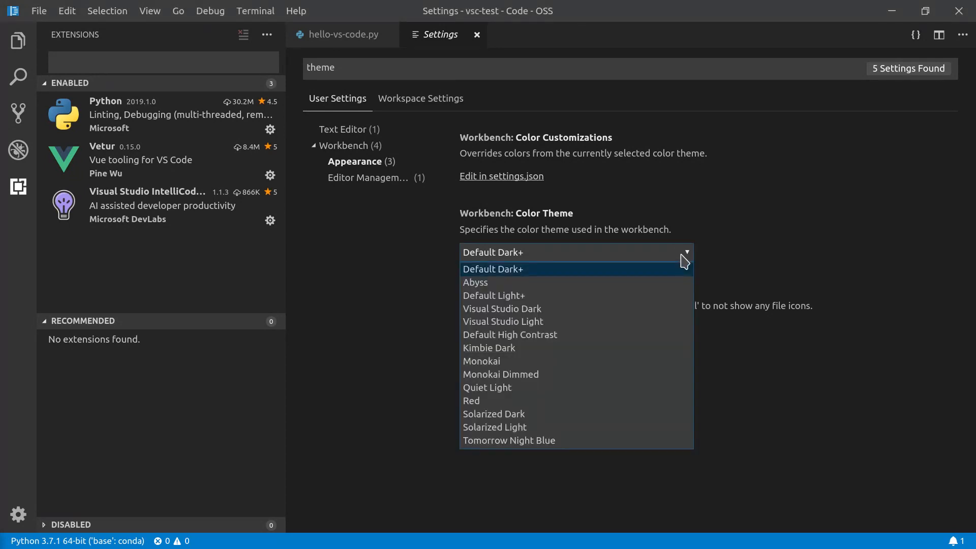
{"action": "mouse_move", "coordinate": [645, 312]}
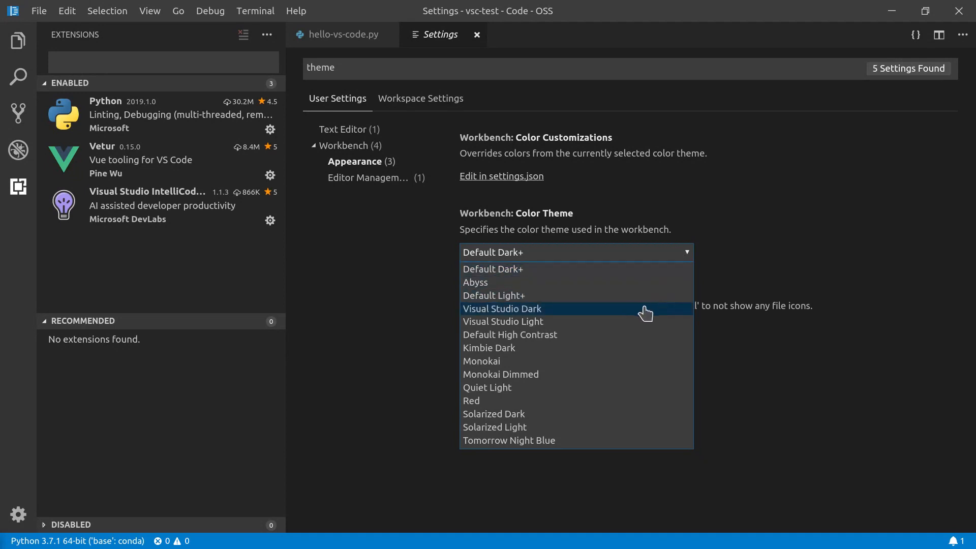
{"action": "mouse_move", "coordinate": [544, 358]}
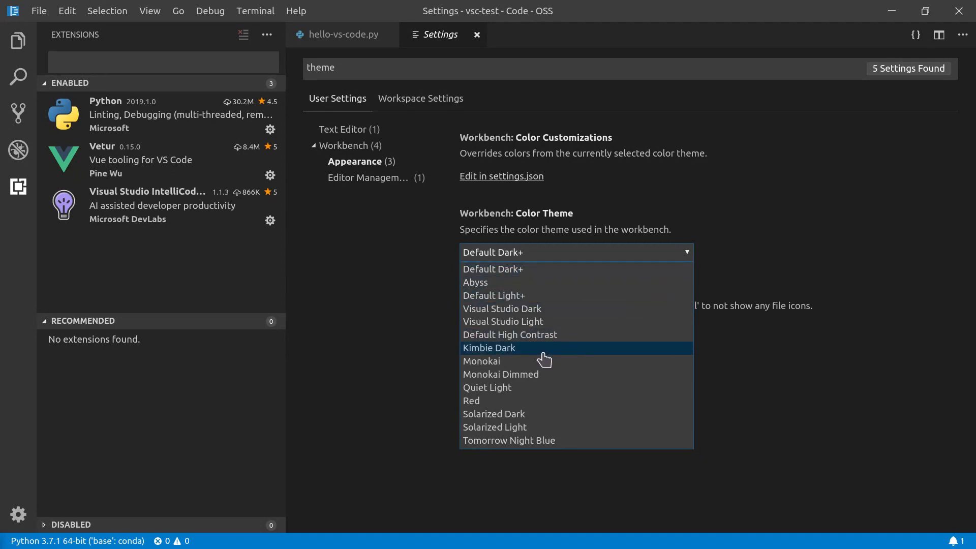
{"action": "left_click", "coordinate": [489, 347]}
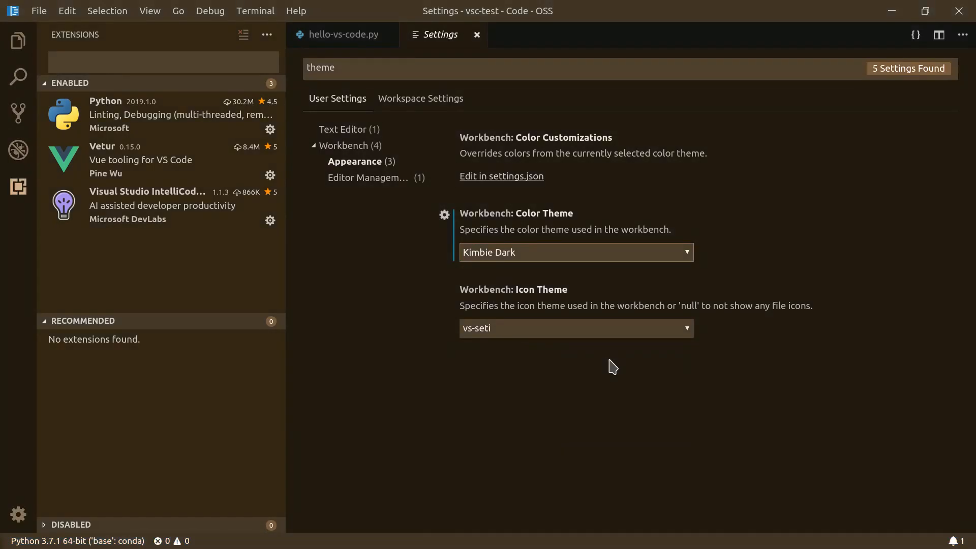
{"action": "left_click", "coordinate": [573, 252]}
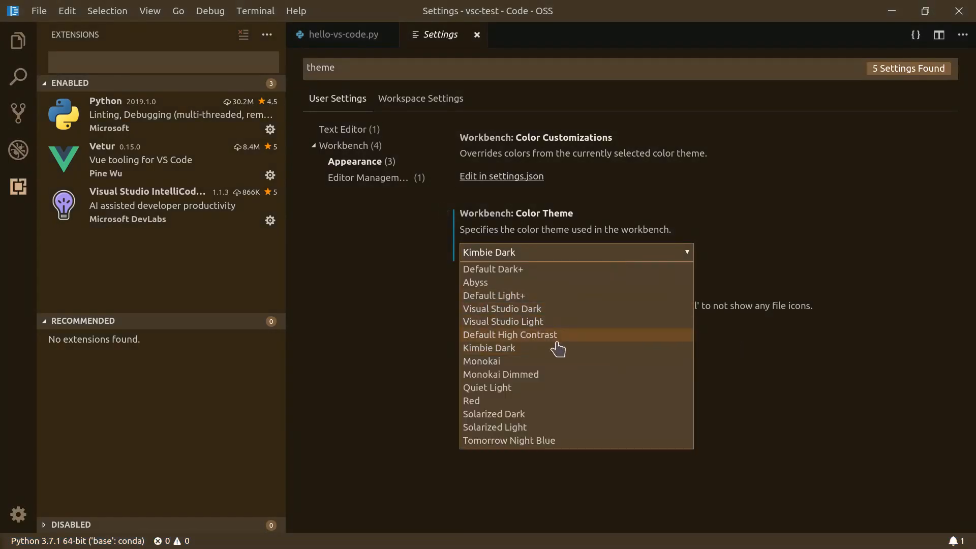
{"action": "left_click", "coordinate": [481, 361]}
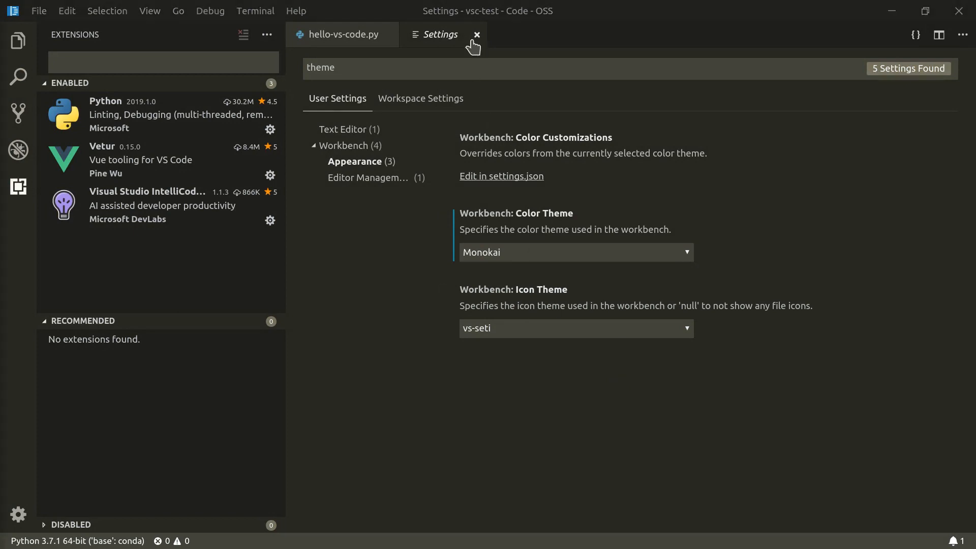
Step: Close Settings and write import random as the first line of hello-vs-code.py
{"action": "left_click", "coordinate": [477, 34]}
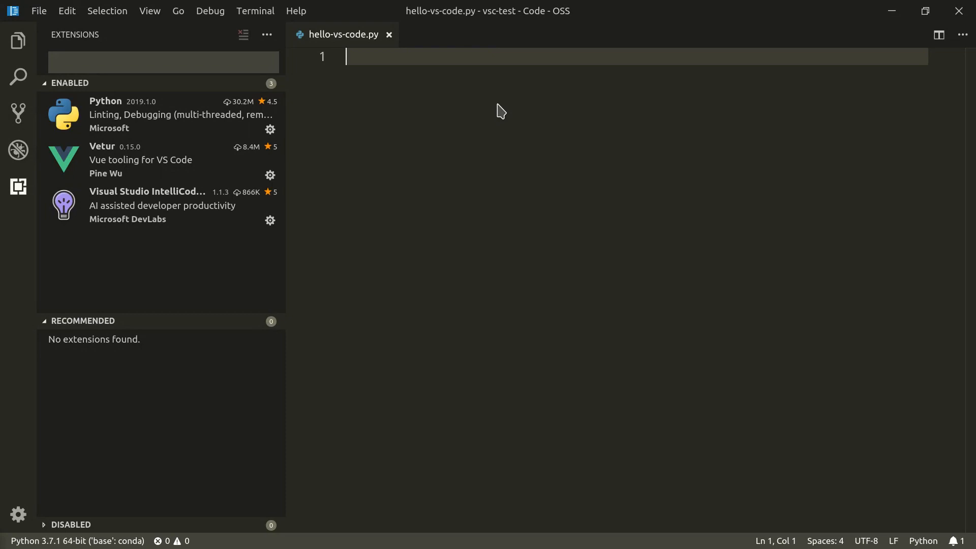
{"action": "type", "text": "import random"}
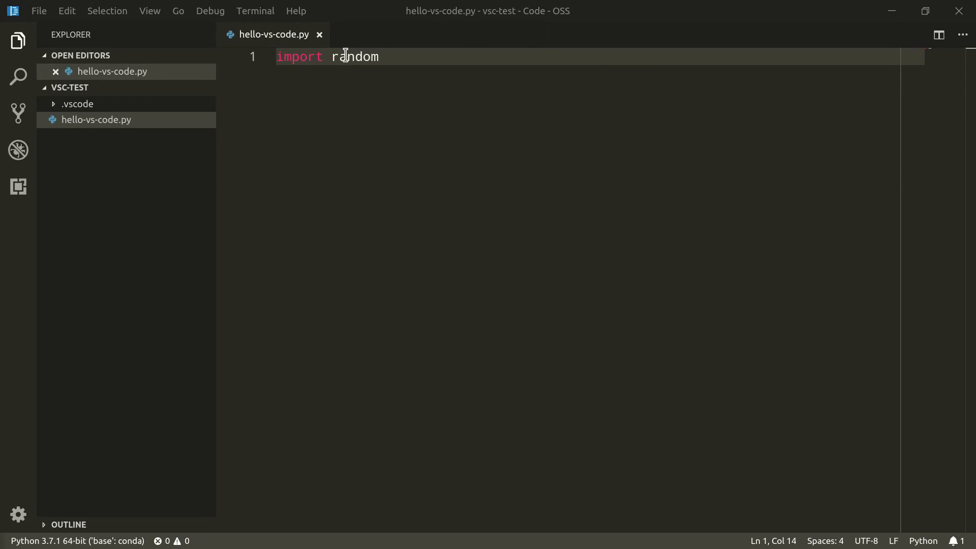
{"action": "mouse_move", "coordinate": [355, 57]}
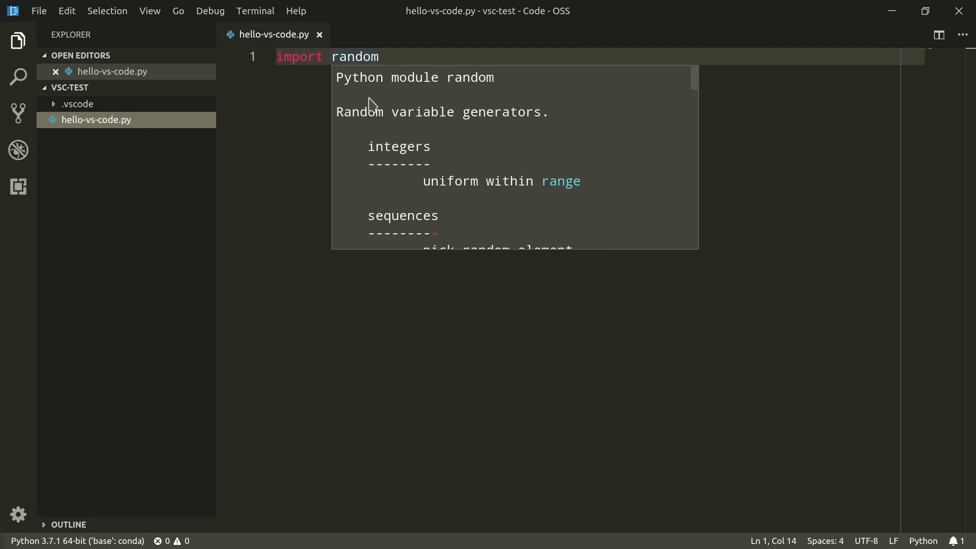
{"action": "right_click", "coordinate": [355, 56]}
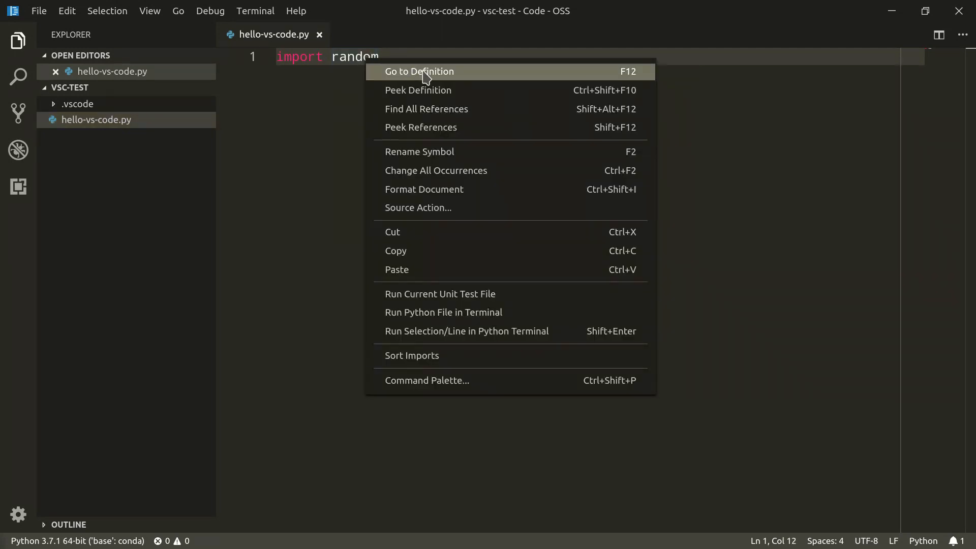
{"action": "left_click", "coordinate": [418, 72]}
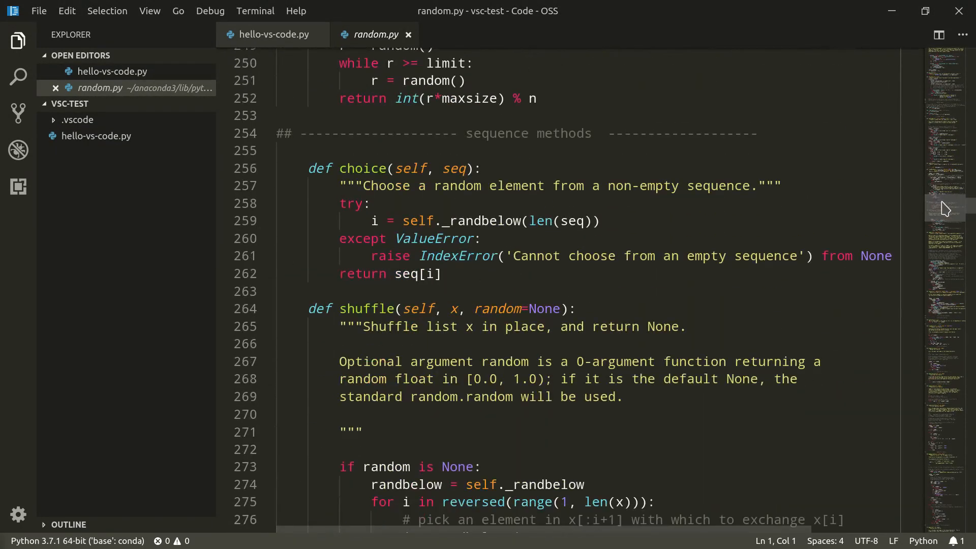
{"action": "scroll", "scroll_direction": "down", "scroll_amount": 3}
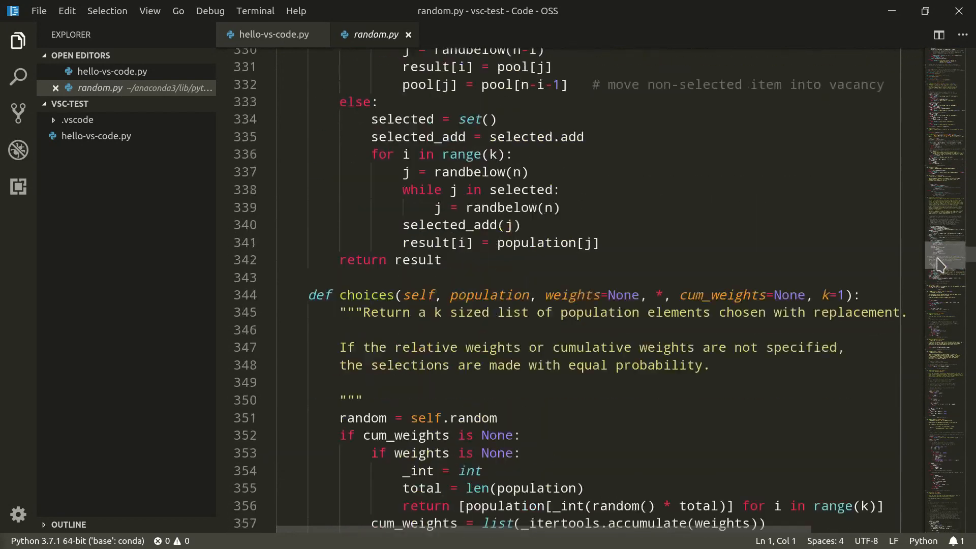
{"action": "scroll", "scroll_direction": "down", "scroll_amount": 3}
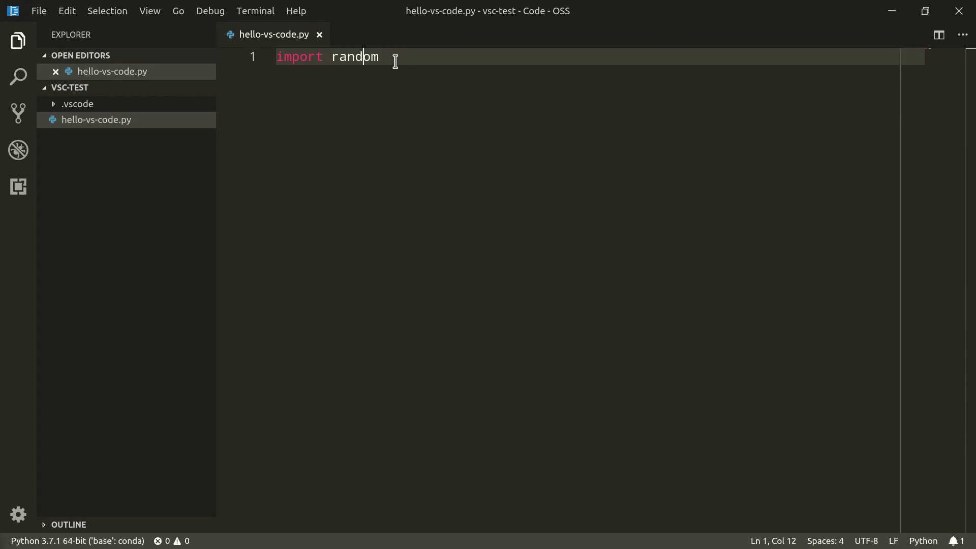
{"action": "mouse_move", "coordinate": [354, 57]}
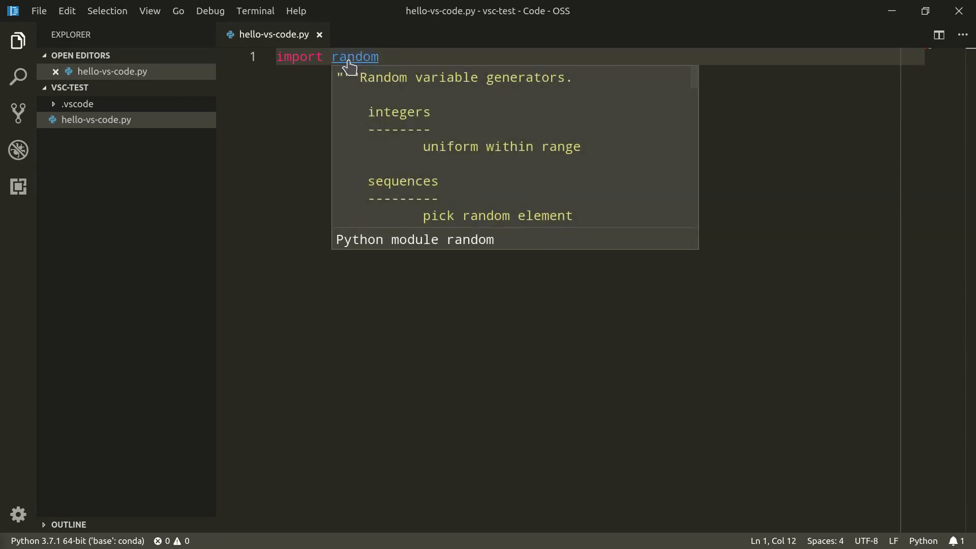
{"action": "left_click", "coordinate": [355, 57]}
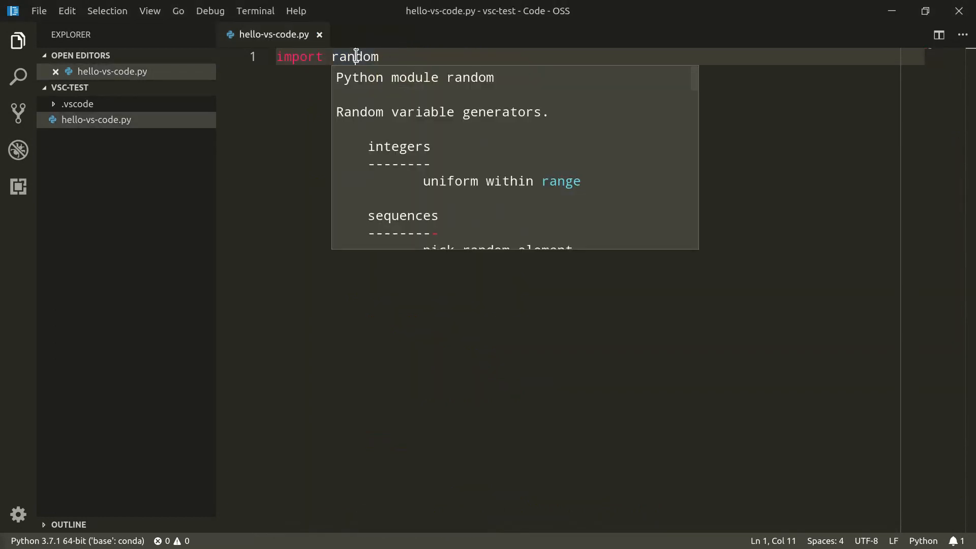
{"action": "right_click", "coordinate": [355, 57]}
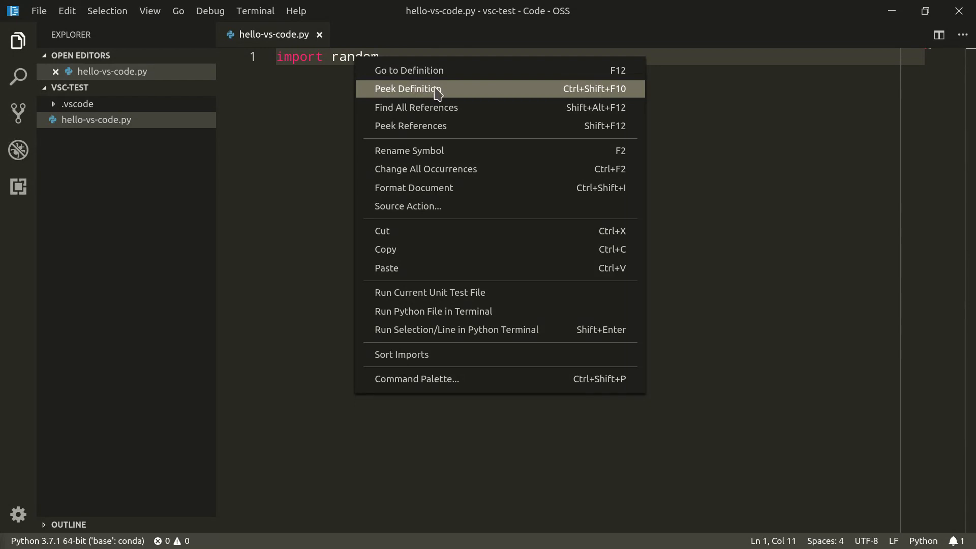
{"action": "left_click", "coordinate": [407, 88]}
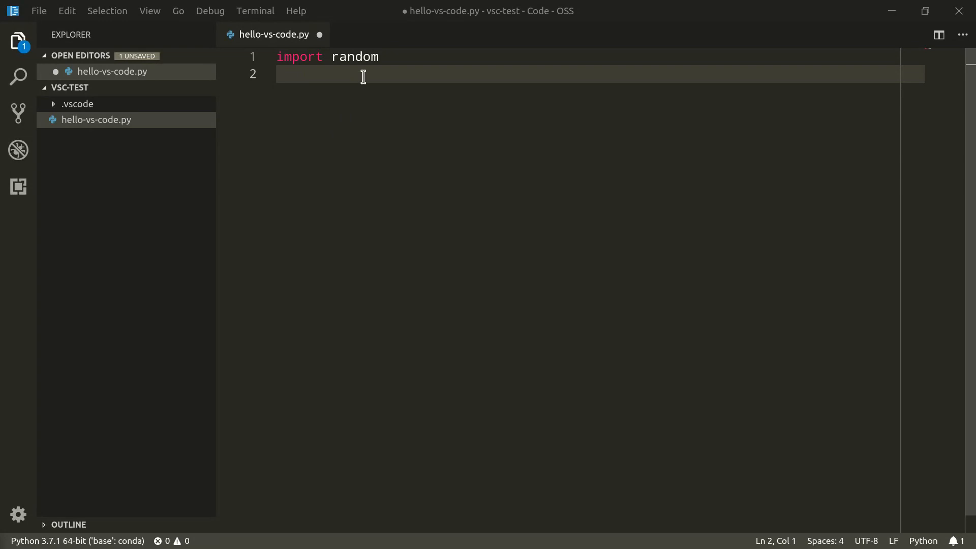
Step: Write print("Hello World!") and print(random.choice(["foo", "bar", "spam", "eggs"]))
{"action": "type", "text": "print("}
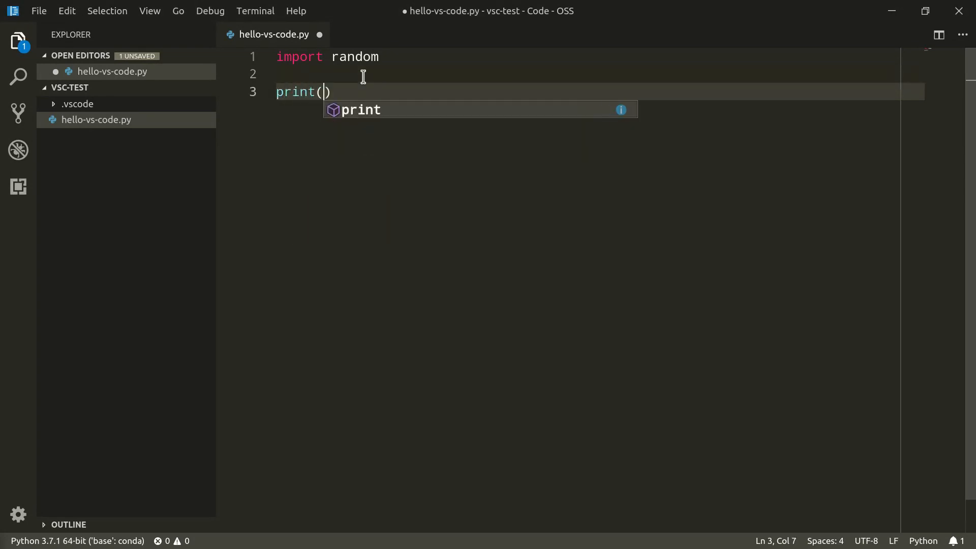
{"action": "type", "text": "\"Hello World!\""}
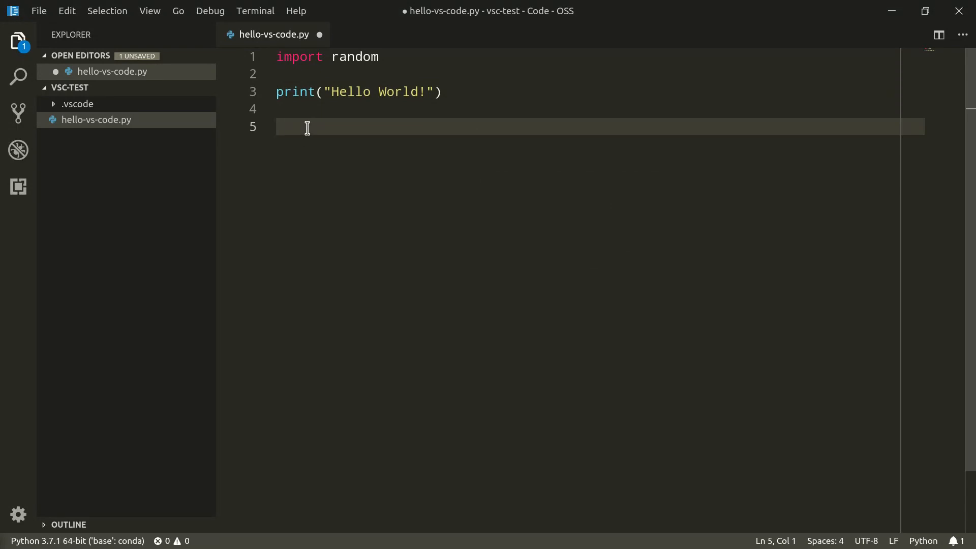
{"action": "type", "text": "print(random.c"}
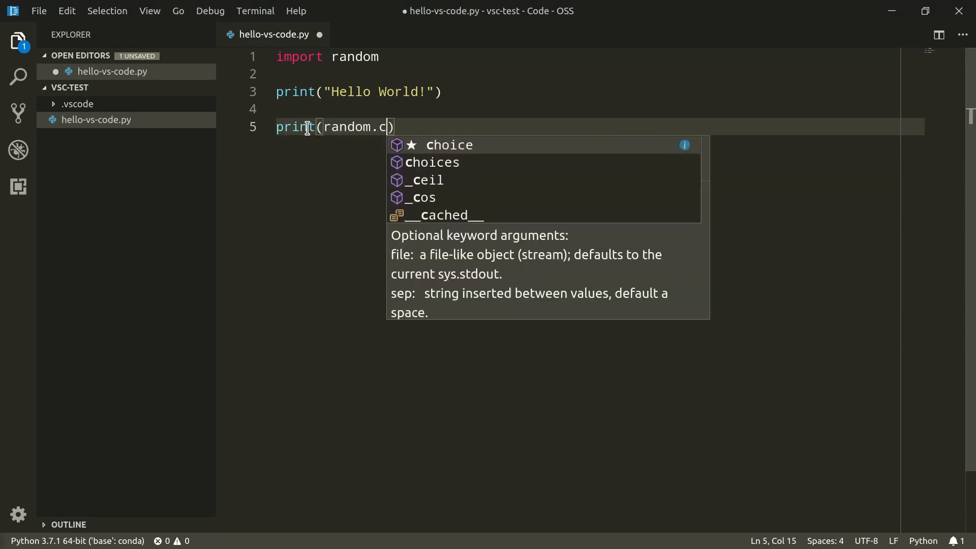
{"action": "type", "text": "hoice([\"foo\", \"bar\", \""}
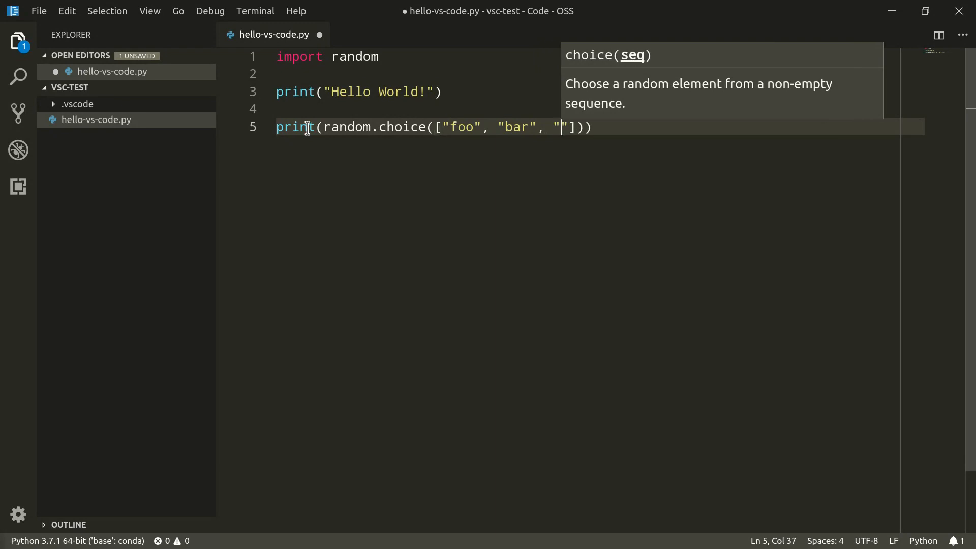
{"action": "type", "text": "spam\", \"e"}
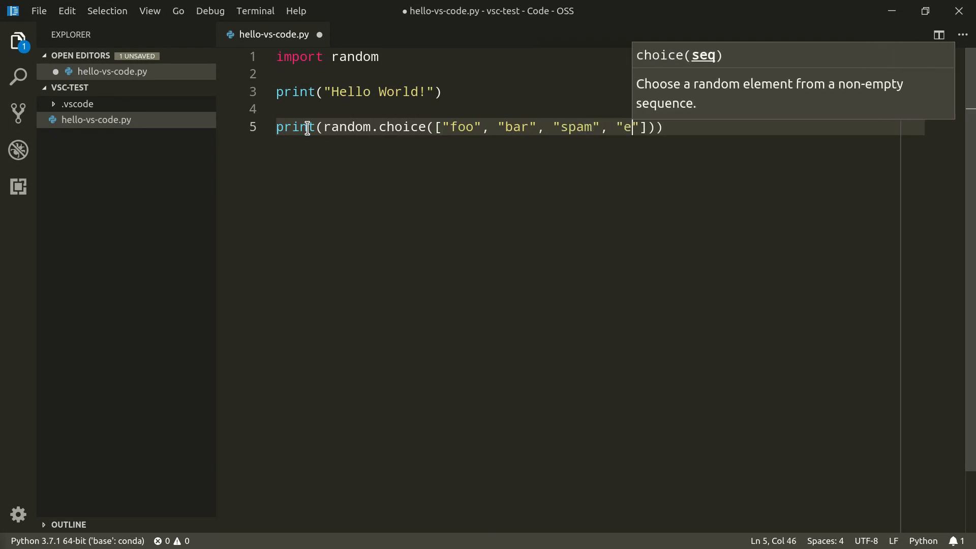
{"action": "type", "text": "ggs"}
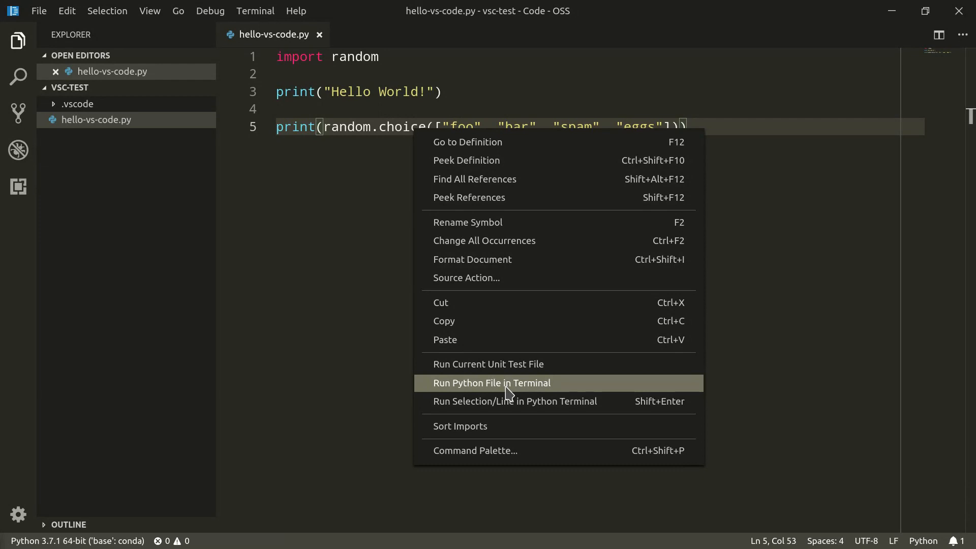
Step: Run hello-vs-code.py in the terminal, printing Hello World! and bar, and view the panel output
{"action": "left_click", "coordinate": [492, 383]}
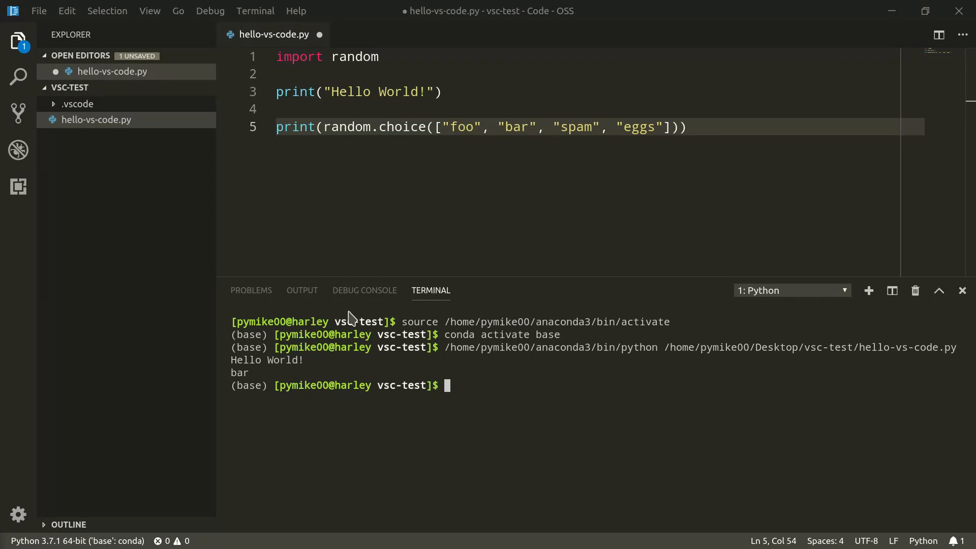
{"action": "left_click", "coordinate": [302, 290]}
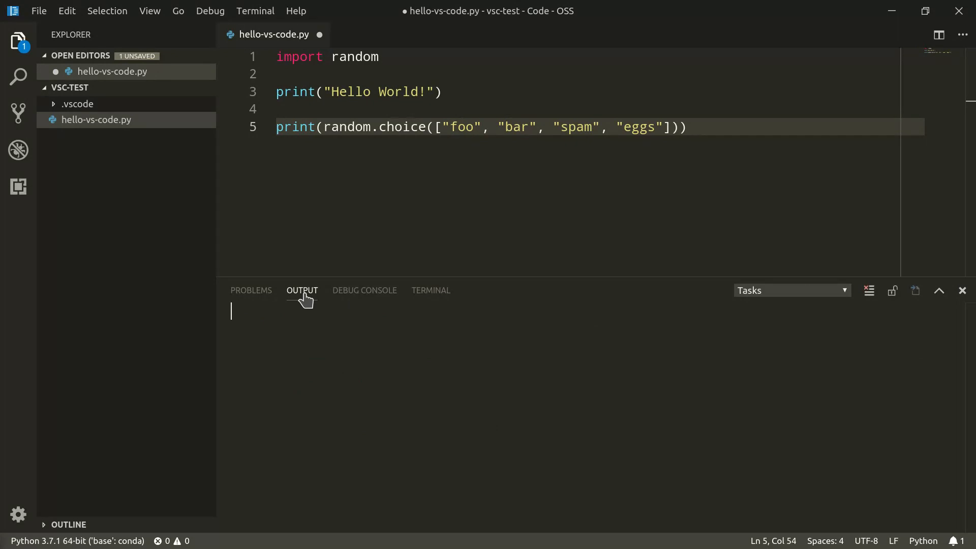
{"action": "left_click", "coordinate": [251, 290]}
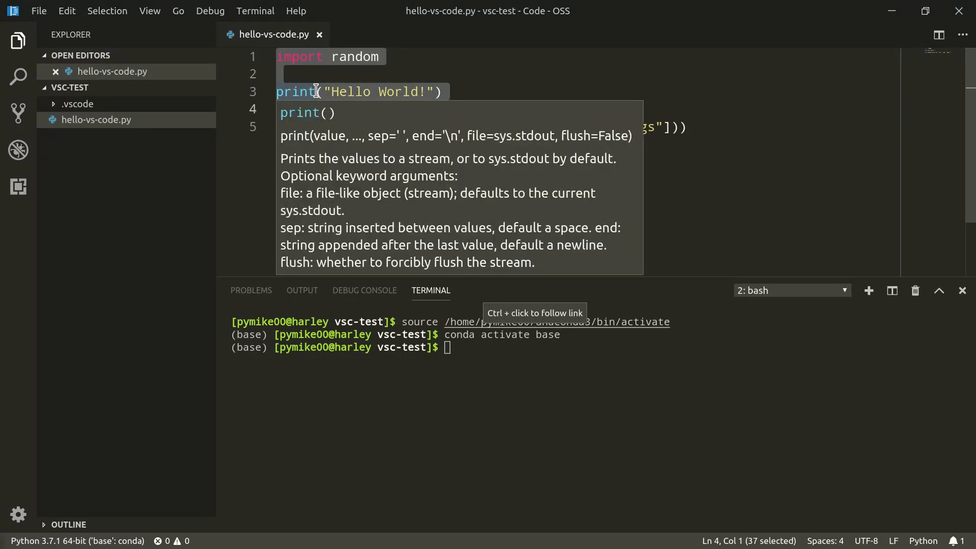
Step: Run the selected lines 1–3 in a Python terminal, then switch to the Debug view
{"action": "right_click", "coordinate": [317, 92]}
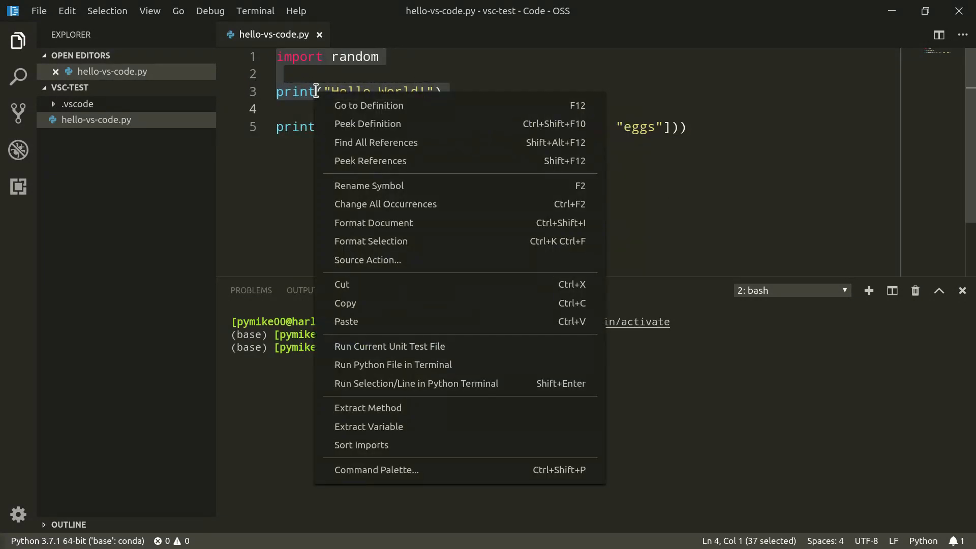
{"action": "mouse_move", "coordinate": [458, 390]}
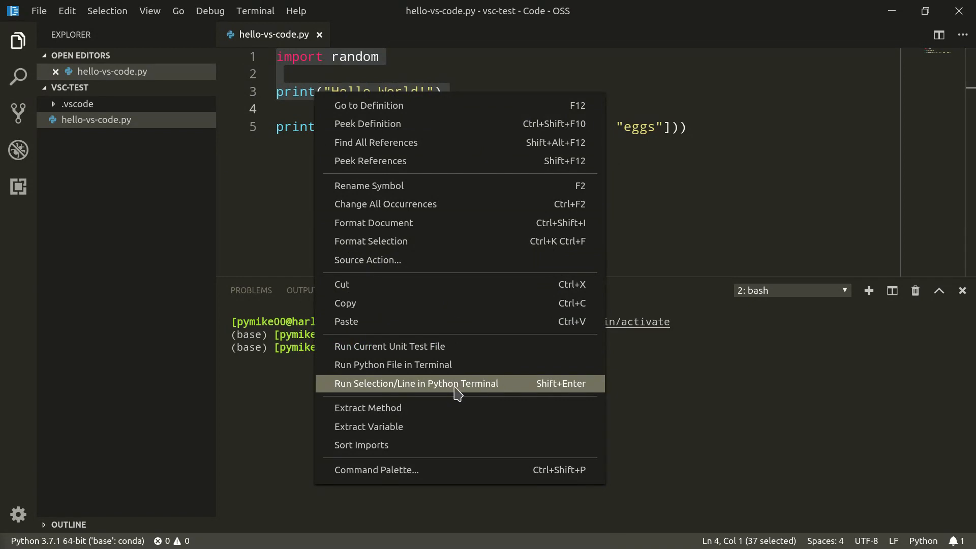
{"action": "left_click", "coordinate": [416, 383]}
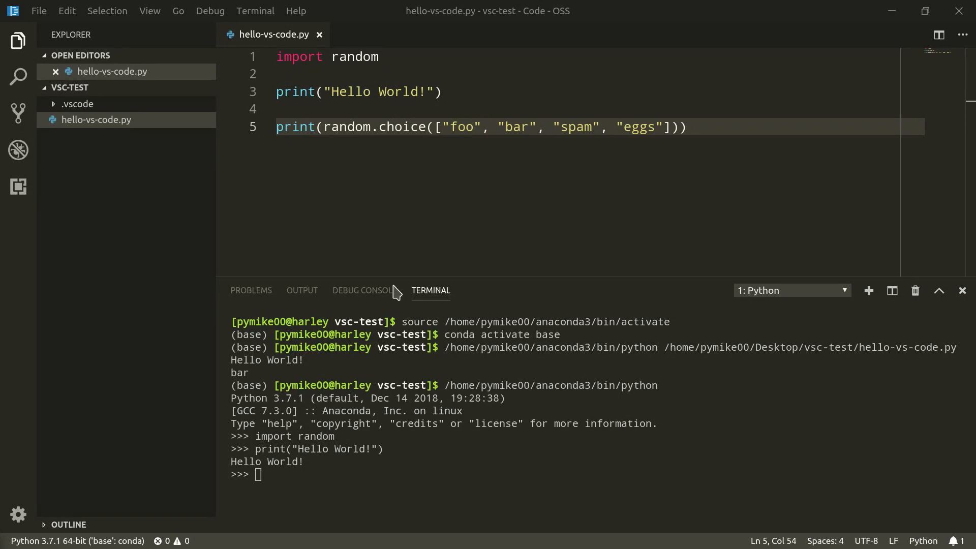
{"action": "left_click", "coordinate": [380, 57]}
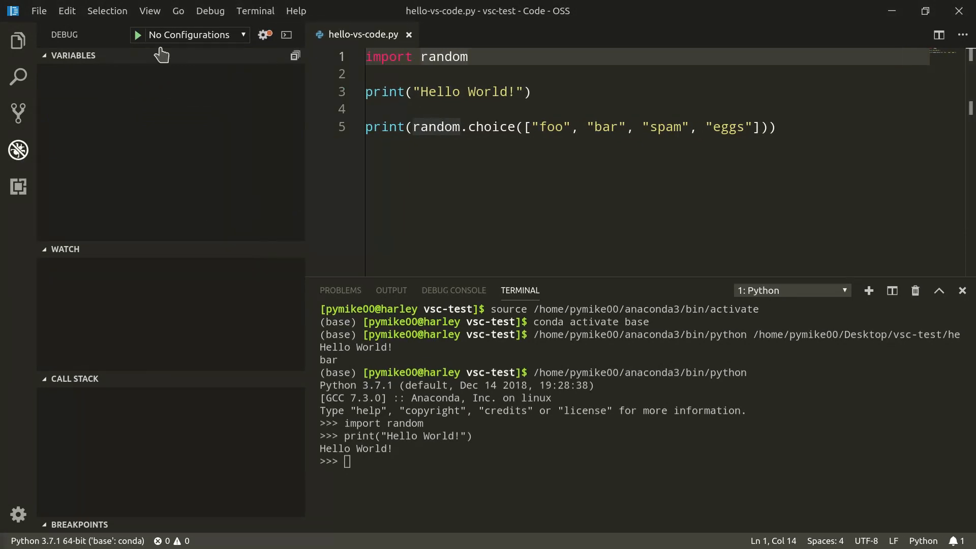
{"action": "mouse_move", "coordinate": [177, 40]}
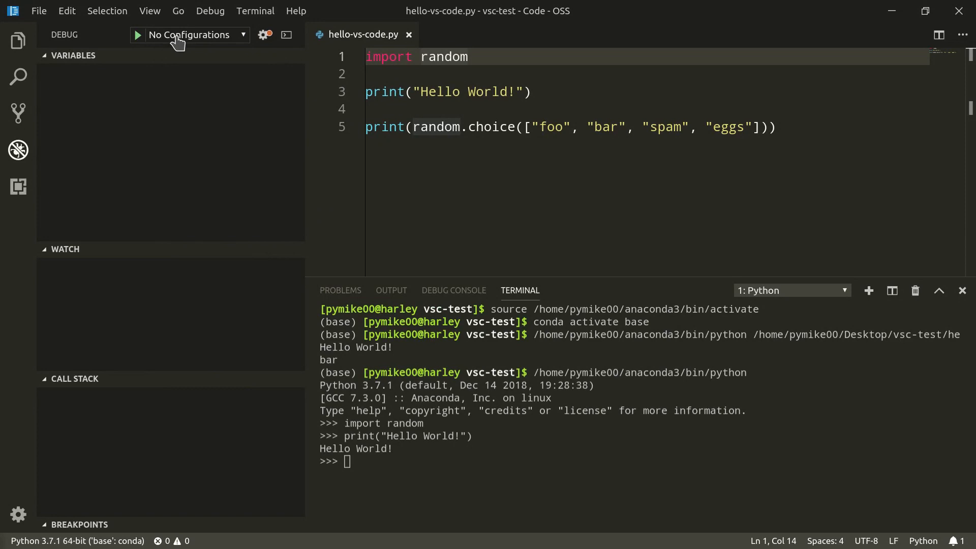
Step: Create launch.json, choose the Python: Django configuration, and close launch.json
{"action": "left_click", "coordinate": [190, 35]}
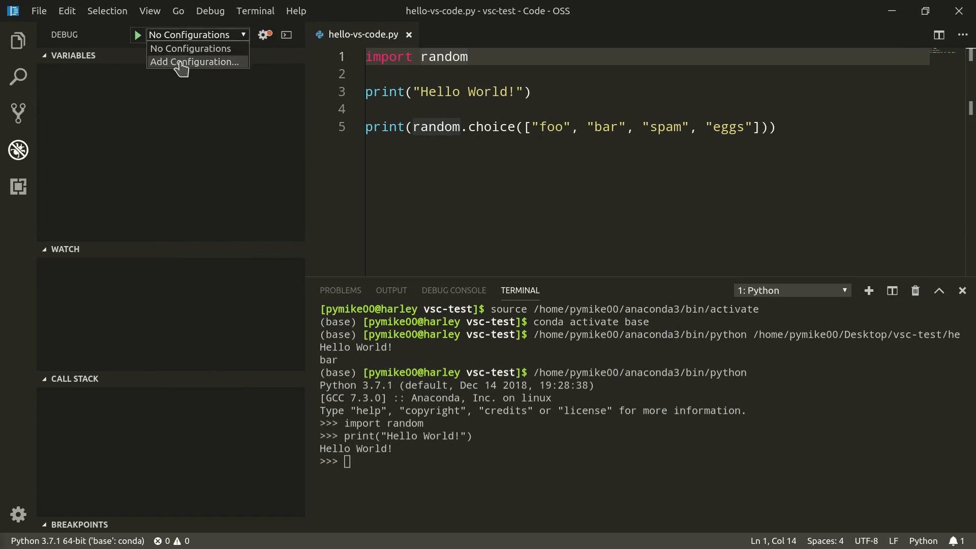
{"action": "mouse_move", "coordinate": [265, 35]}
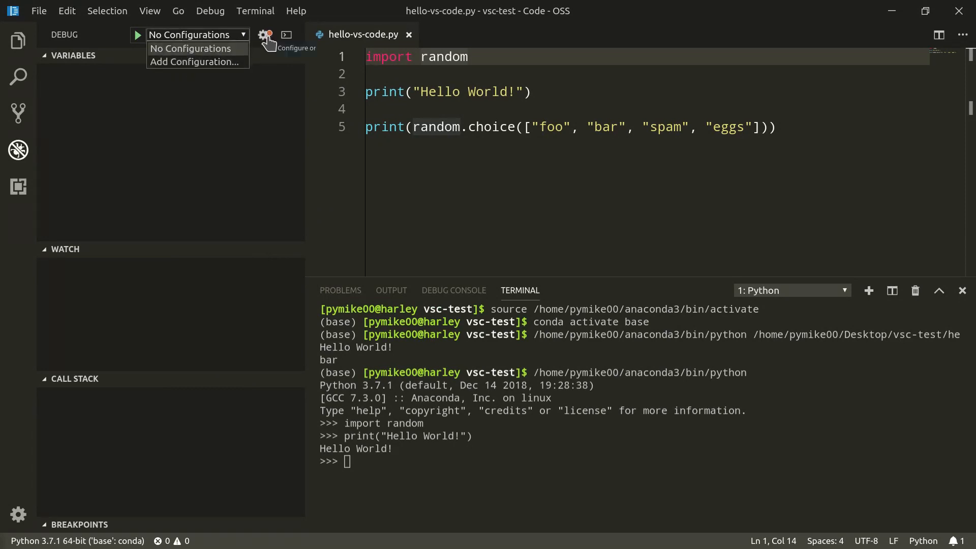
{"action": "left_click", "coordinate": [196, 62]}
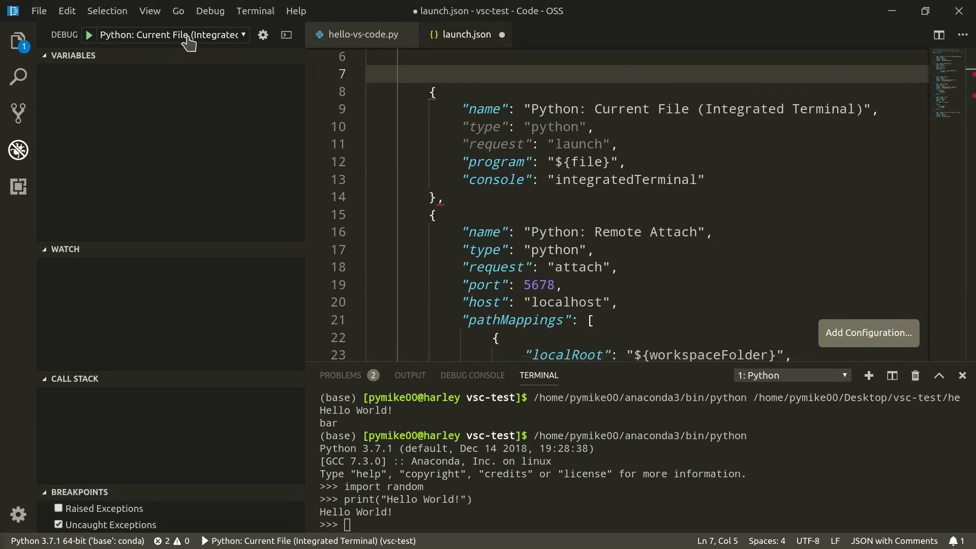
{"action": "left_click", "coordinate": [171, 34]}
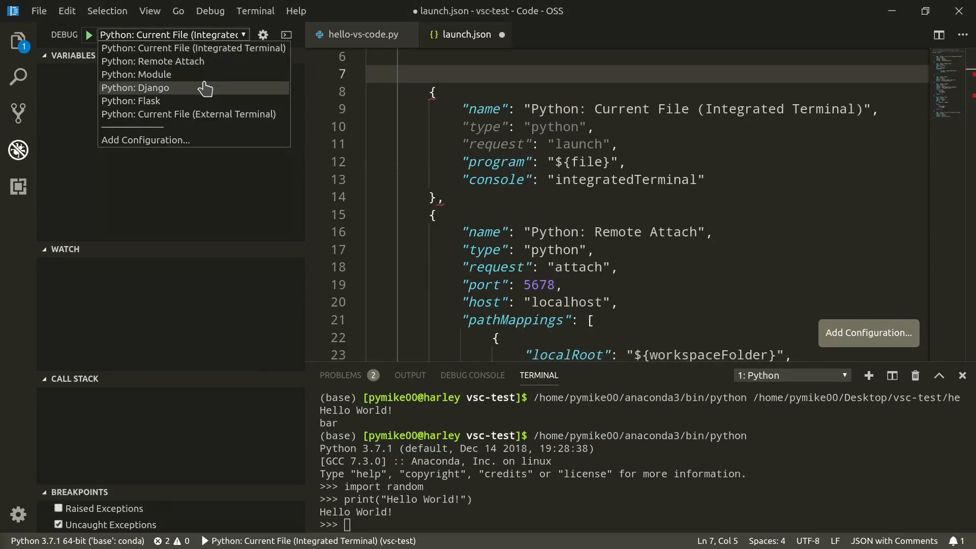
{"action": "left_click", "coordinate": [135, 88]}
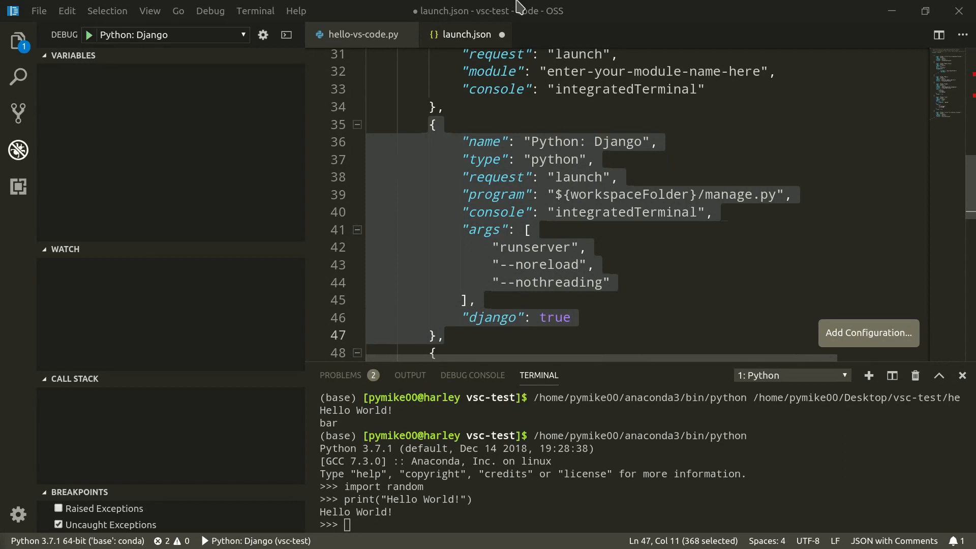
{"action": "left_click", "coordinate": [625, 90]}
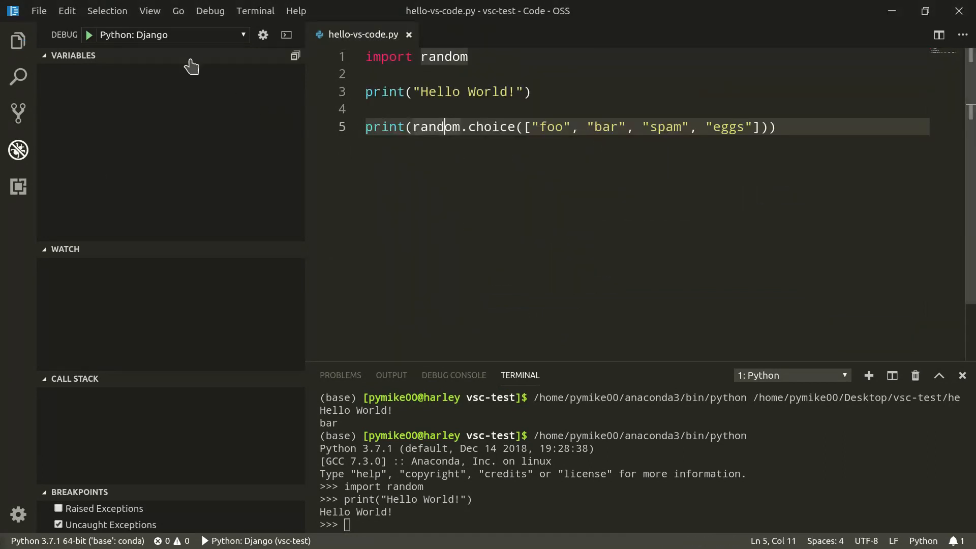
Step: Choose Python: Current File (Integrated Terminal) and start debugging, printing Hello World! and bar
{"action": "left_click", "coordinate": [170, 35]}
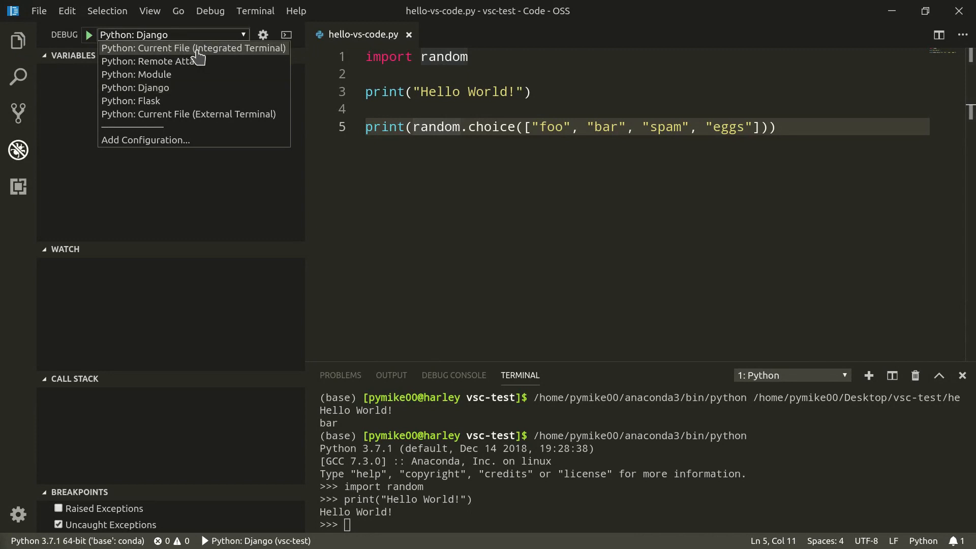
{"action": "left_click", "coordinate": [193, 48]}
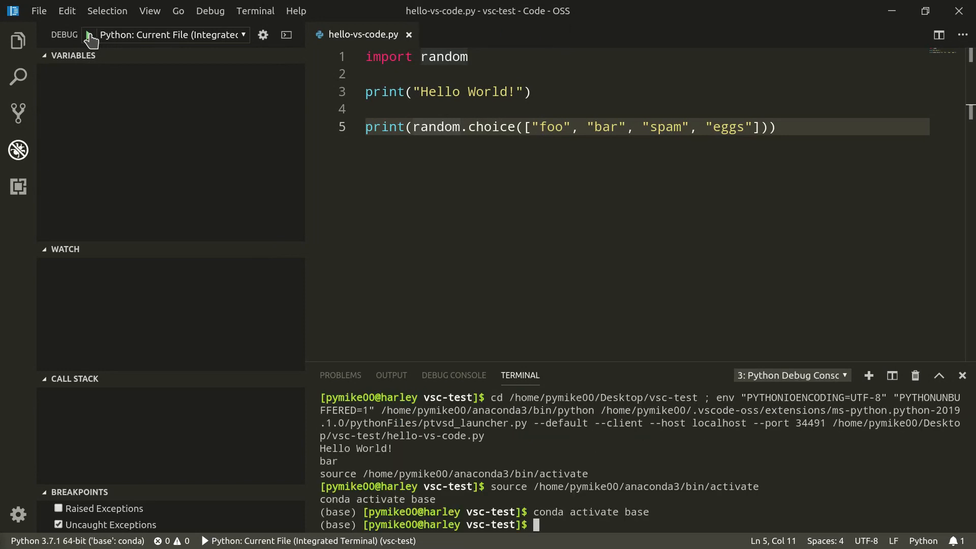
{"action": "left_click", "coordinate": [791, 376]}
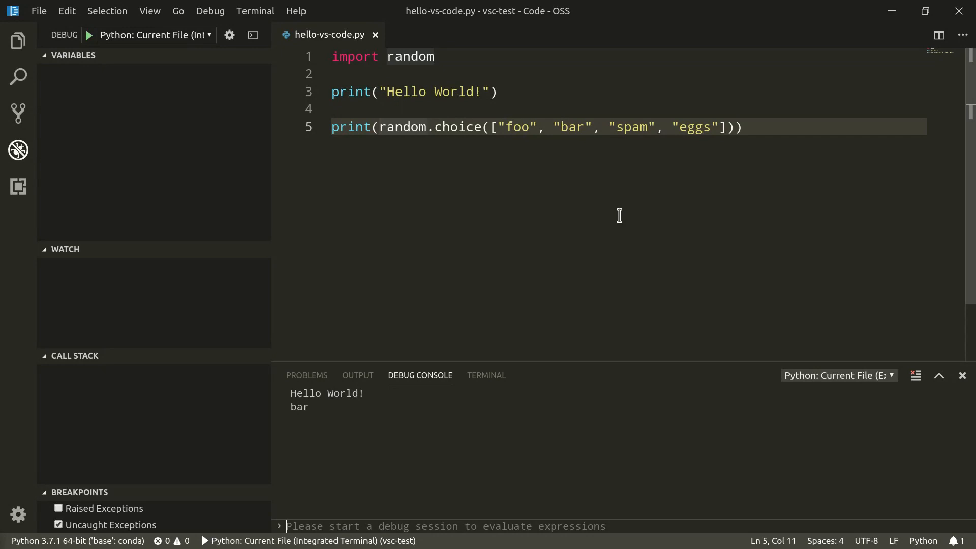
Step: Set breakpoints on lines 3 and 5 and start debugging so it pauses on line 3
{"action": "left_click", "coordinate": [281, 91]}
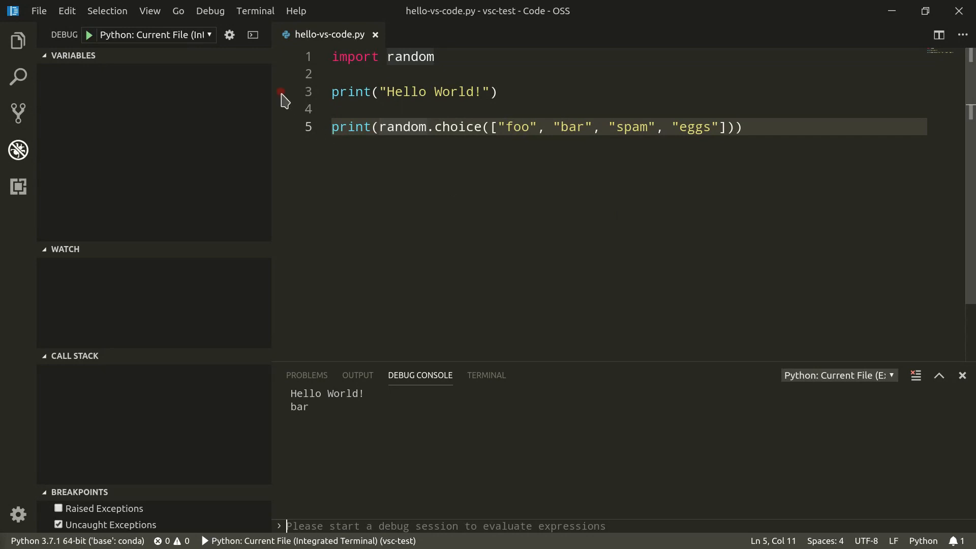
{"action": "left_click", "coordinate": [281, 92]}
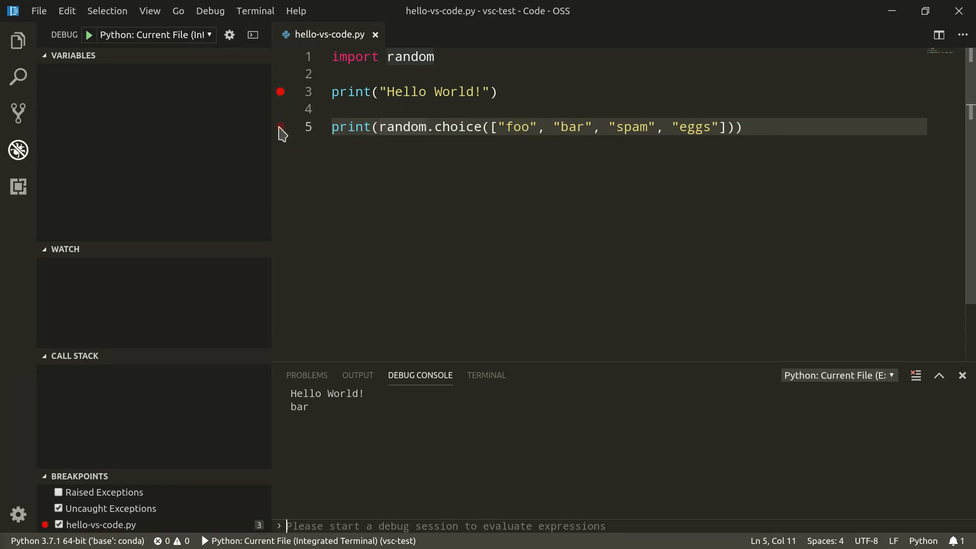
{"action": "left_click", "coordinate": [281, 127]}
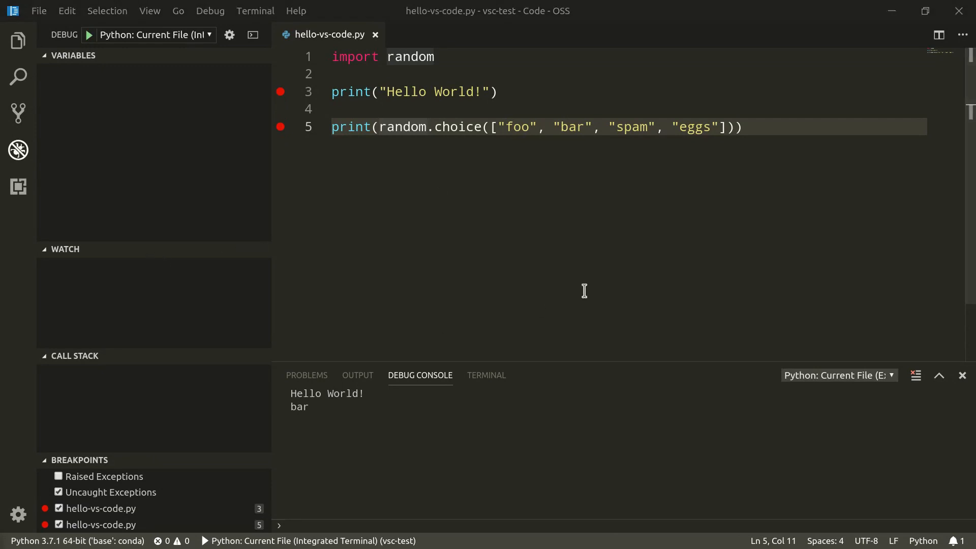
{"action": "left_click", "coordinate": [89, 34]}
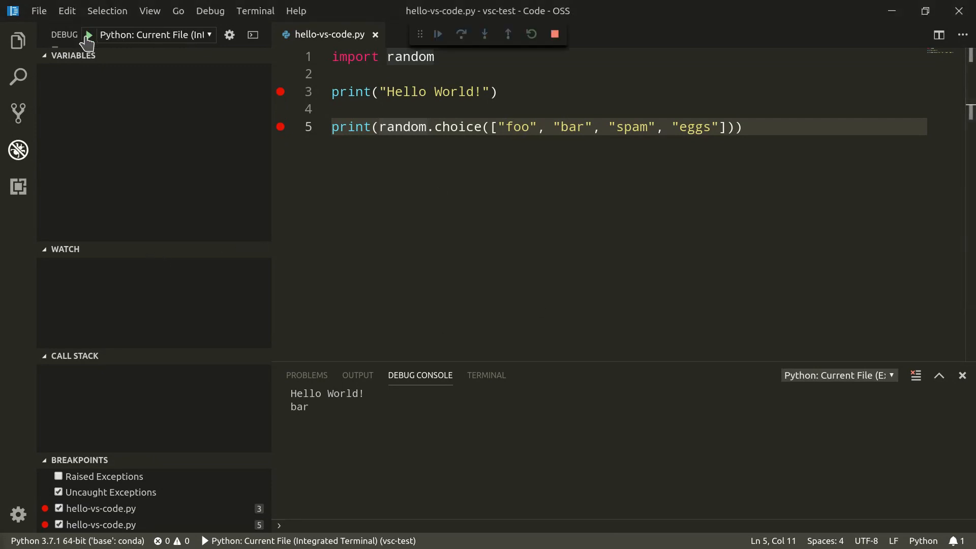
{"action": "left_click", "coordinate": [88, 35]}
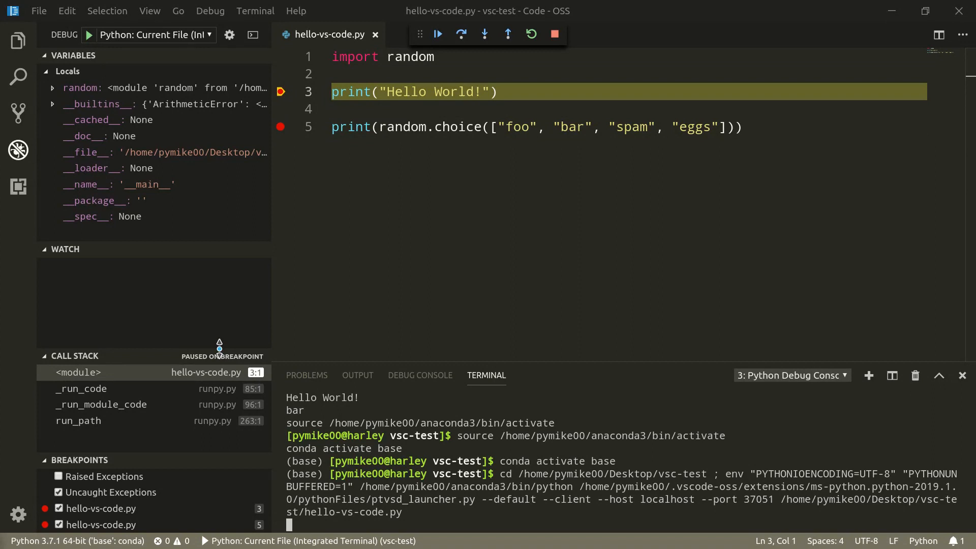
{"action": "mouse_move", "coordinate": [103, 302]}
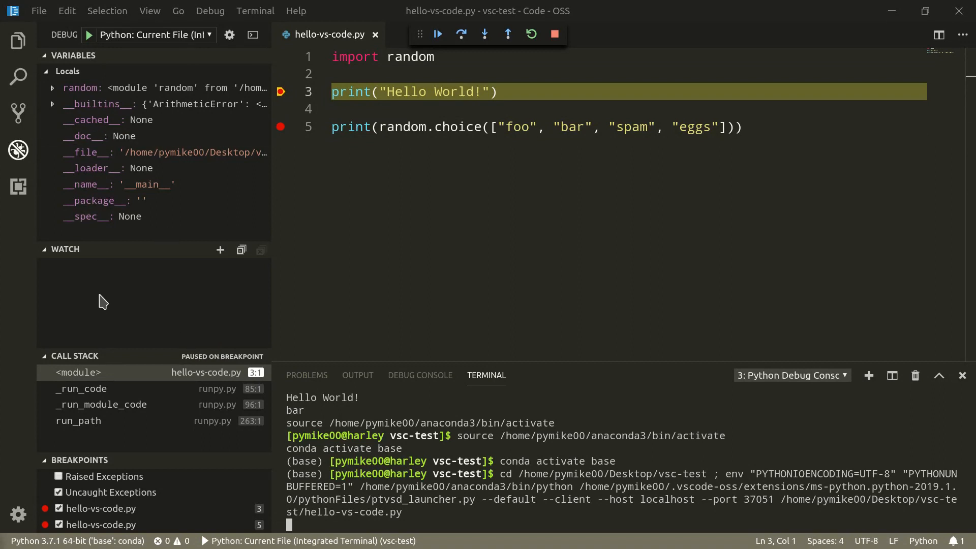
{"action": "mouse_move", "coordinate": [101, 404]}
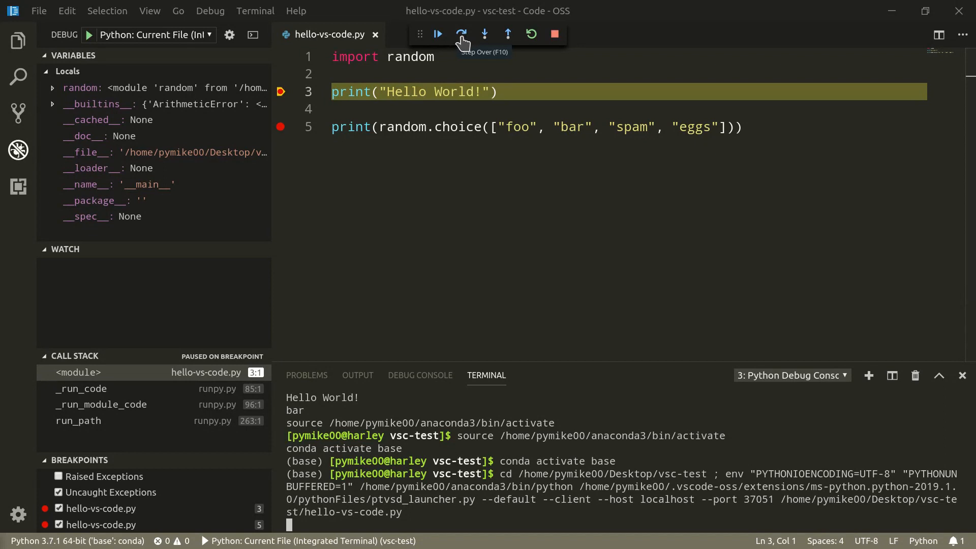
Step: Step over line 3 to line 5, check the debug console output, and step past line 5
{"action": "left_click", "coordinate": [461, 34]}
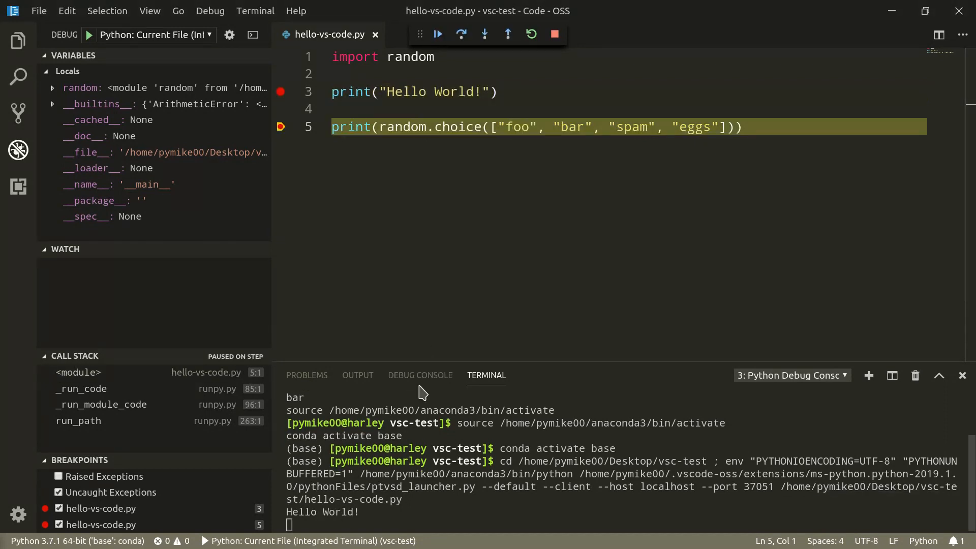
{"action": "left_click", "coordinate": [420, 375]}
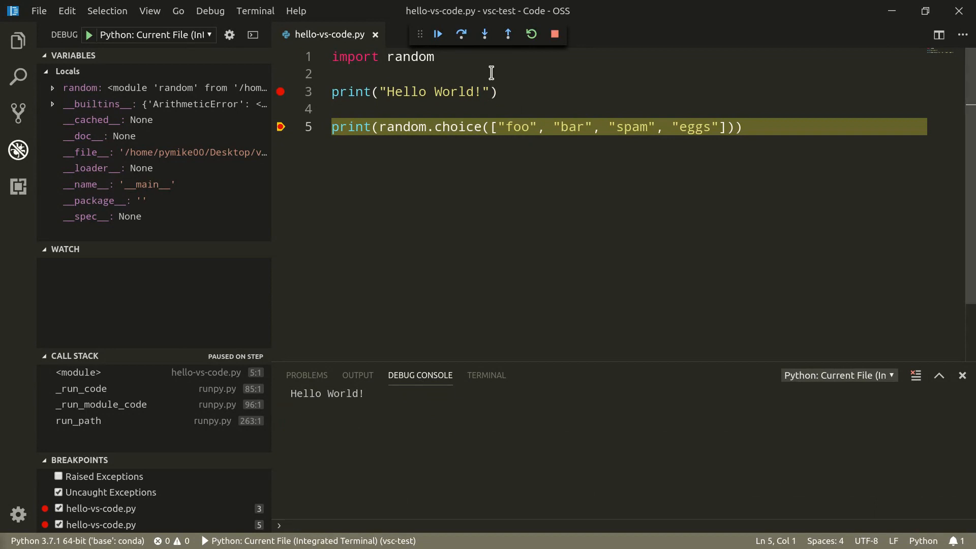
{"action": "left_click", "coordinate": [437, 34]}
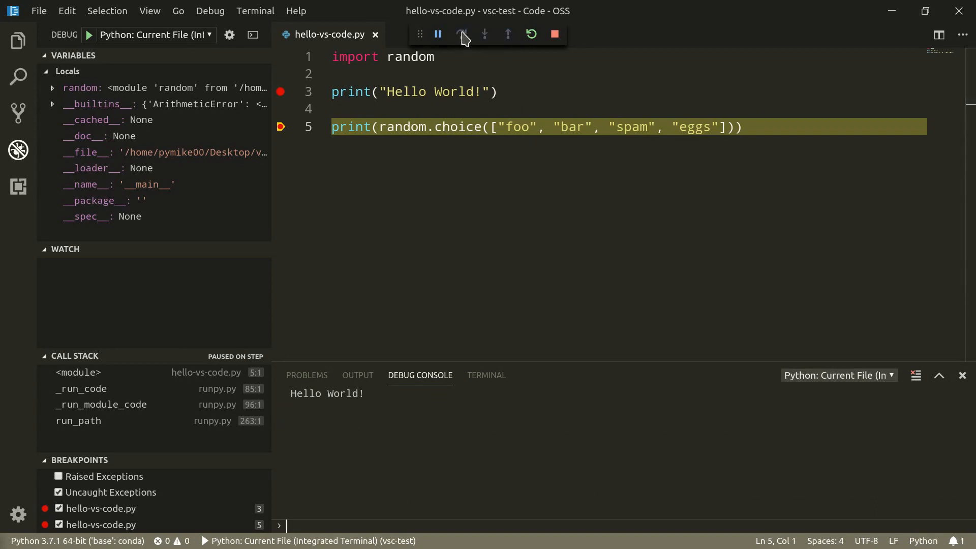
{"action": "left_click", "coordinate": [462, 34]}
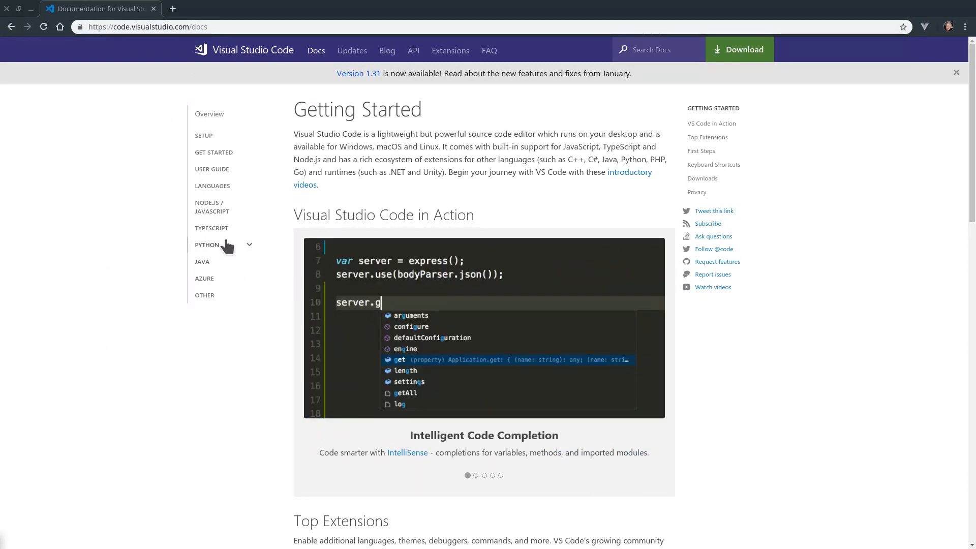
Step: Expand the Python section of the Visual Studio Code docs in Chrome
{"action": "left_click", "coordinate": [208, 244]}
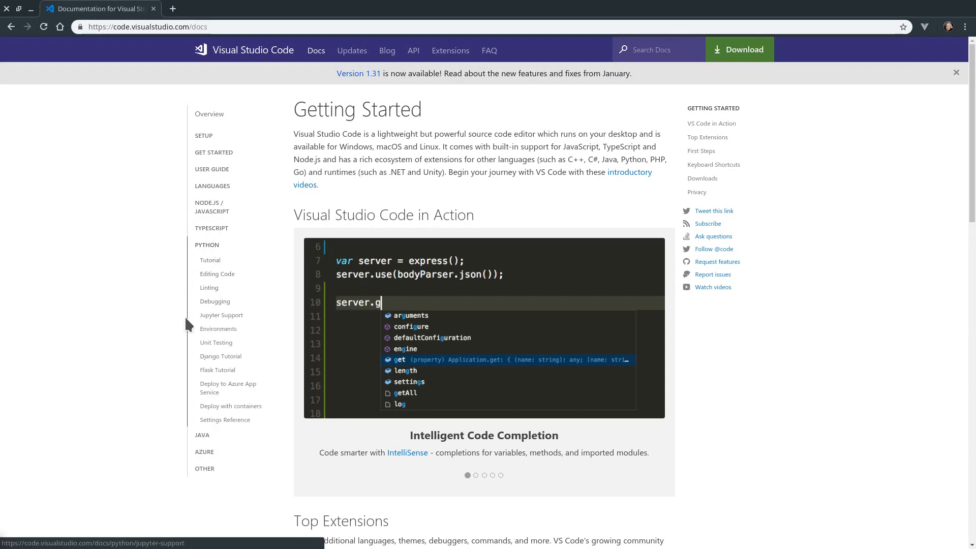